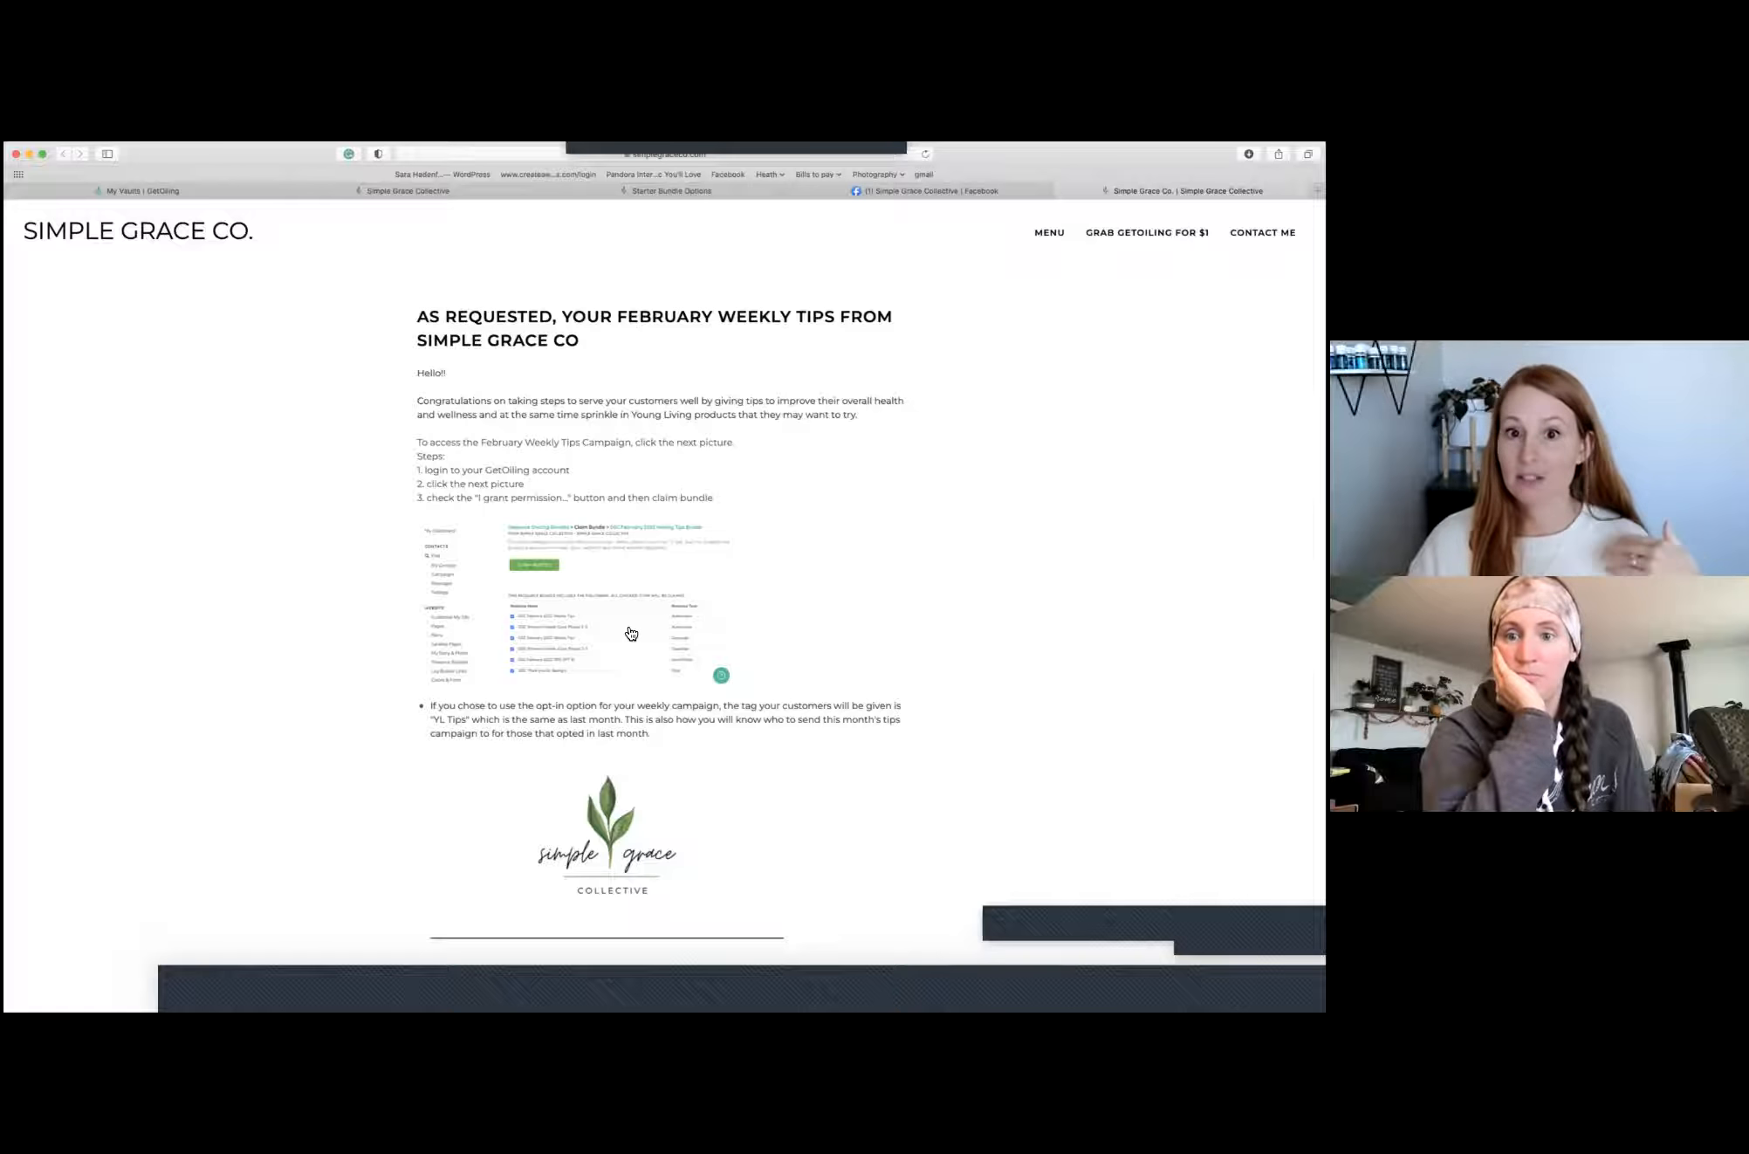
pyautogui.moveTo(579, 625)
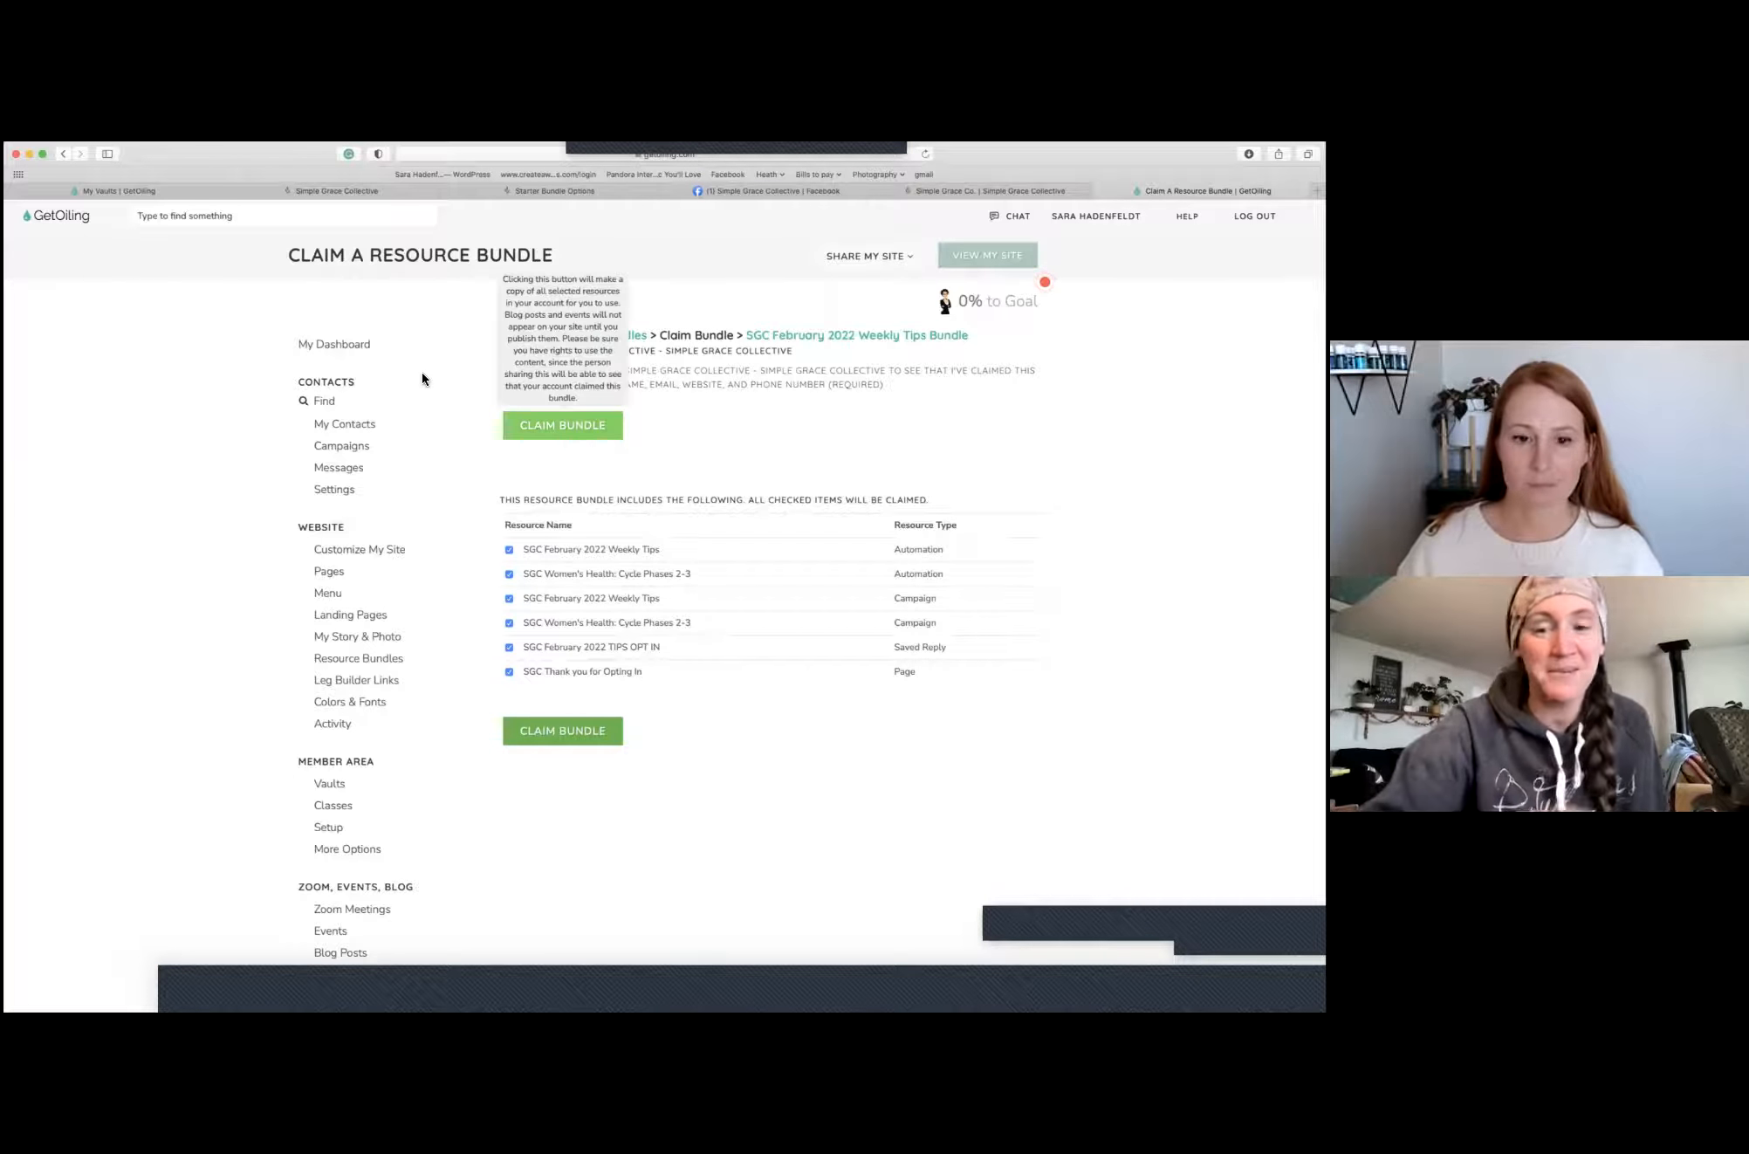
pyautogui.moveTo(452, 377)
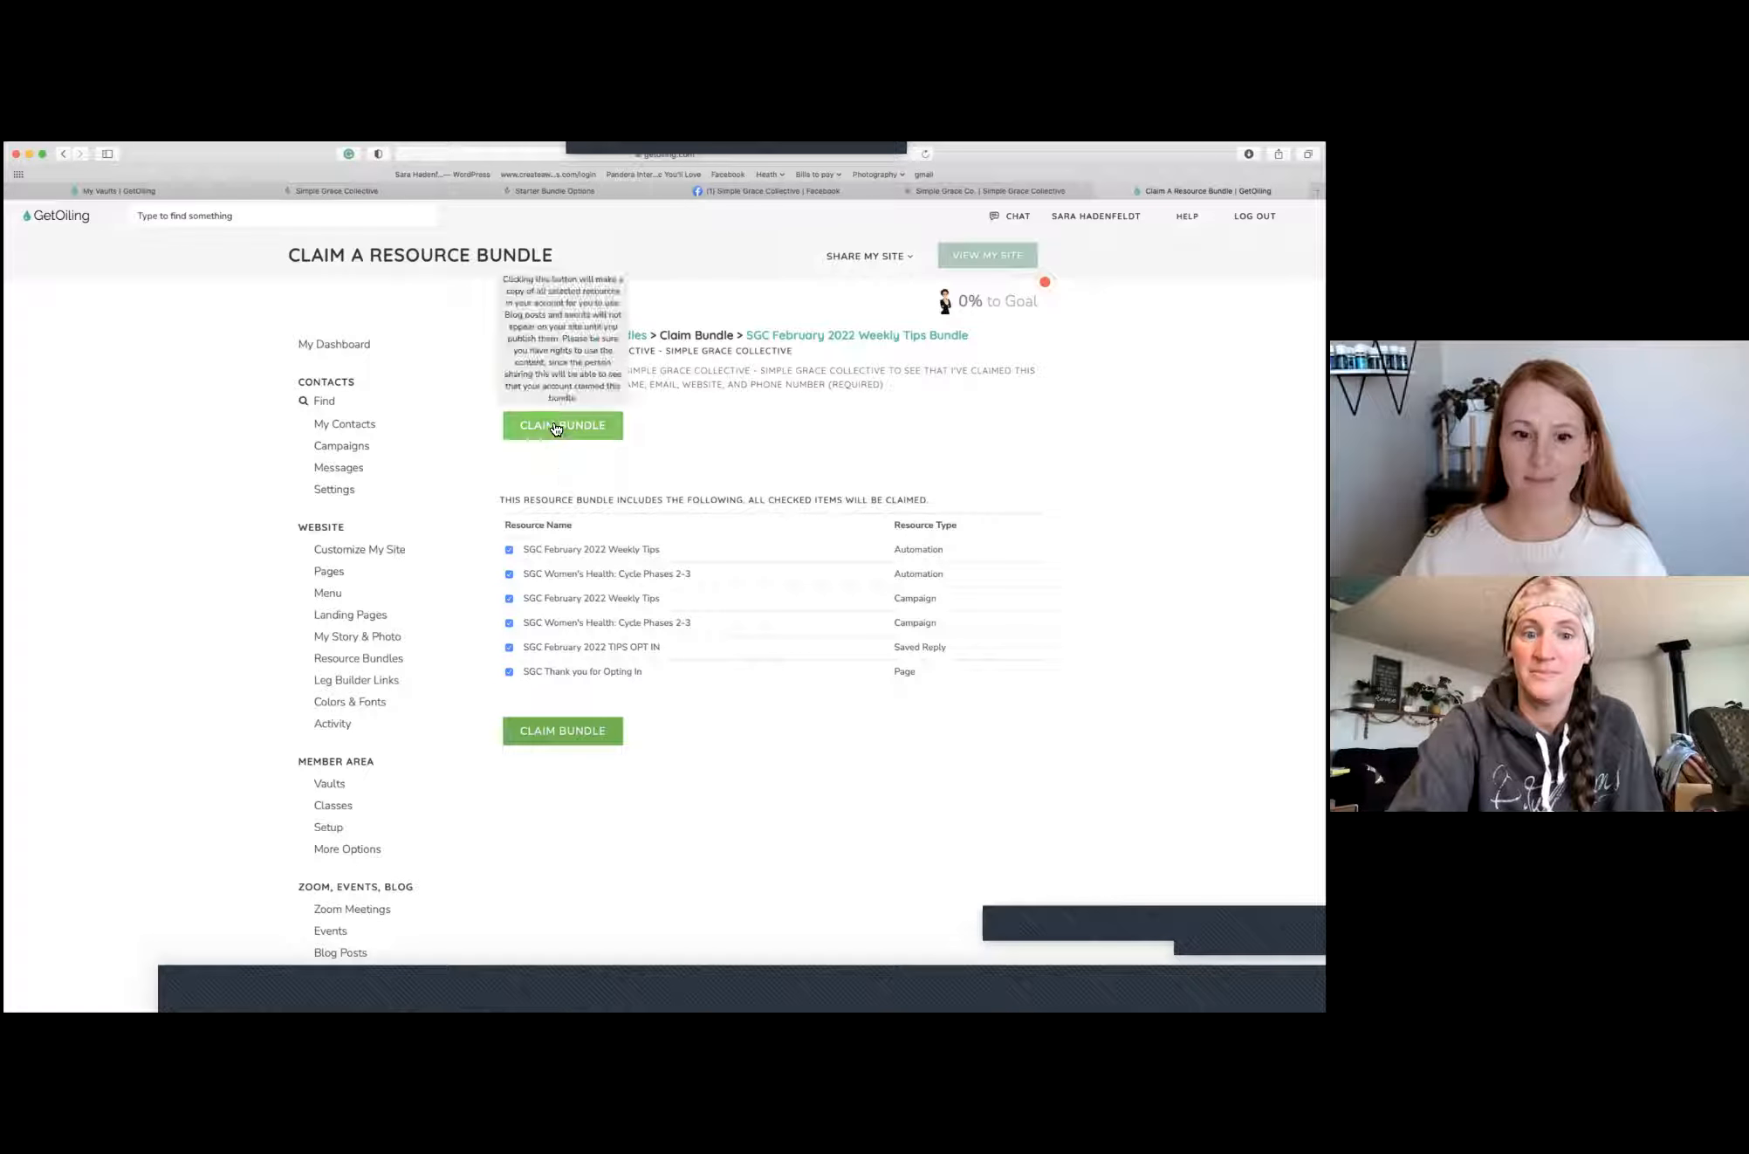
# Claim the SGC February 2022 Weekly Tips Bundle and view its six claimed resources
pyautogui.click(562, 425)
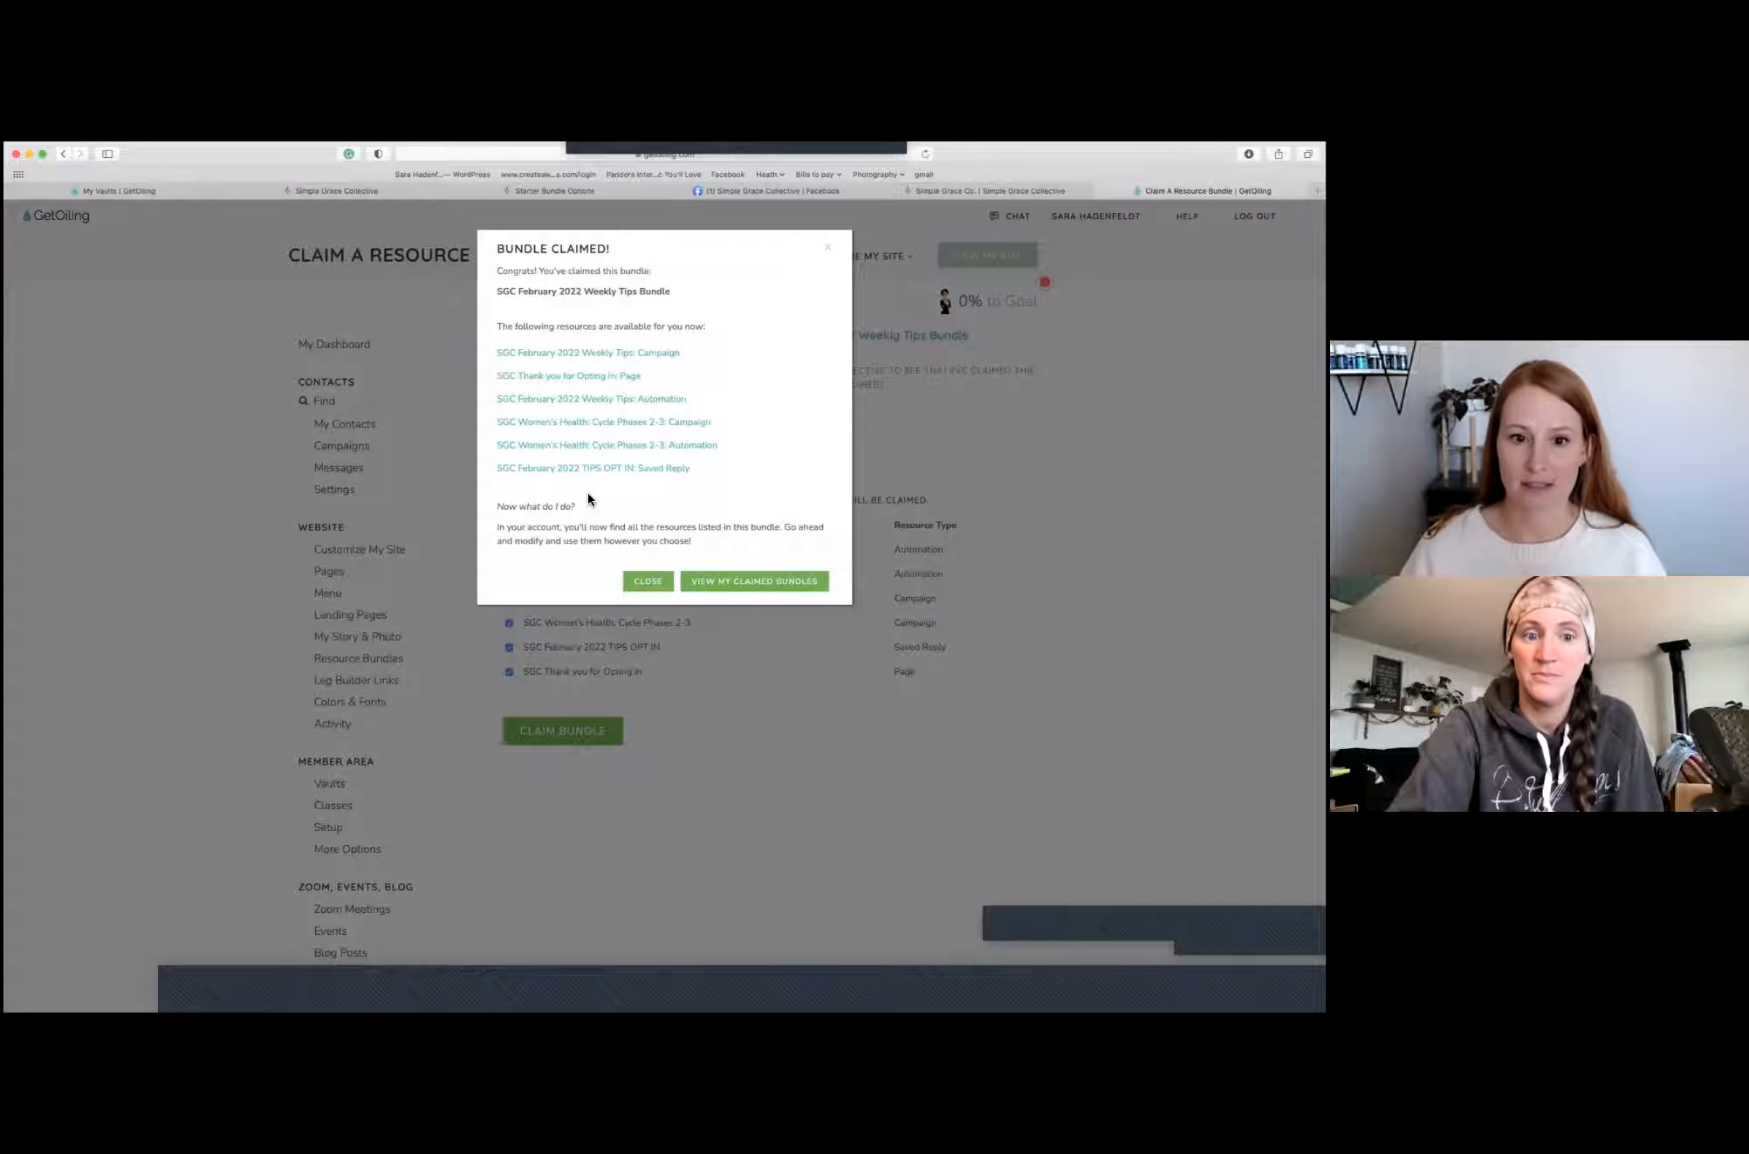
pyautogui.moveTo(575, 483)
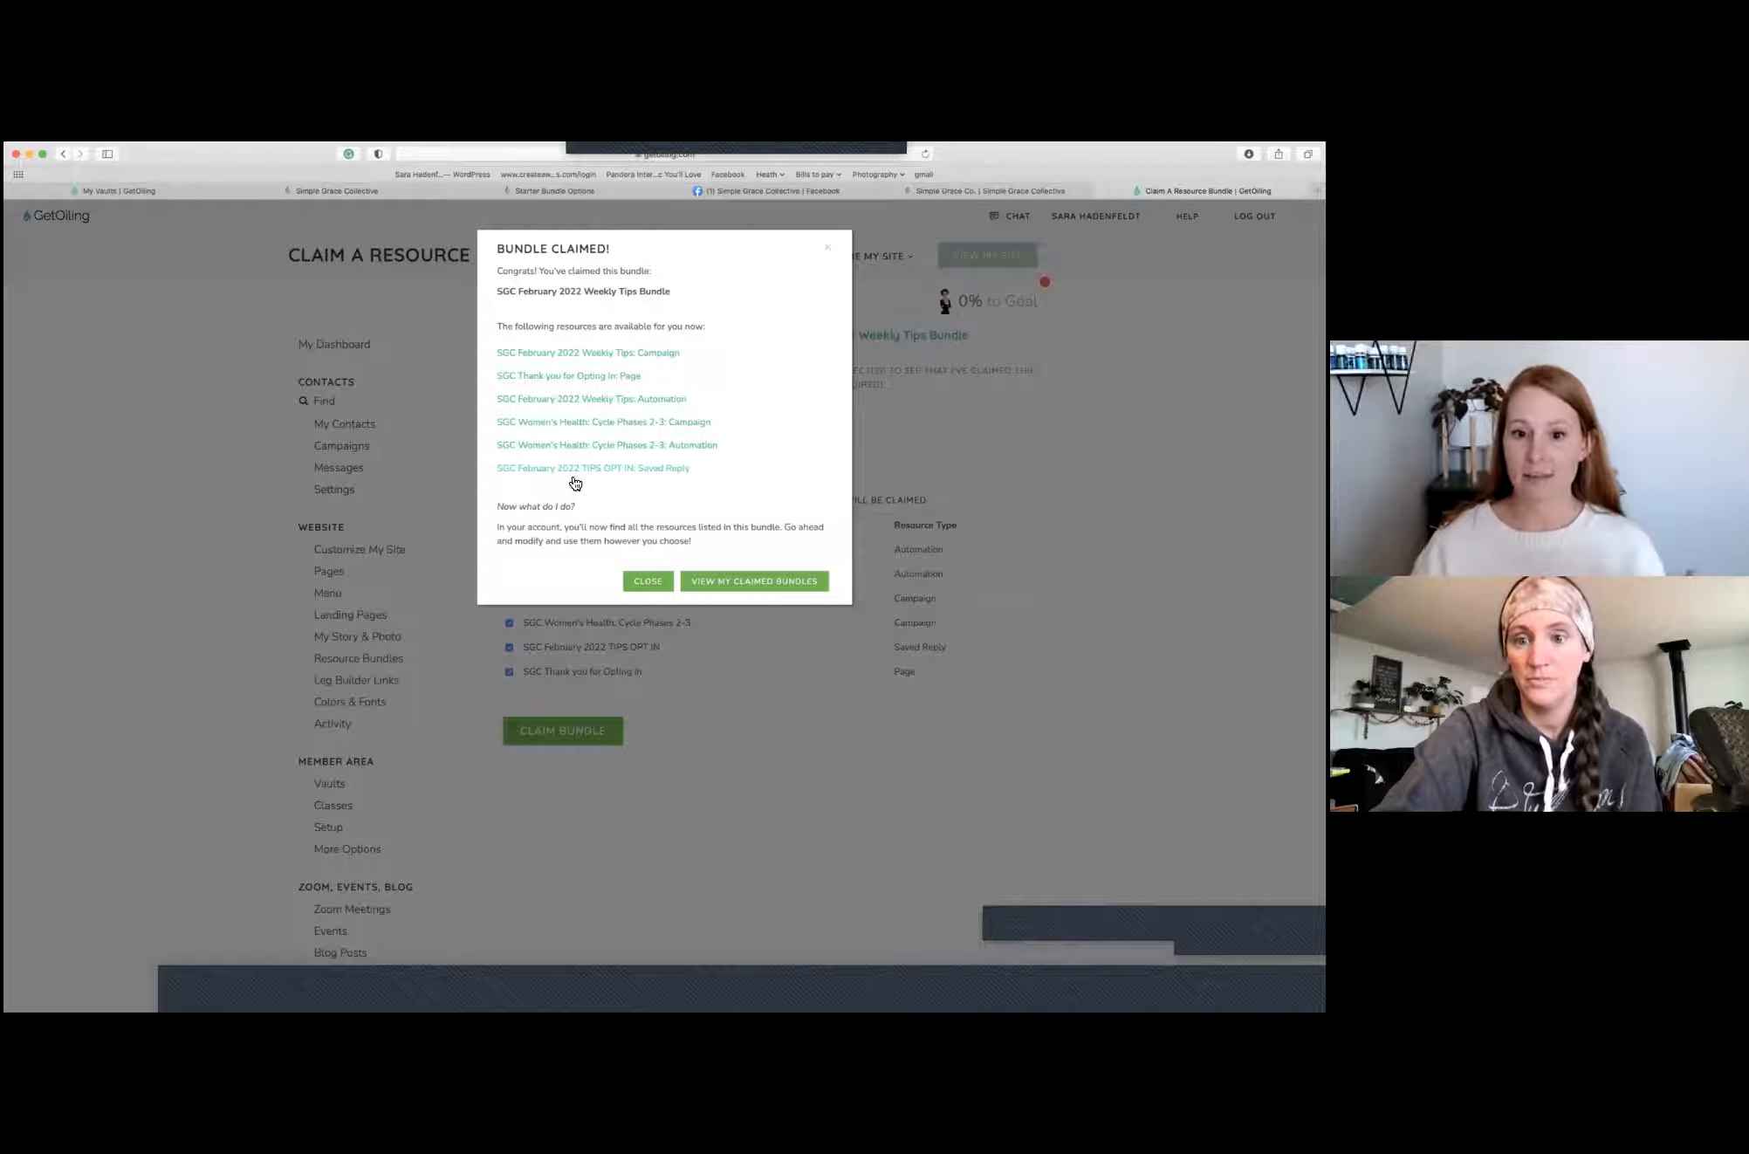
pyautogui.moveTo(591, 476)
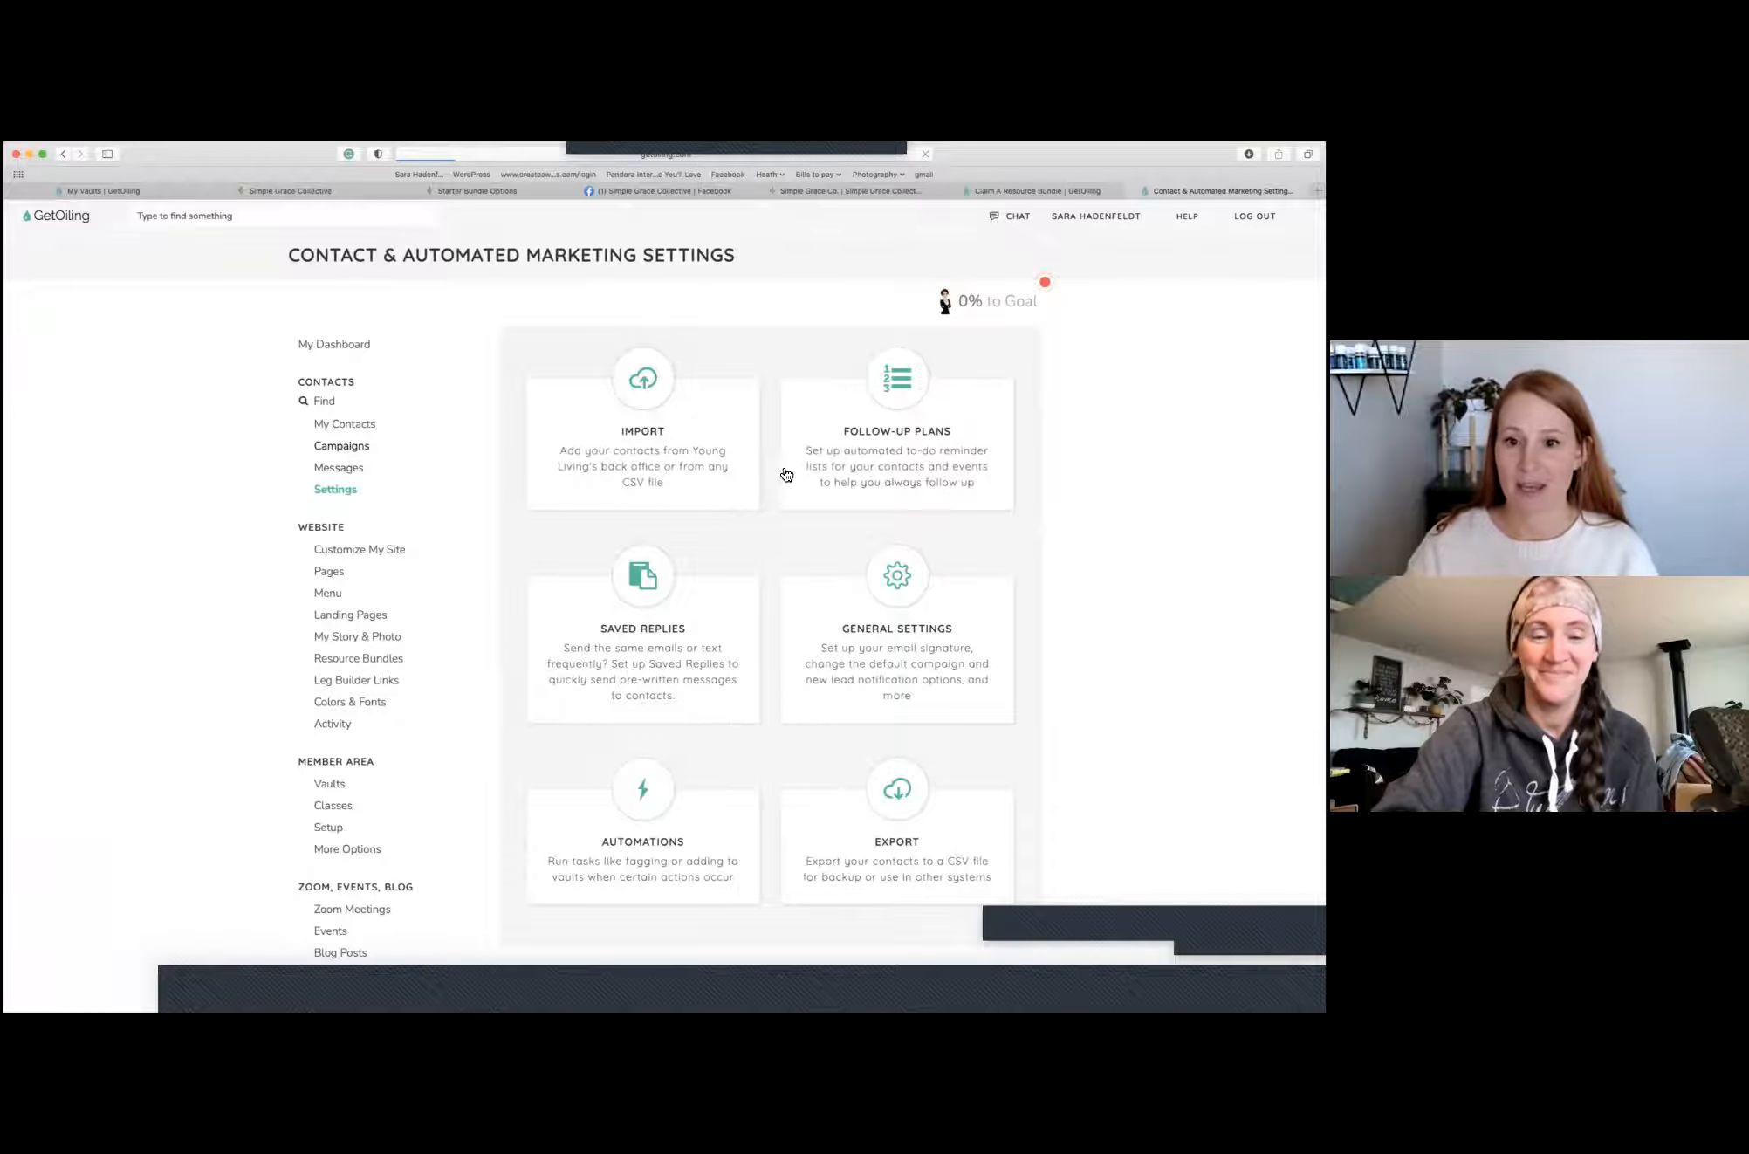
# Search campaigns for 'sgc february' to list the SGC February 2022 Weekly Tips campaign
pyautogui.click(341, 445)
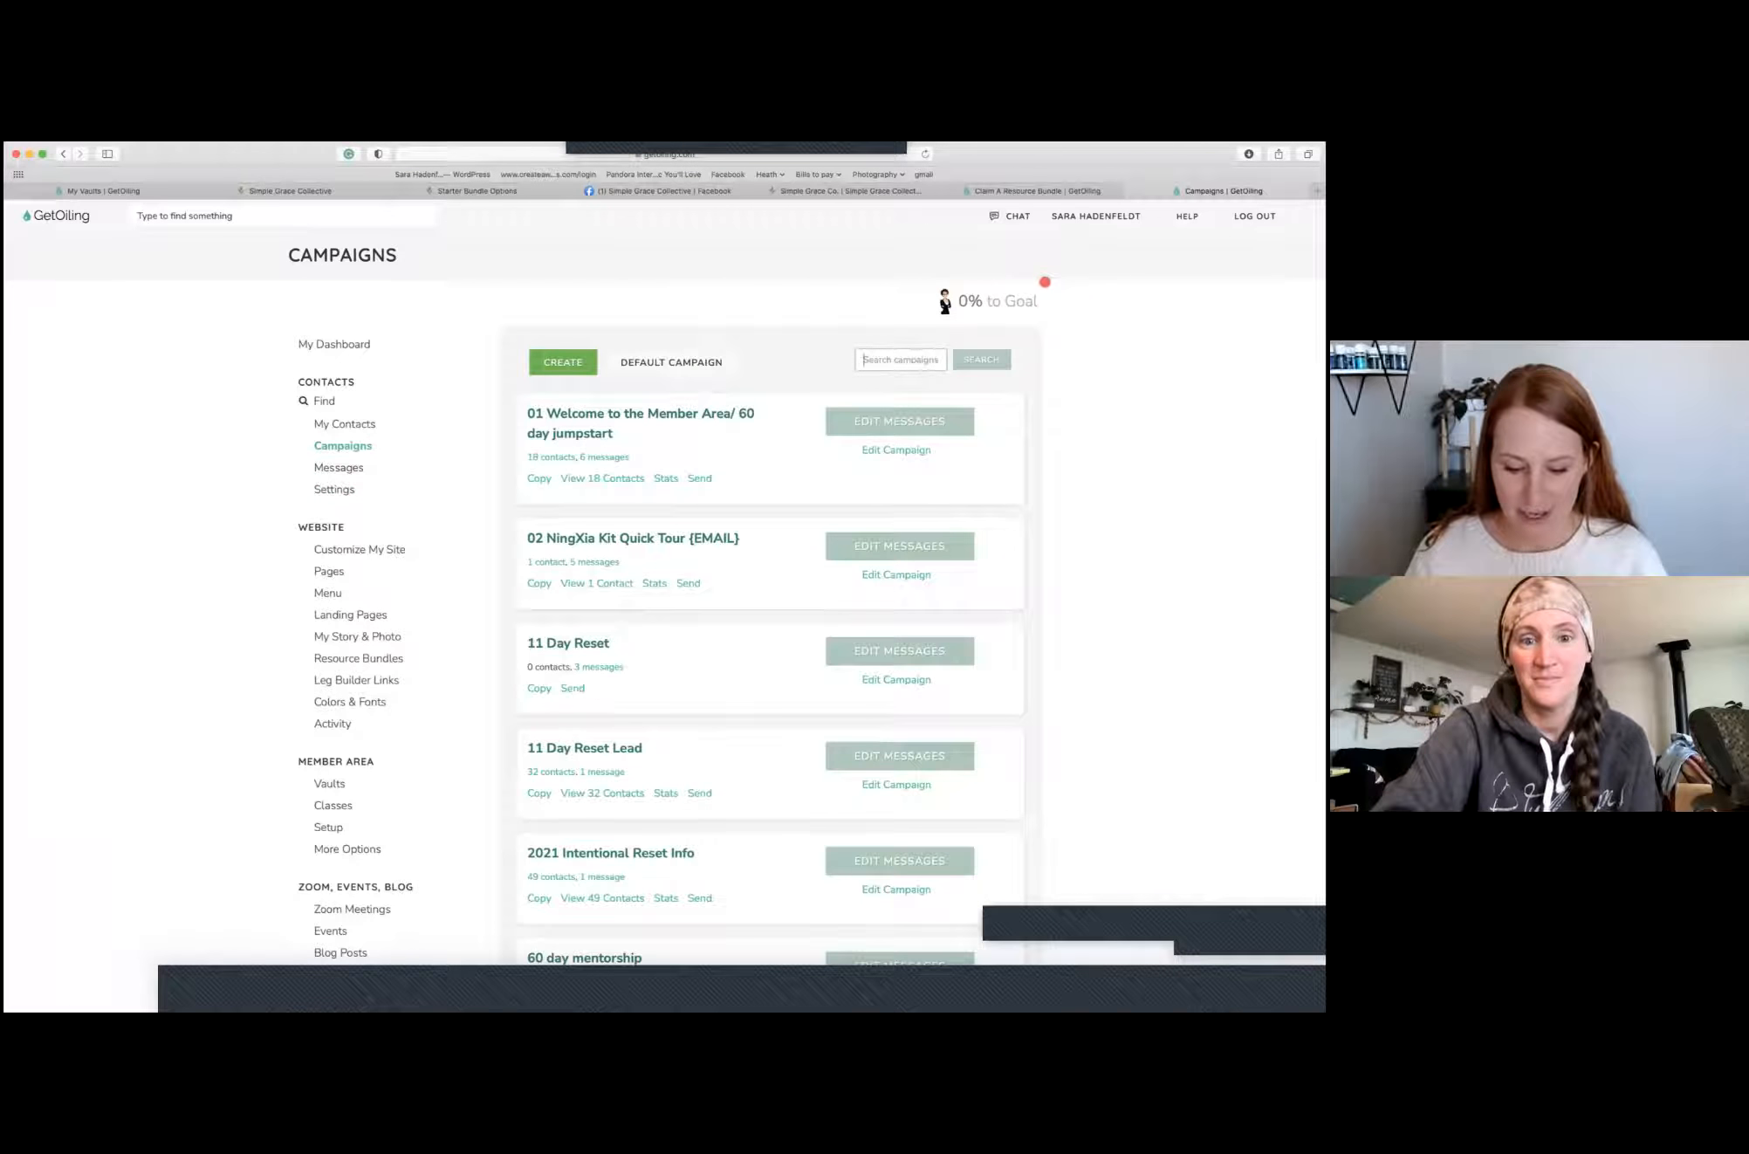
pyautogui.write('sac')
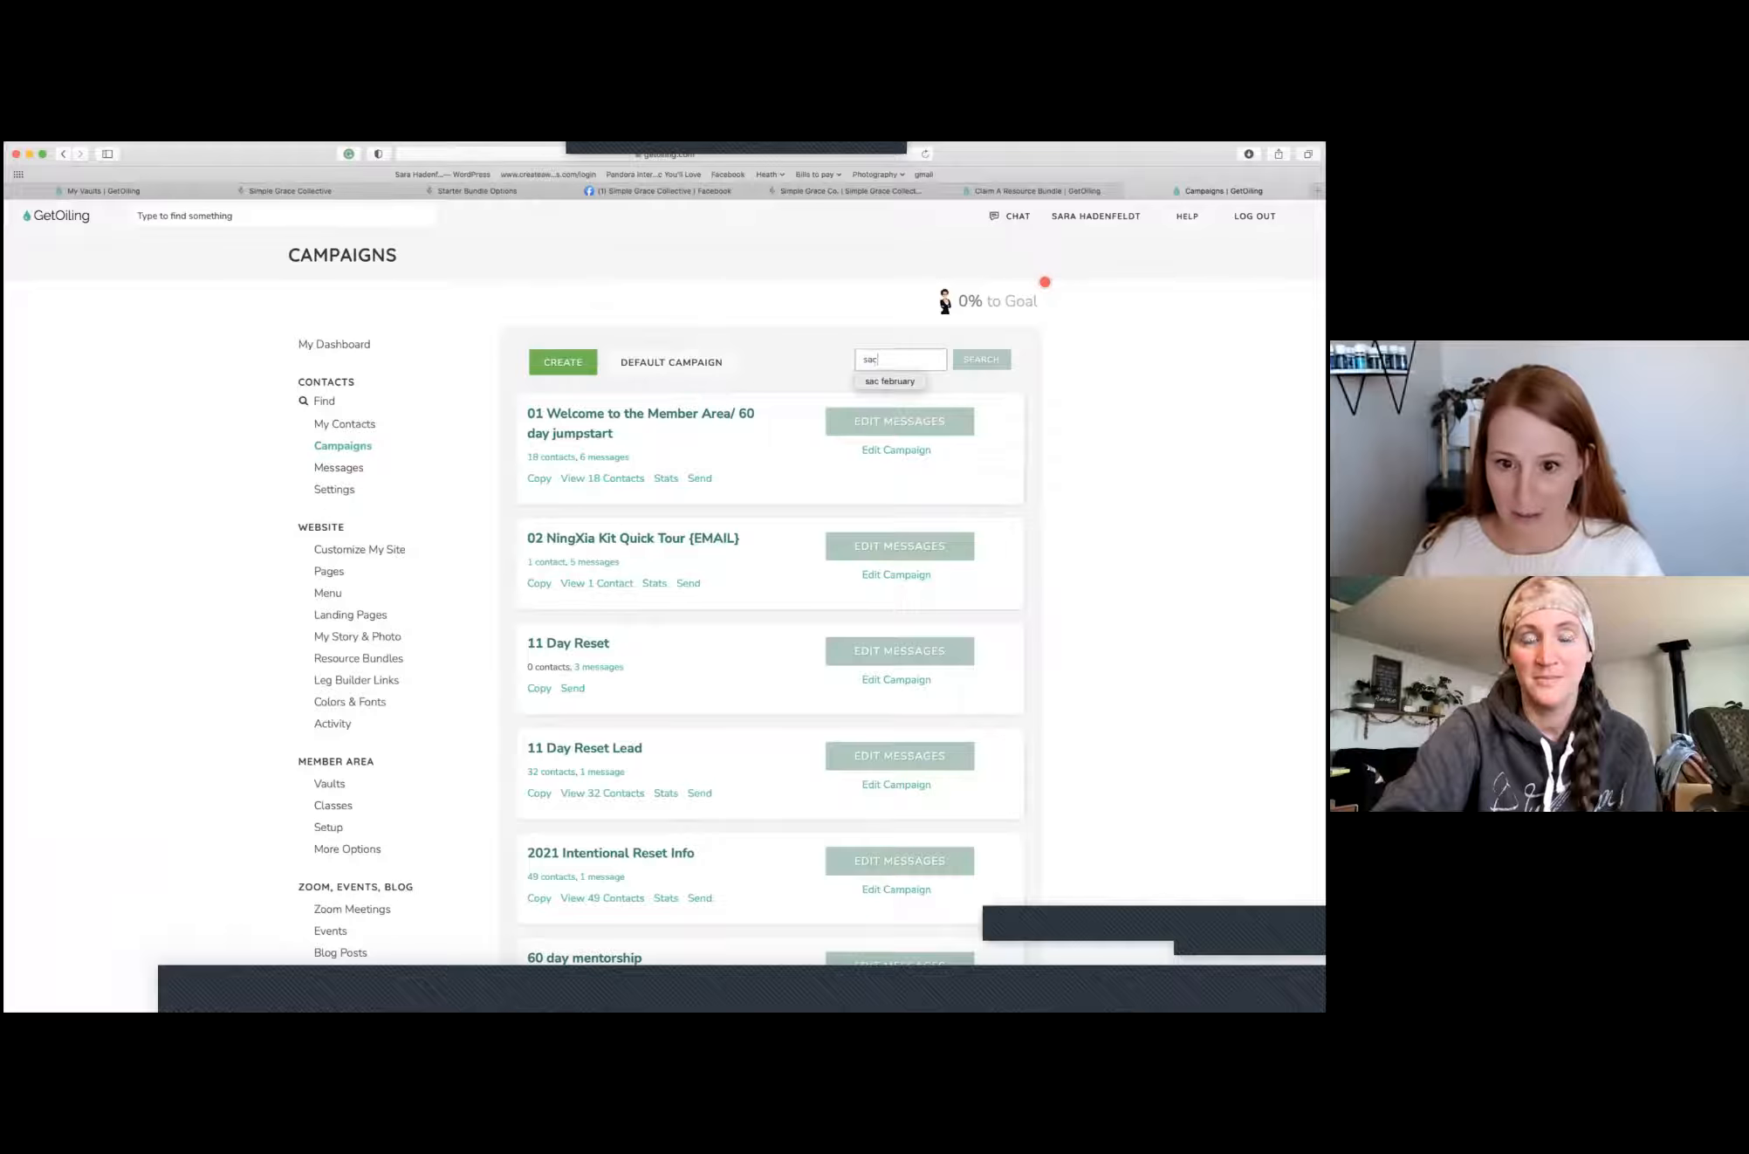
pyautogui.write('sgc')
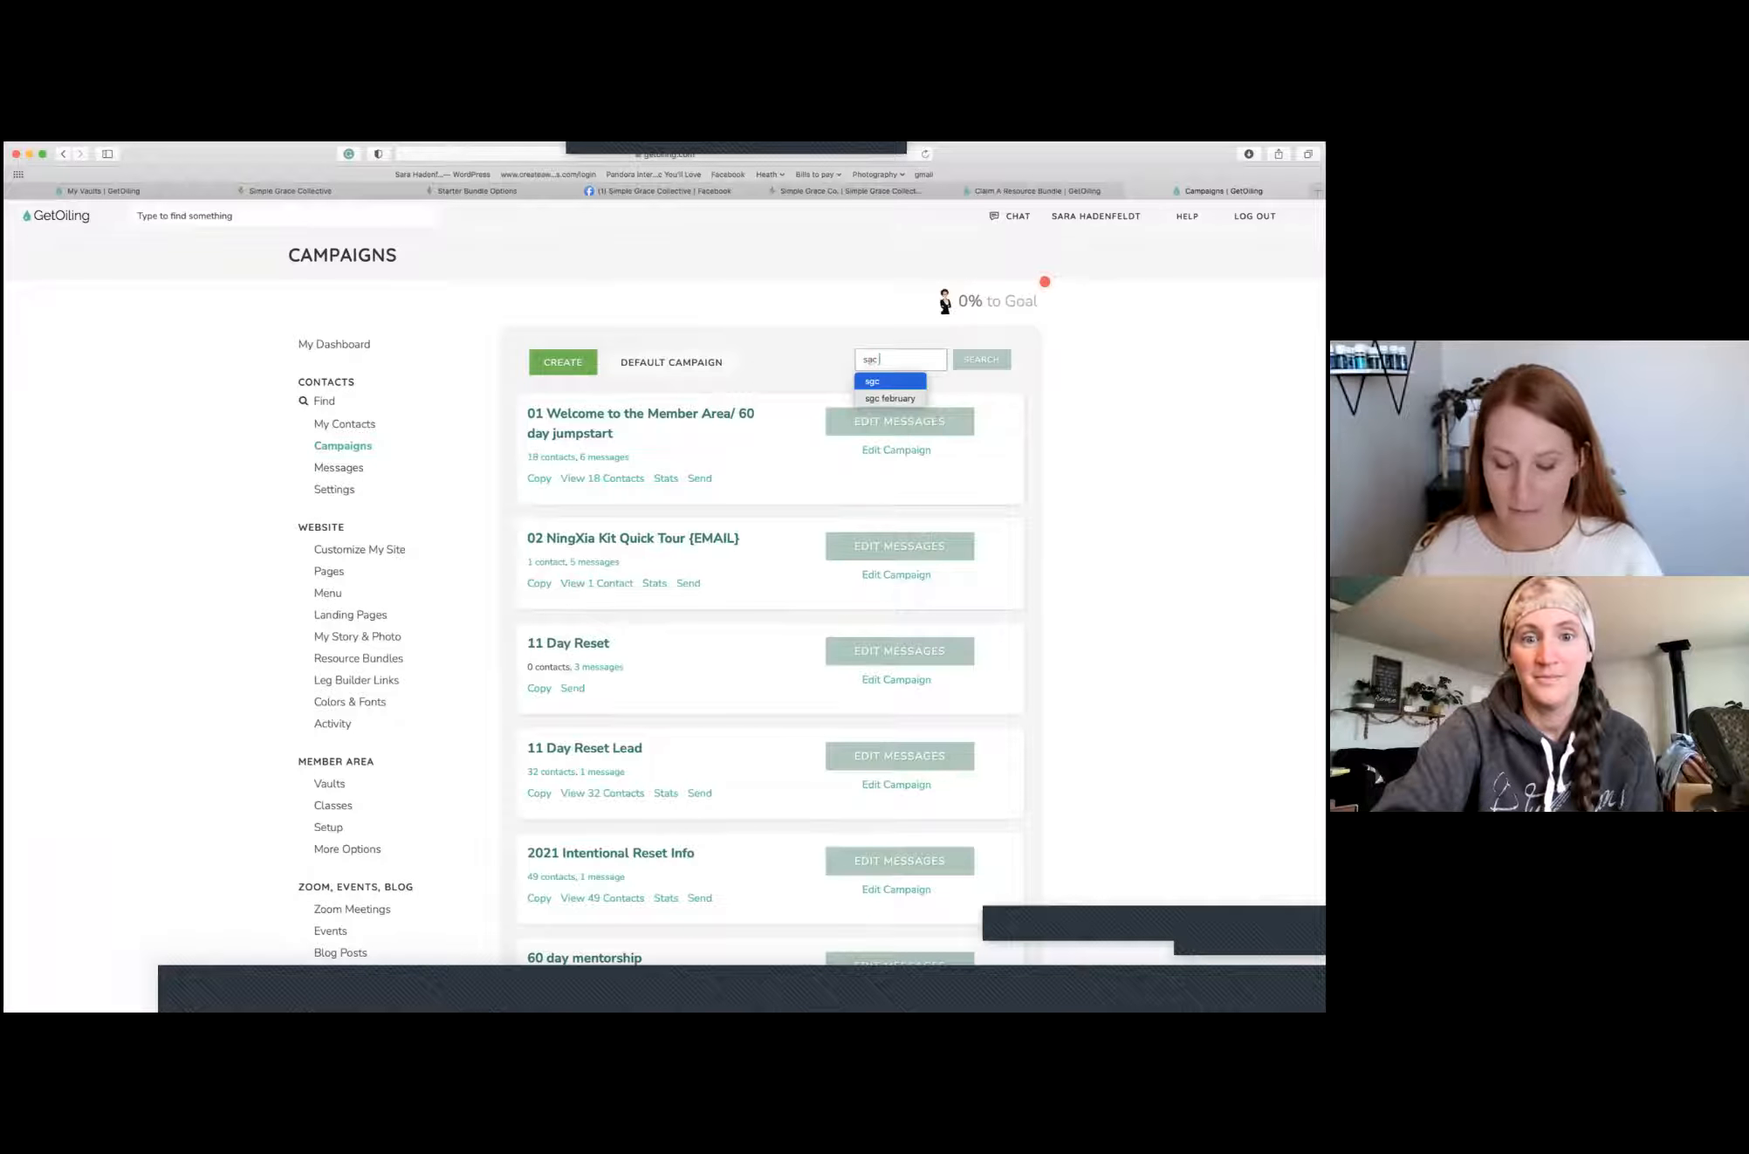
pyautogui.click(891, 398)
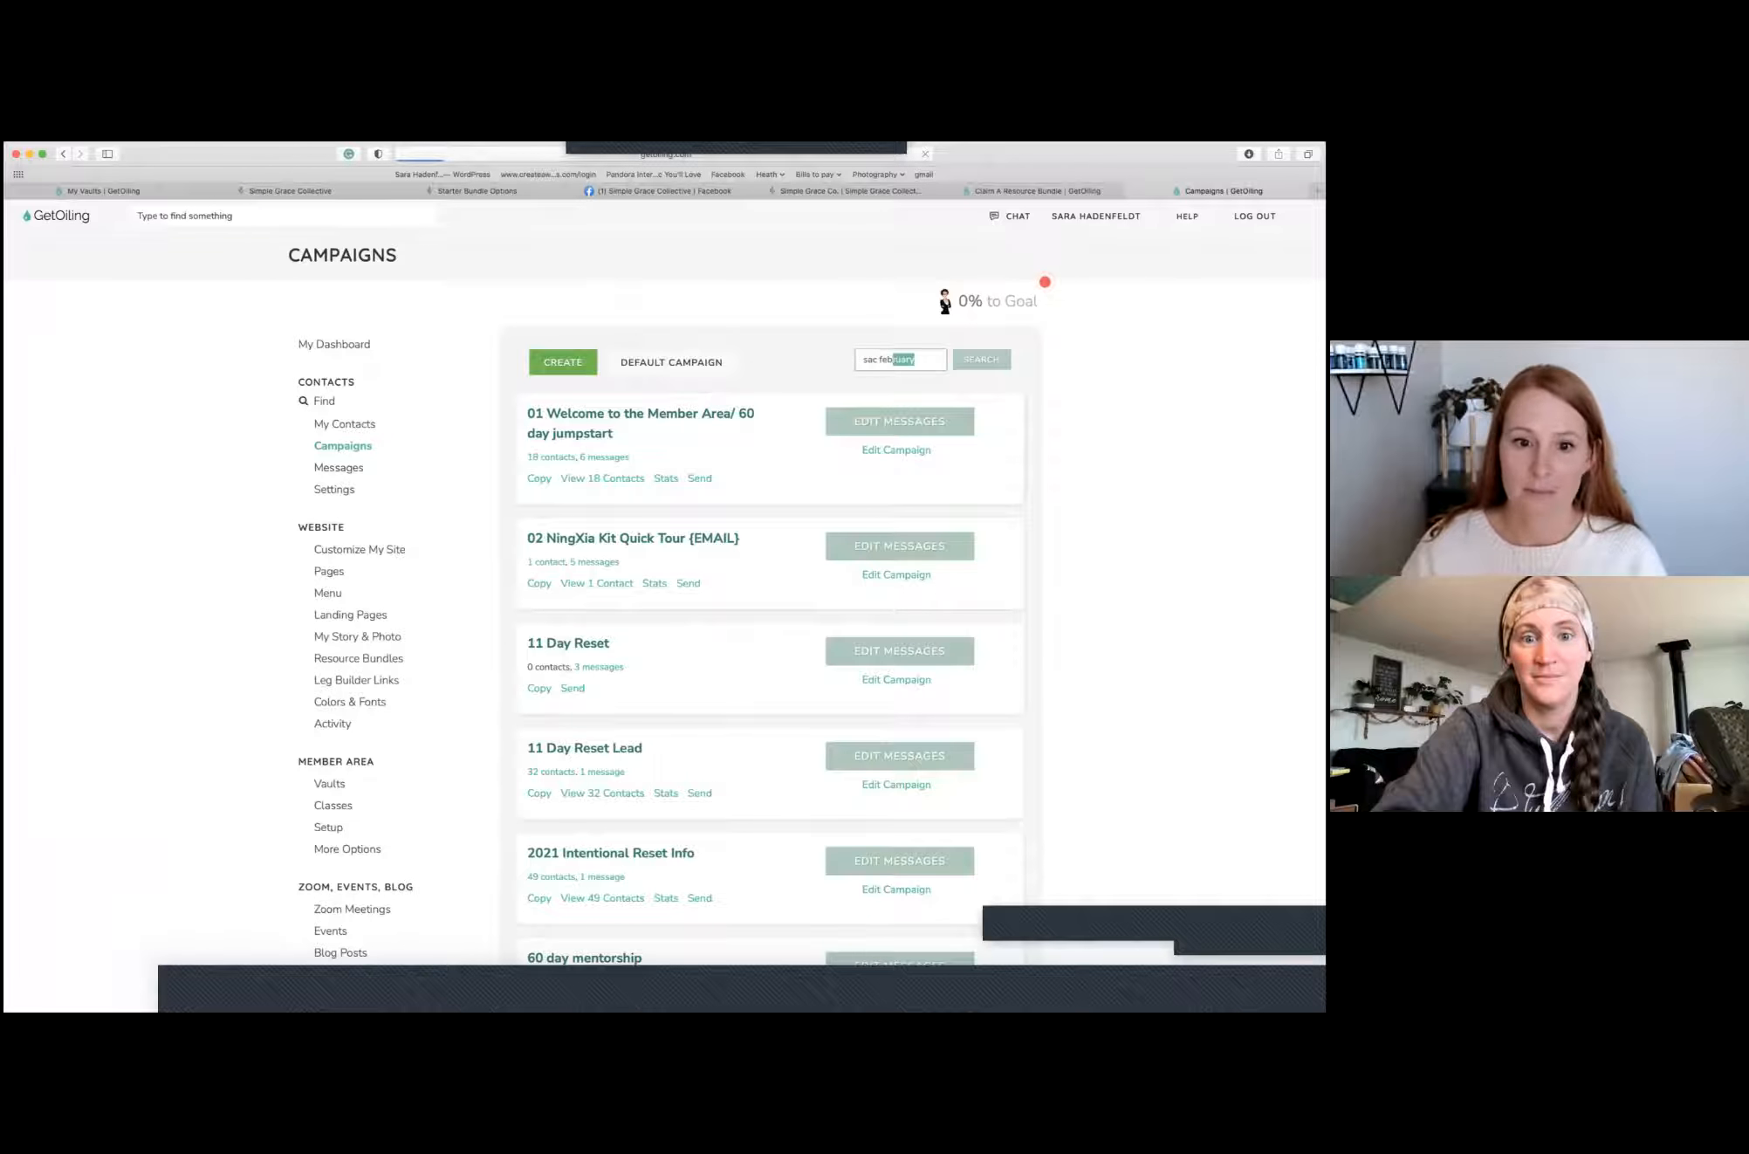
pyautogui.click(981, 358)
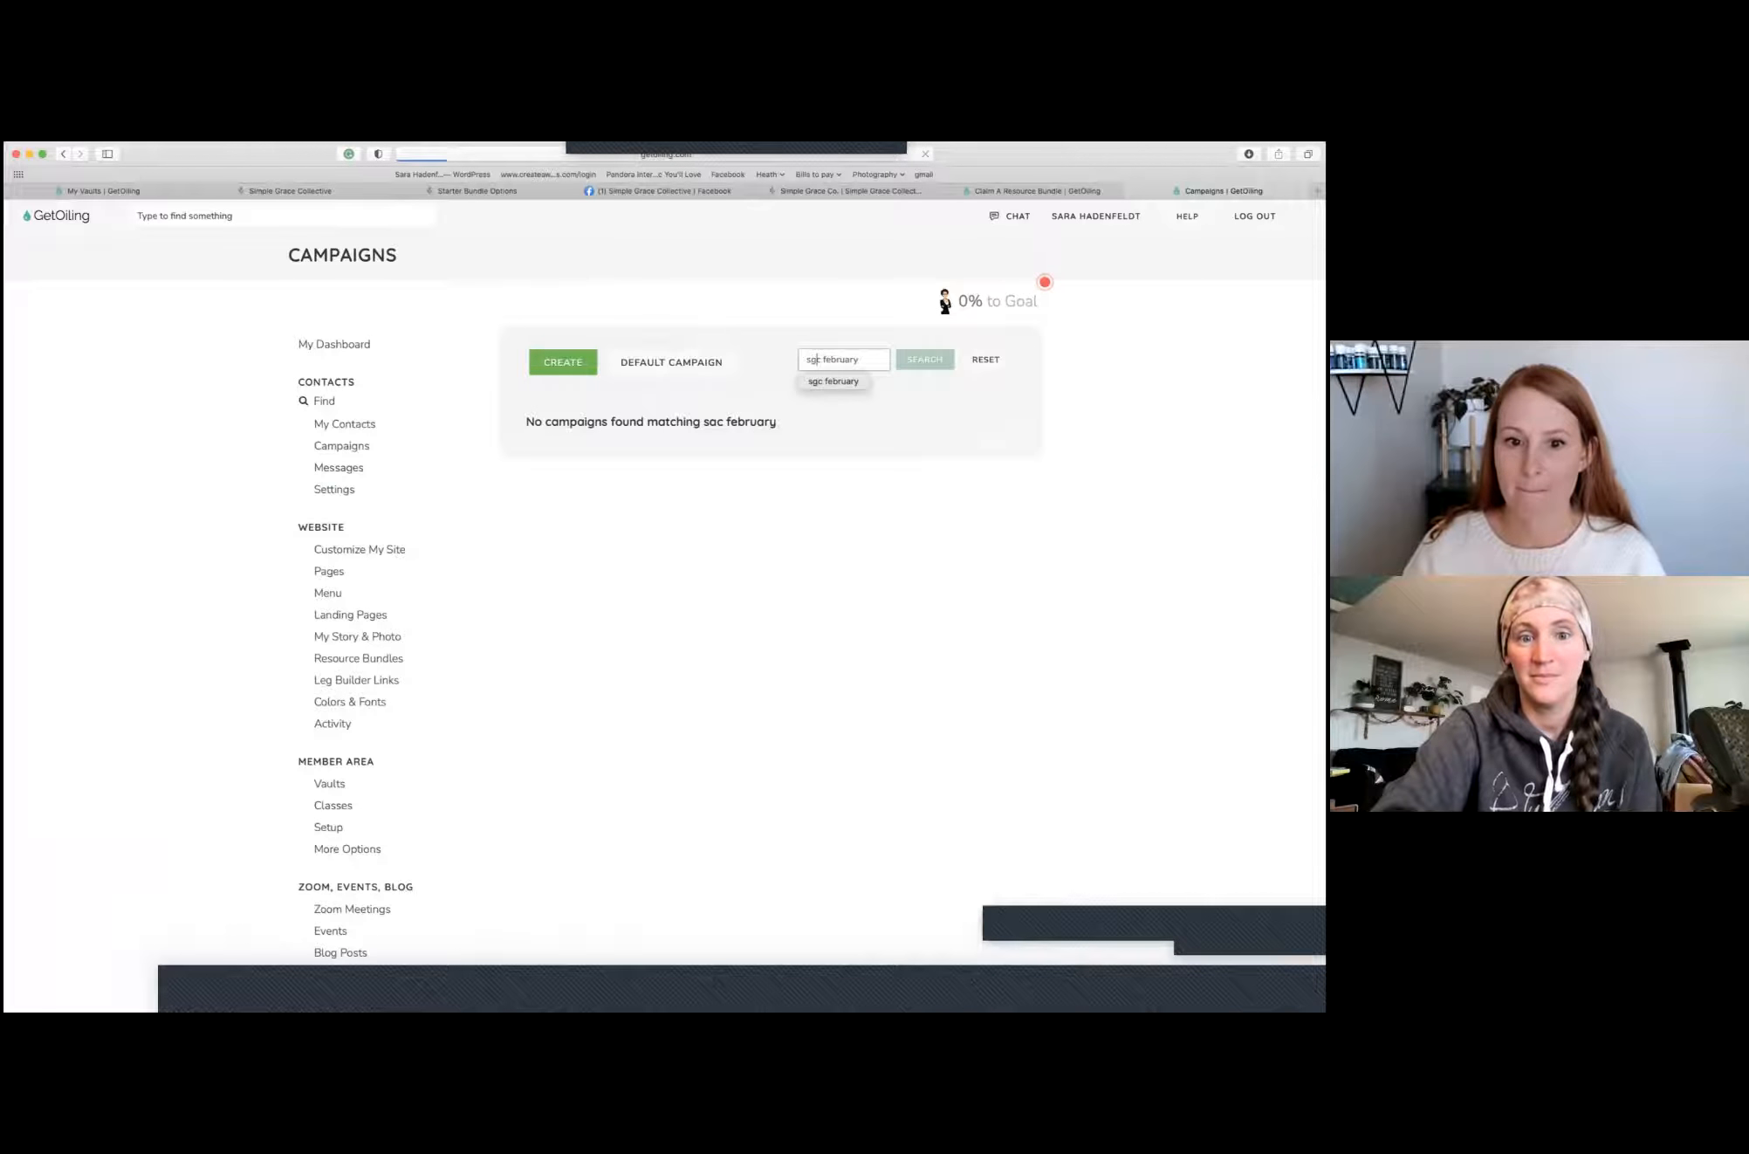
pyautogui.click(925, 359)
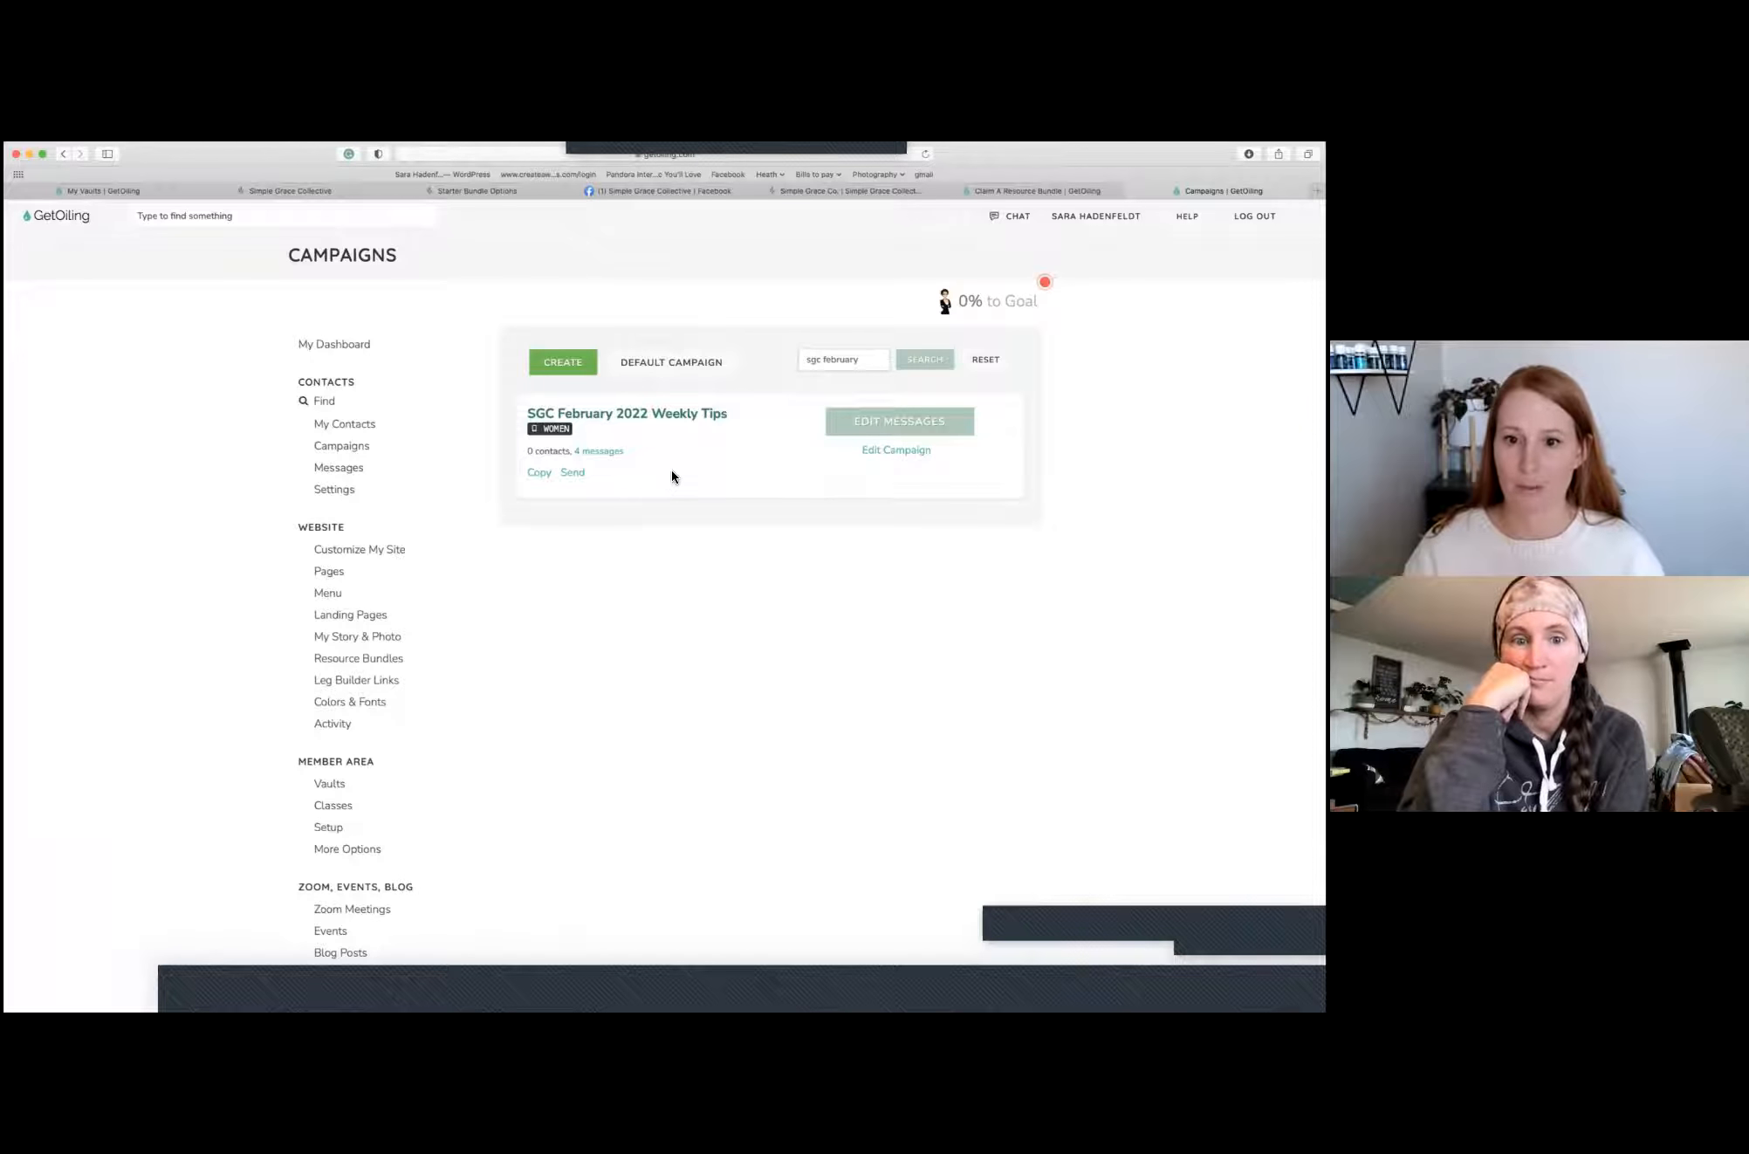
pyautogui.moveTo(895, 449)
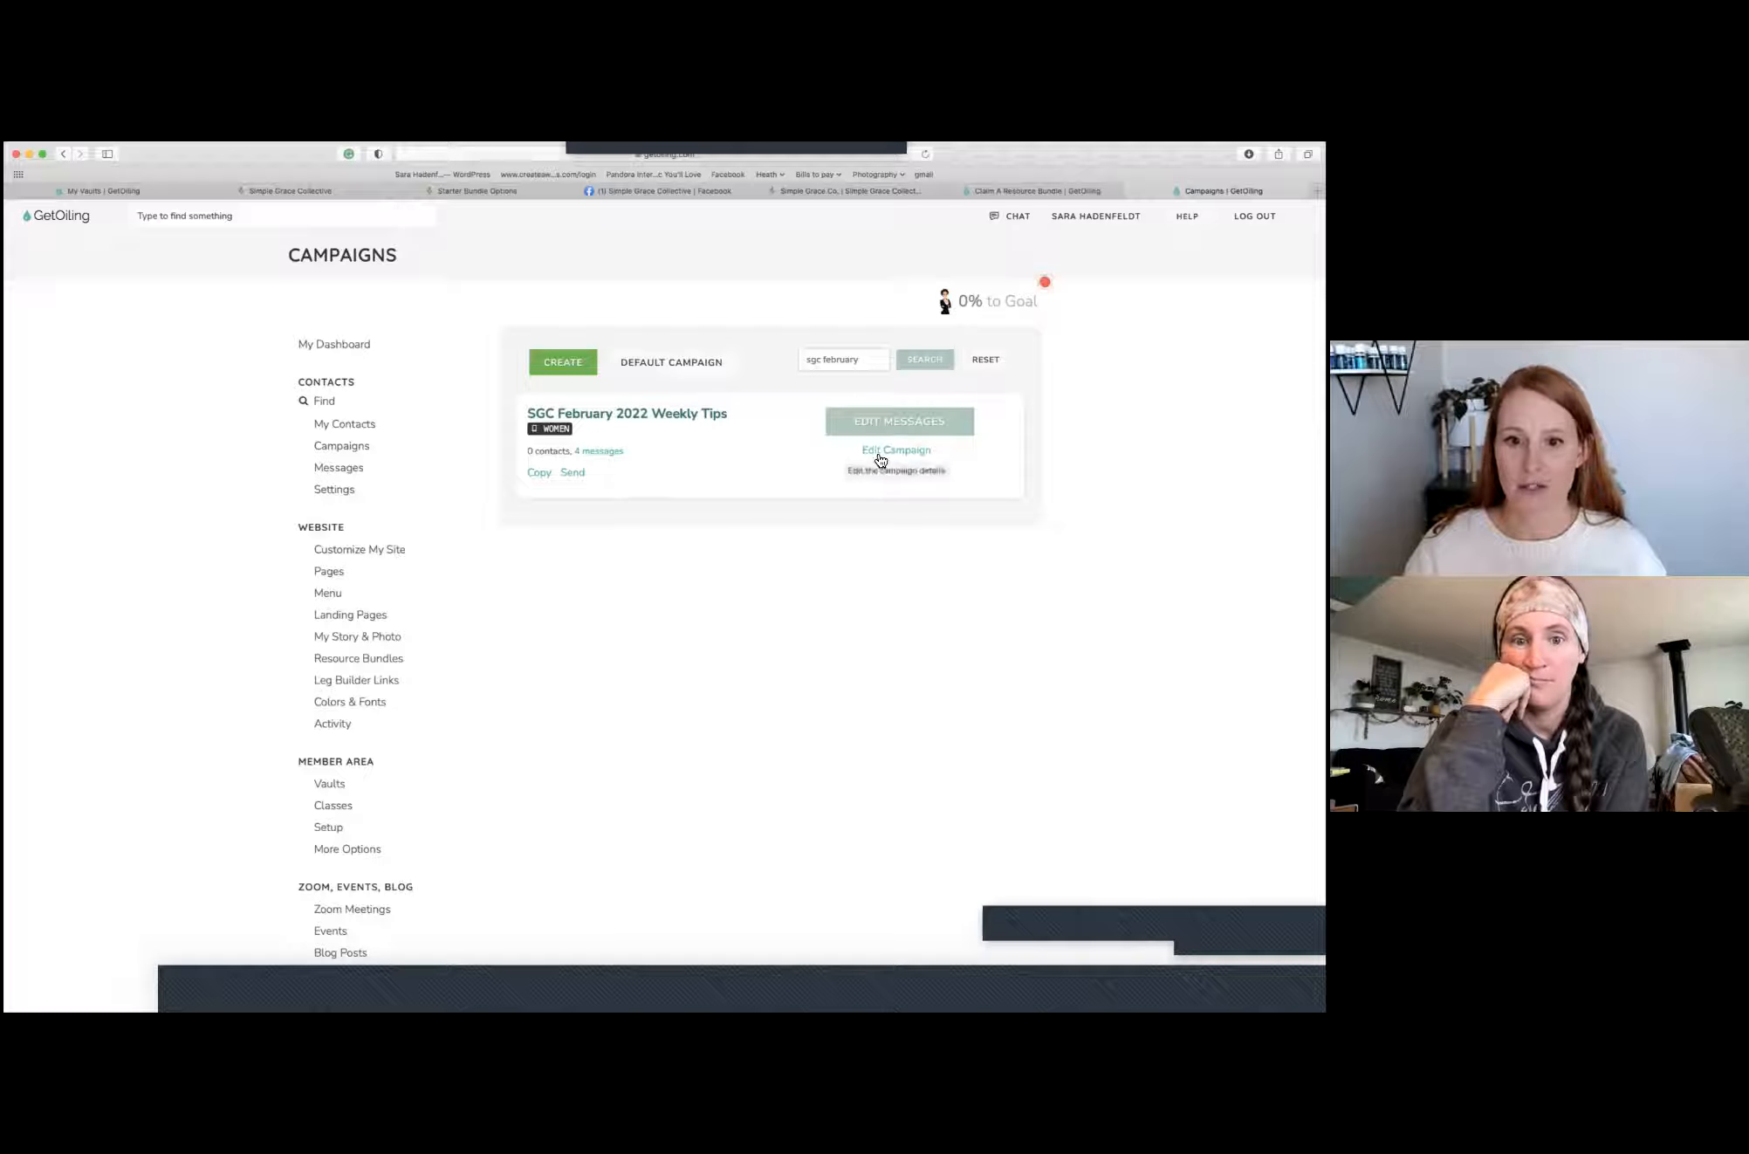
# Open the campaign's details and keep Email as the preferred sending medium
pyautogui.click(896, 450)
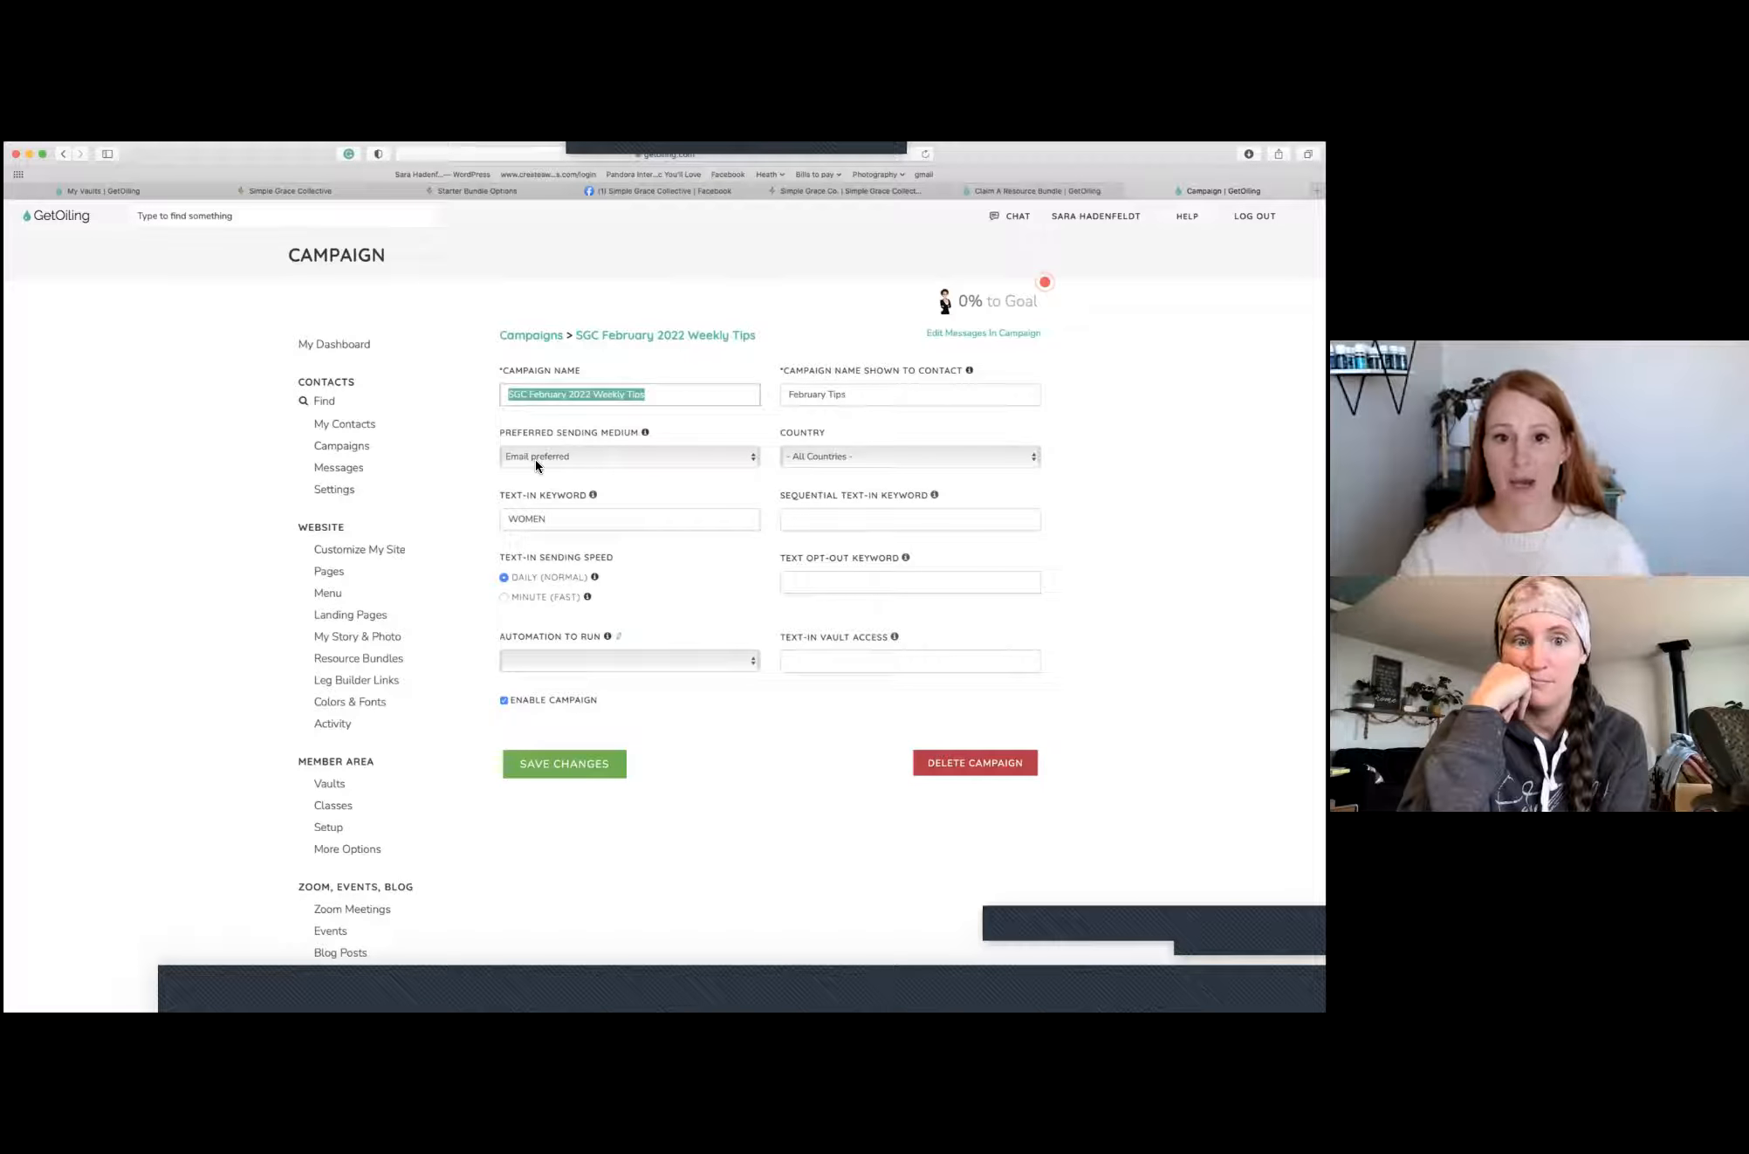
pyautogui.click(628, 456)
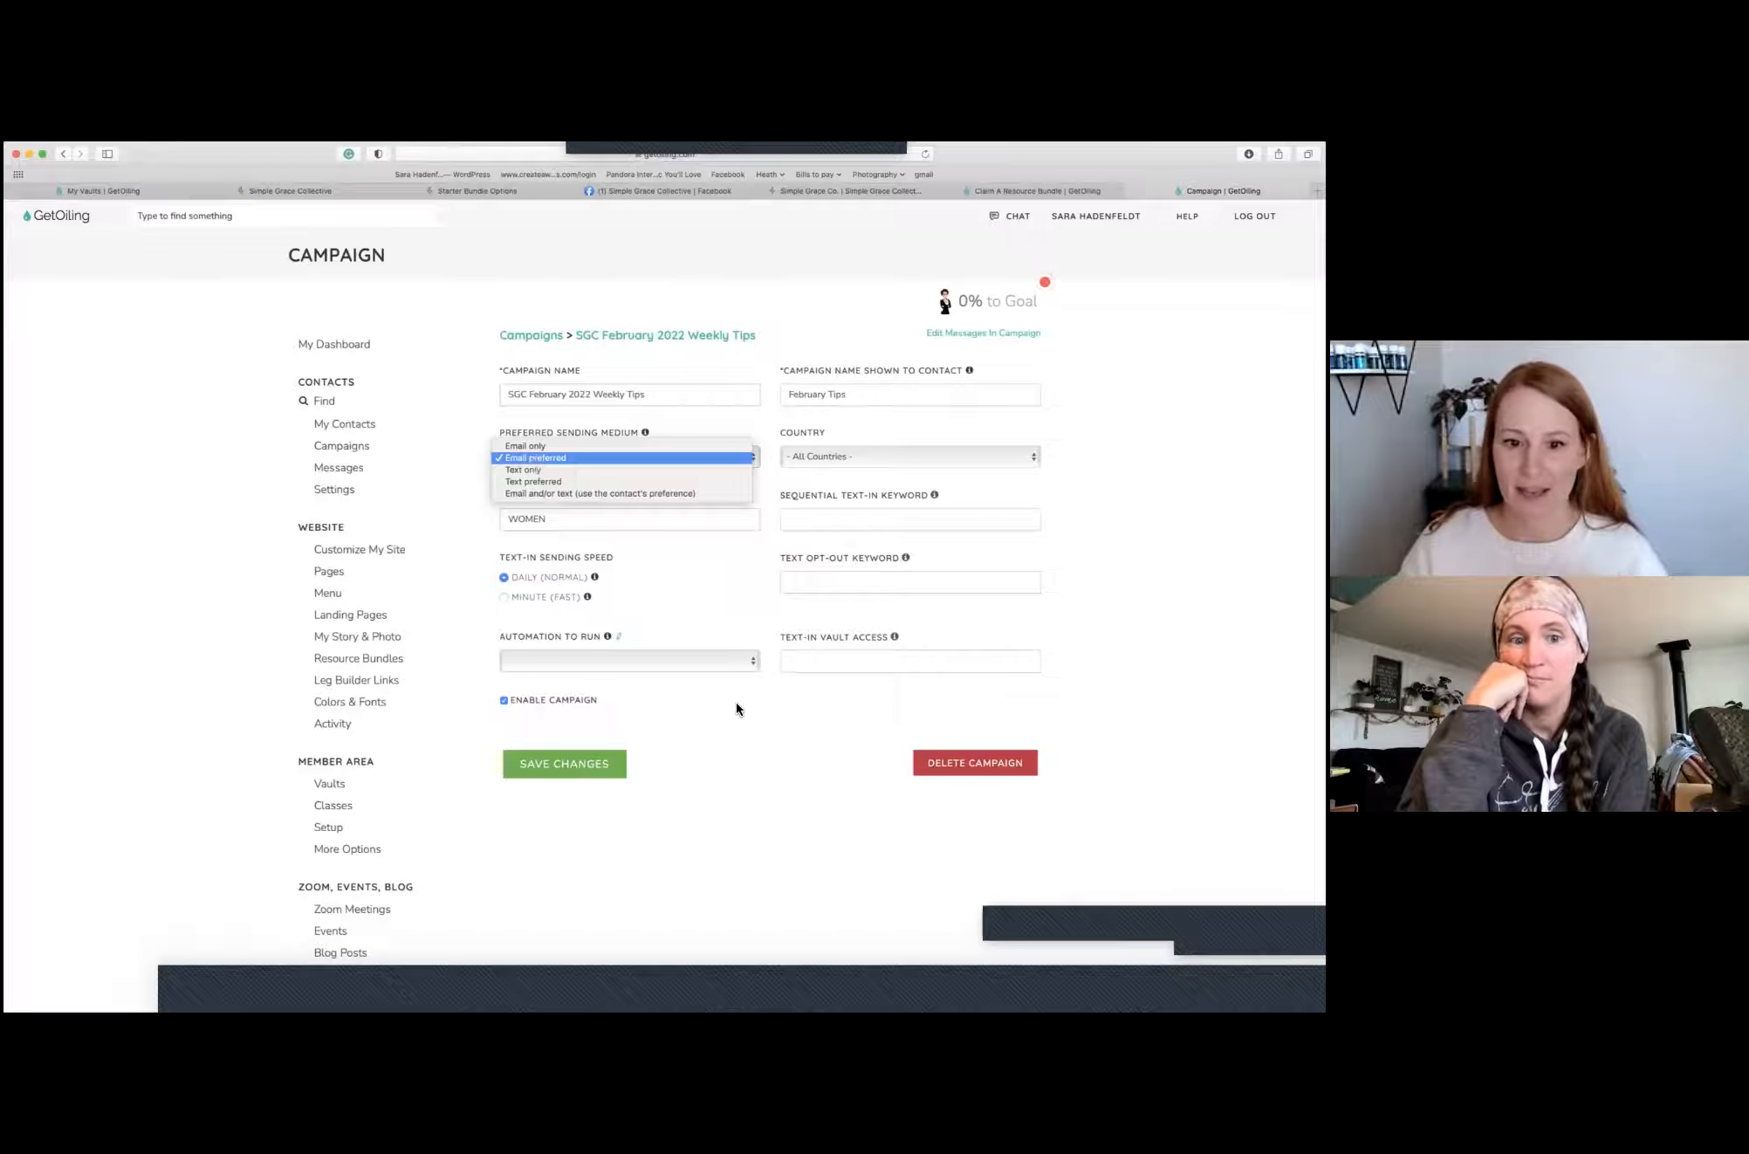
pyautogui.click(537, 457)
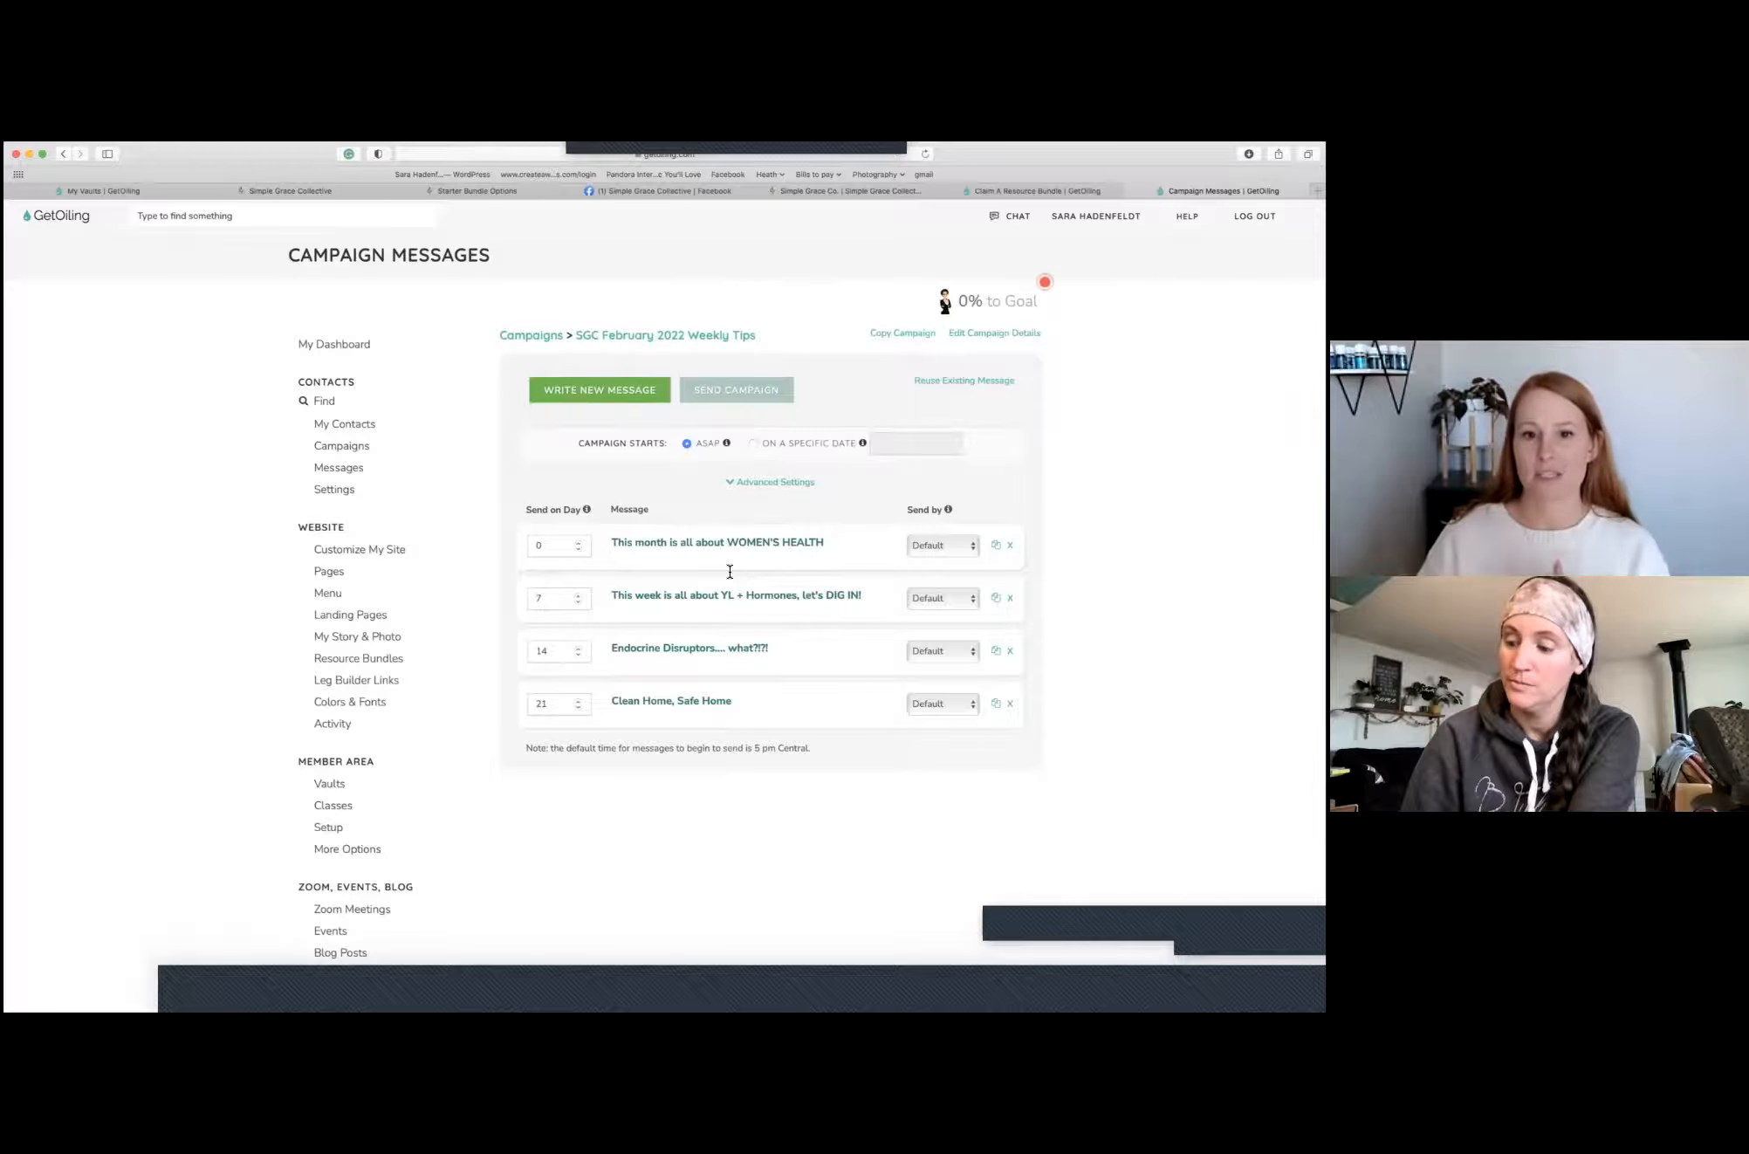
pyautogui.moveTo(757, 561)
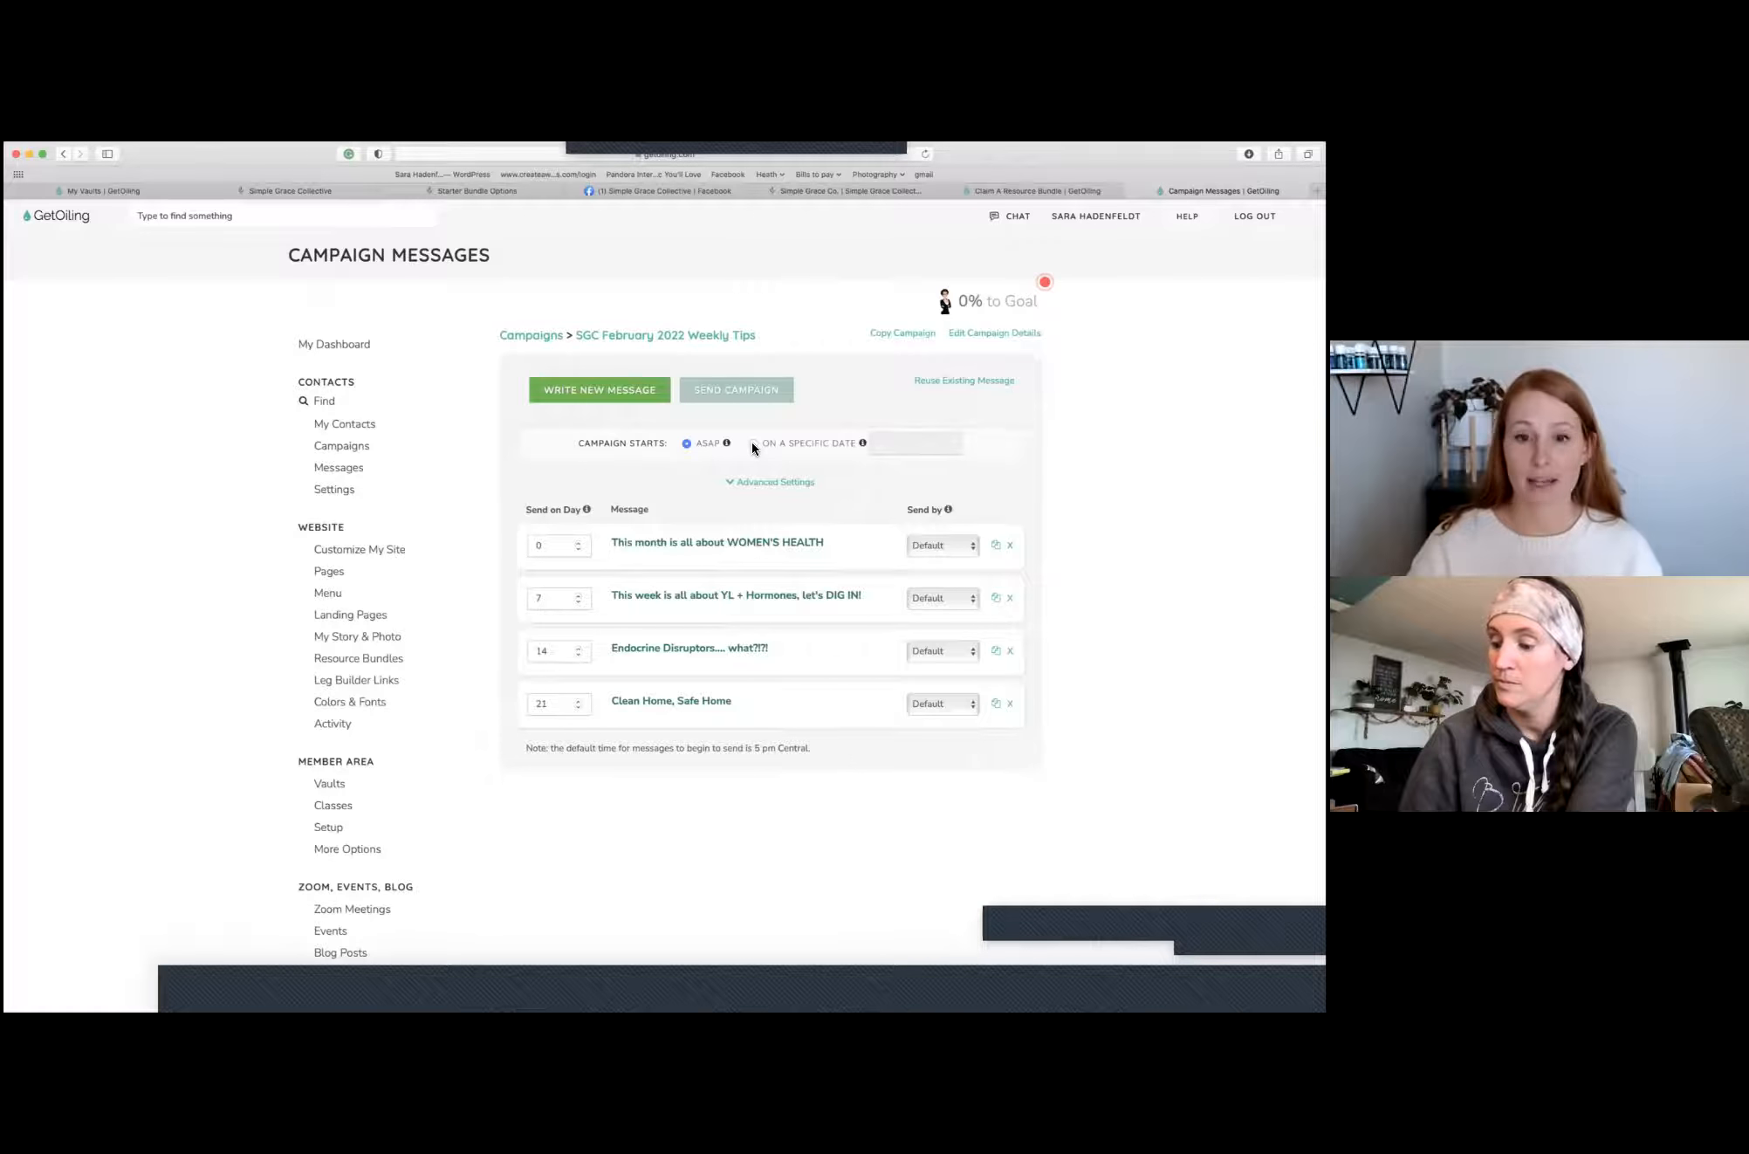
# Set the campaign to start On a Specific Date instead of ASAP
pyautogui.click(753, 442)
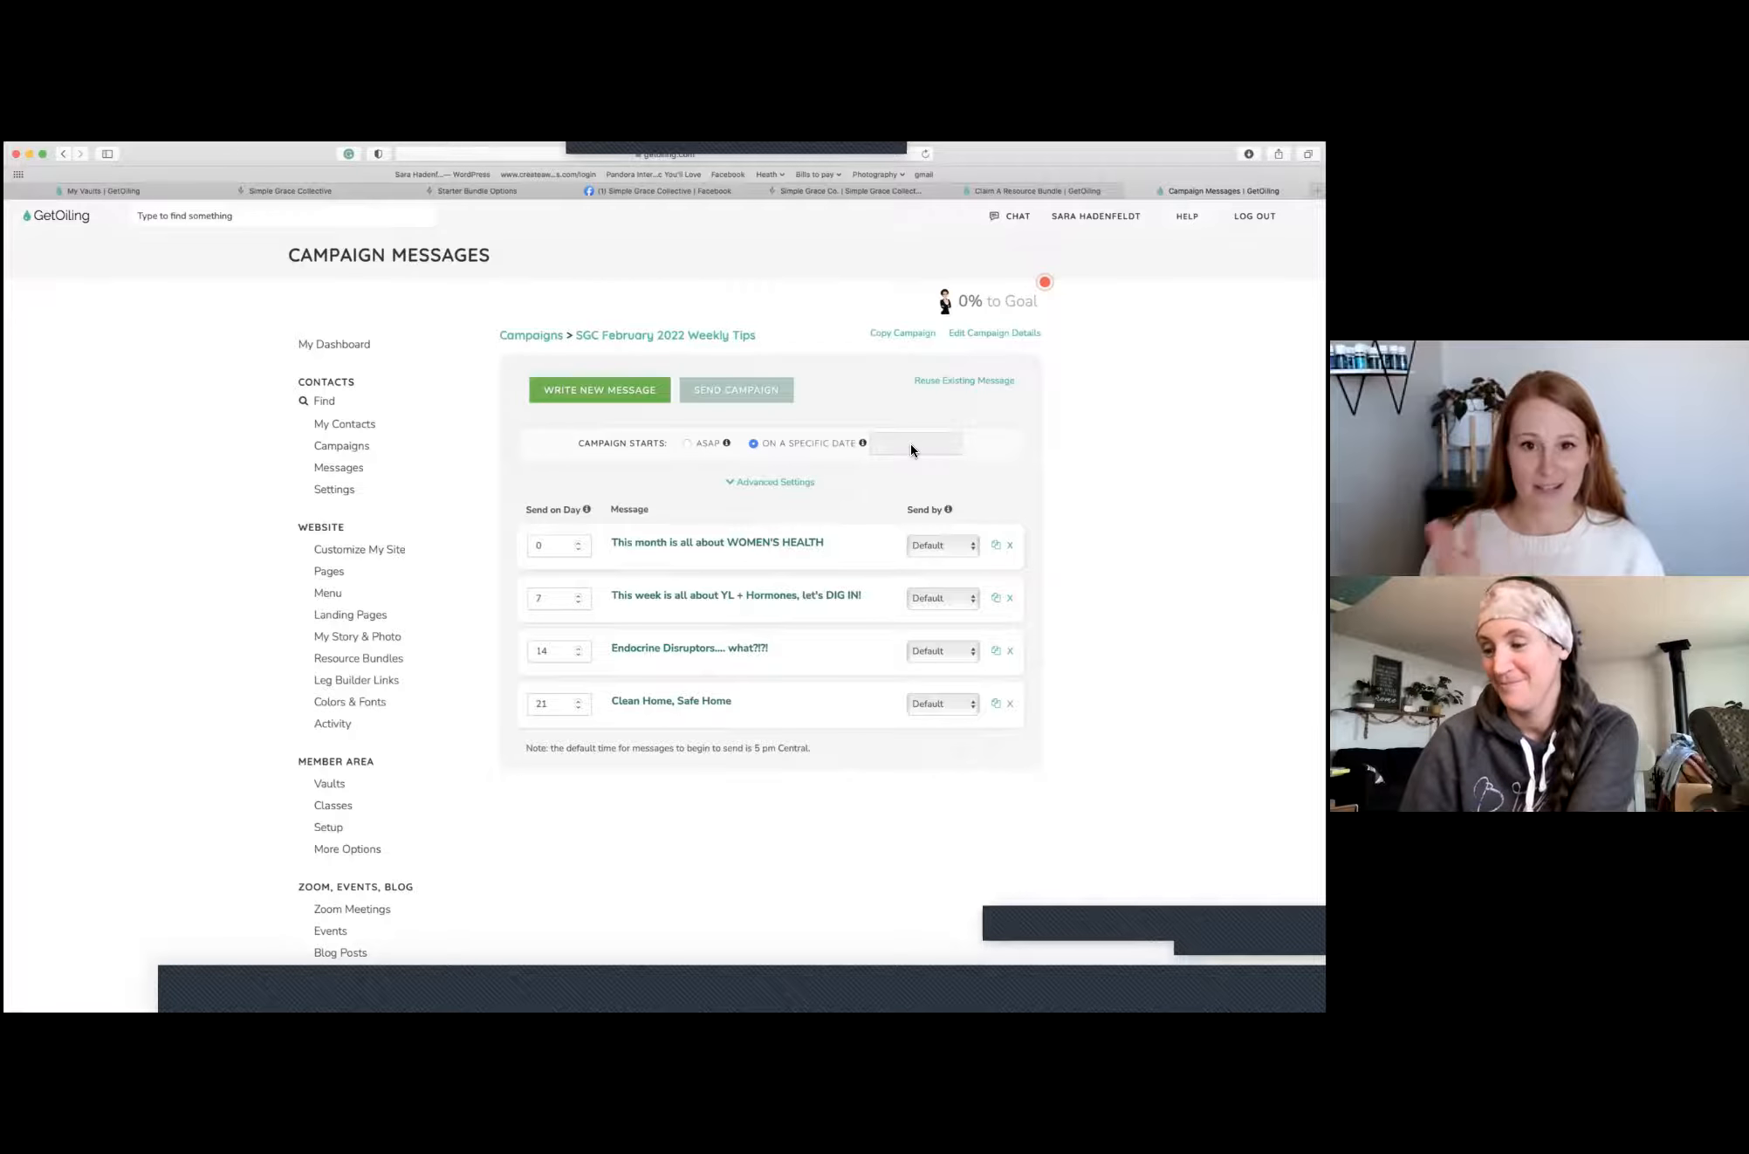
pyautogui.moveTo(952, 456)
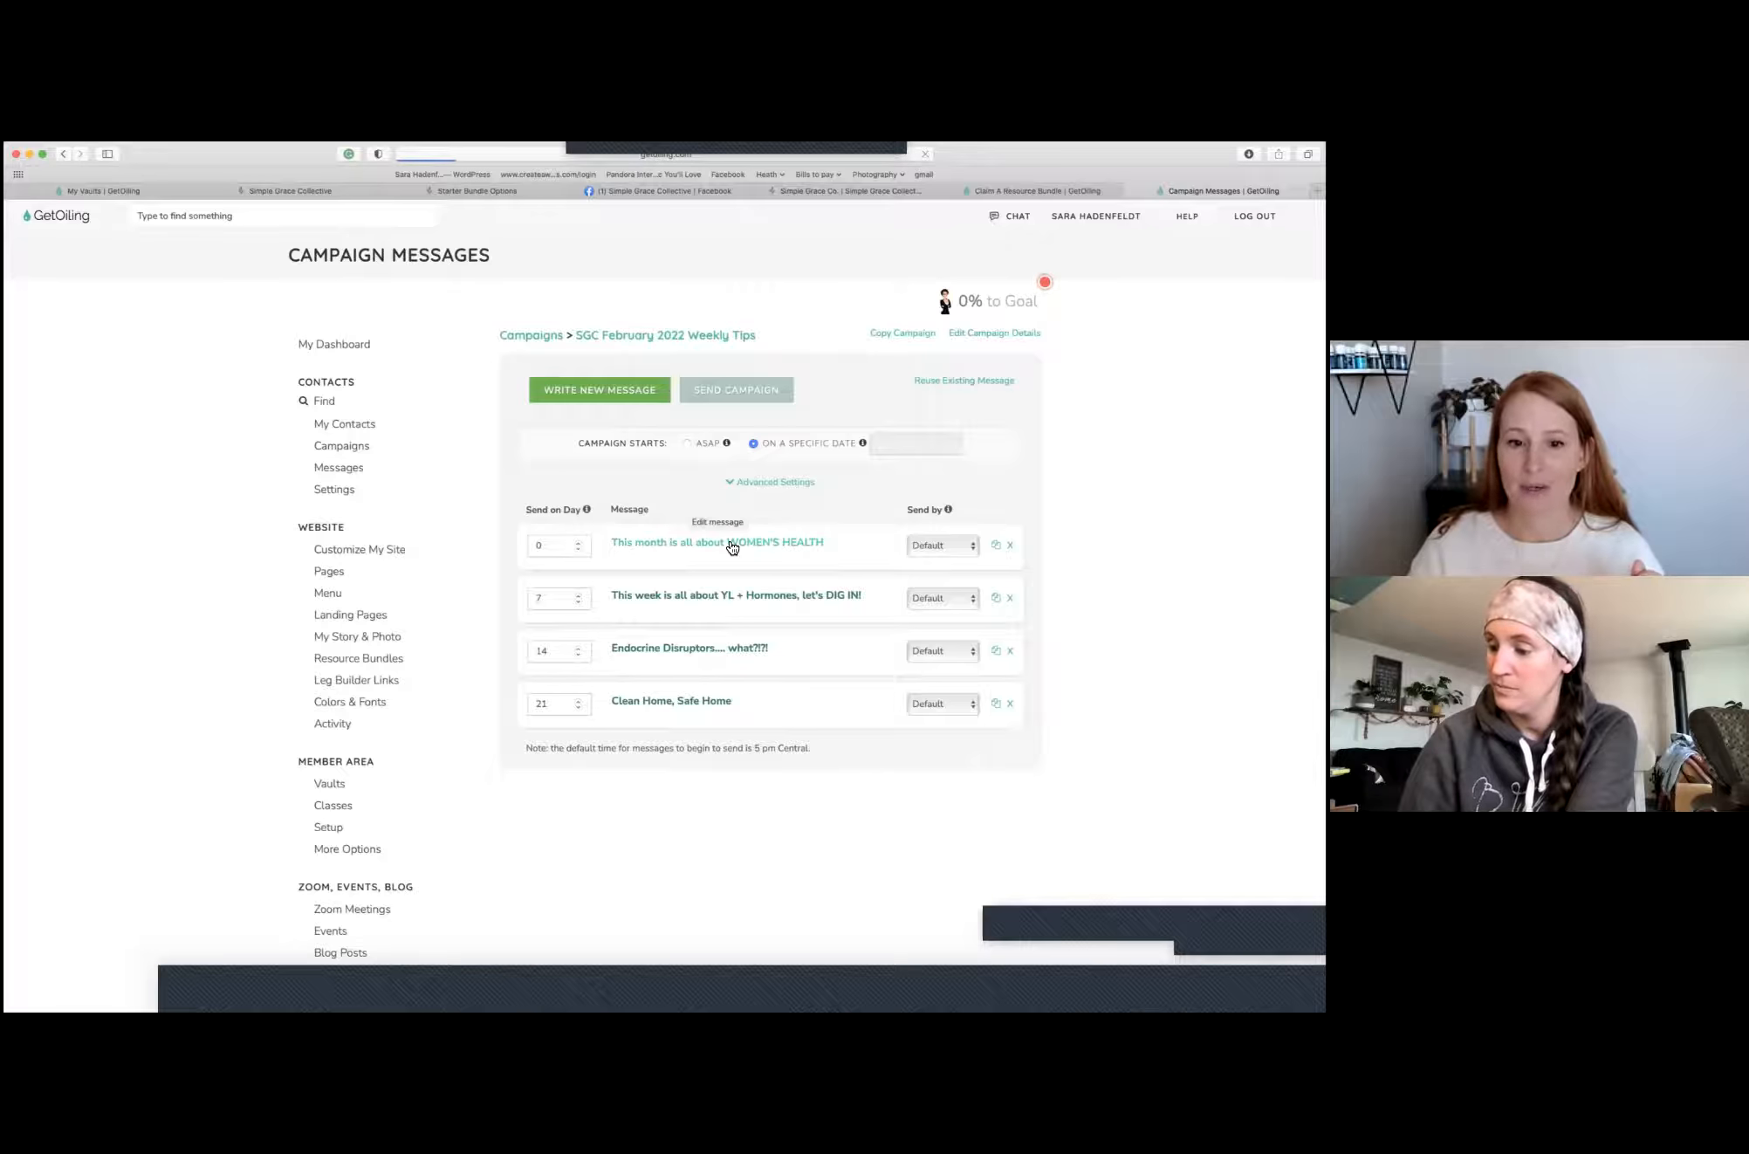
# Read through the WOMEN'S HEALTH week-one email, then go back to the message list
pyautogui.click(717, 542)
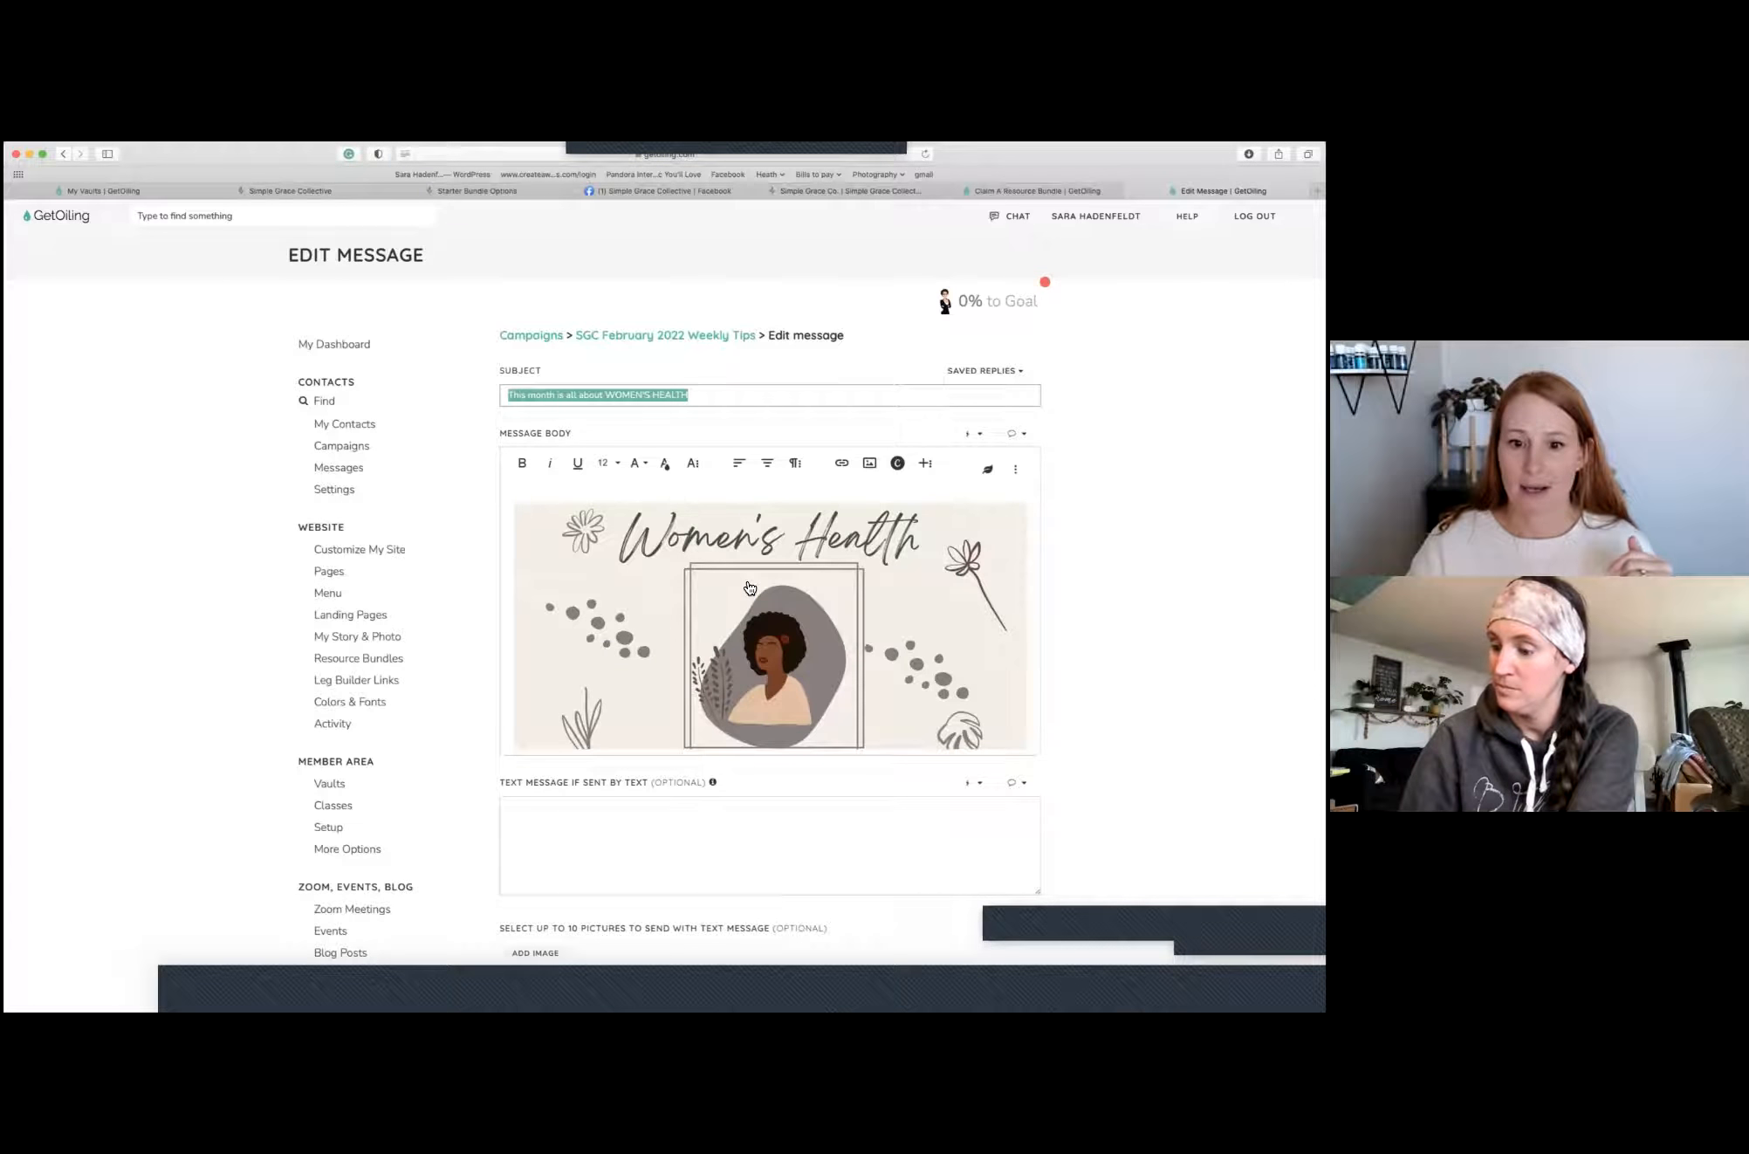
pyautogui.scroll(-3)
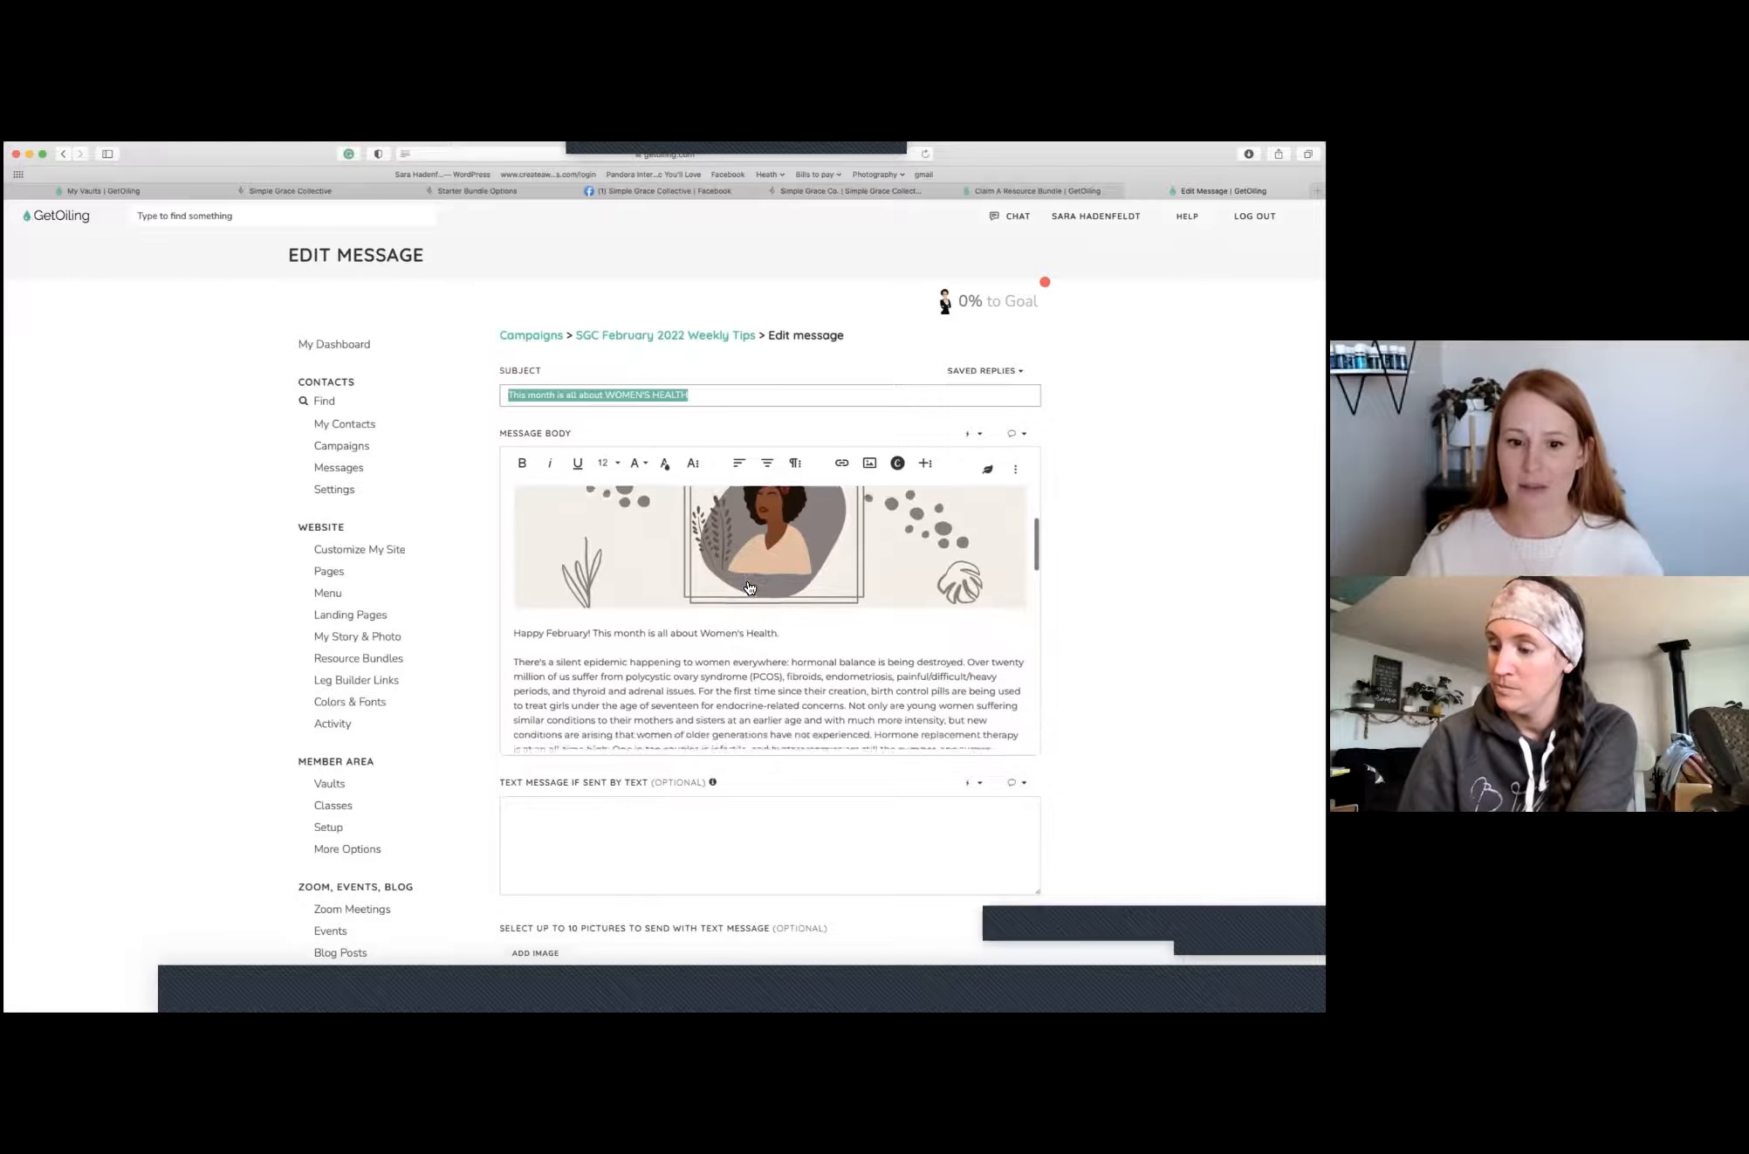
pyautogui.scroll(-3)
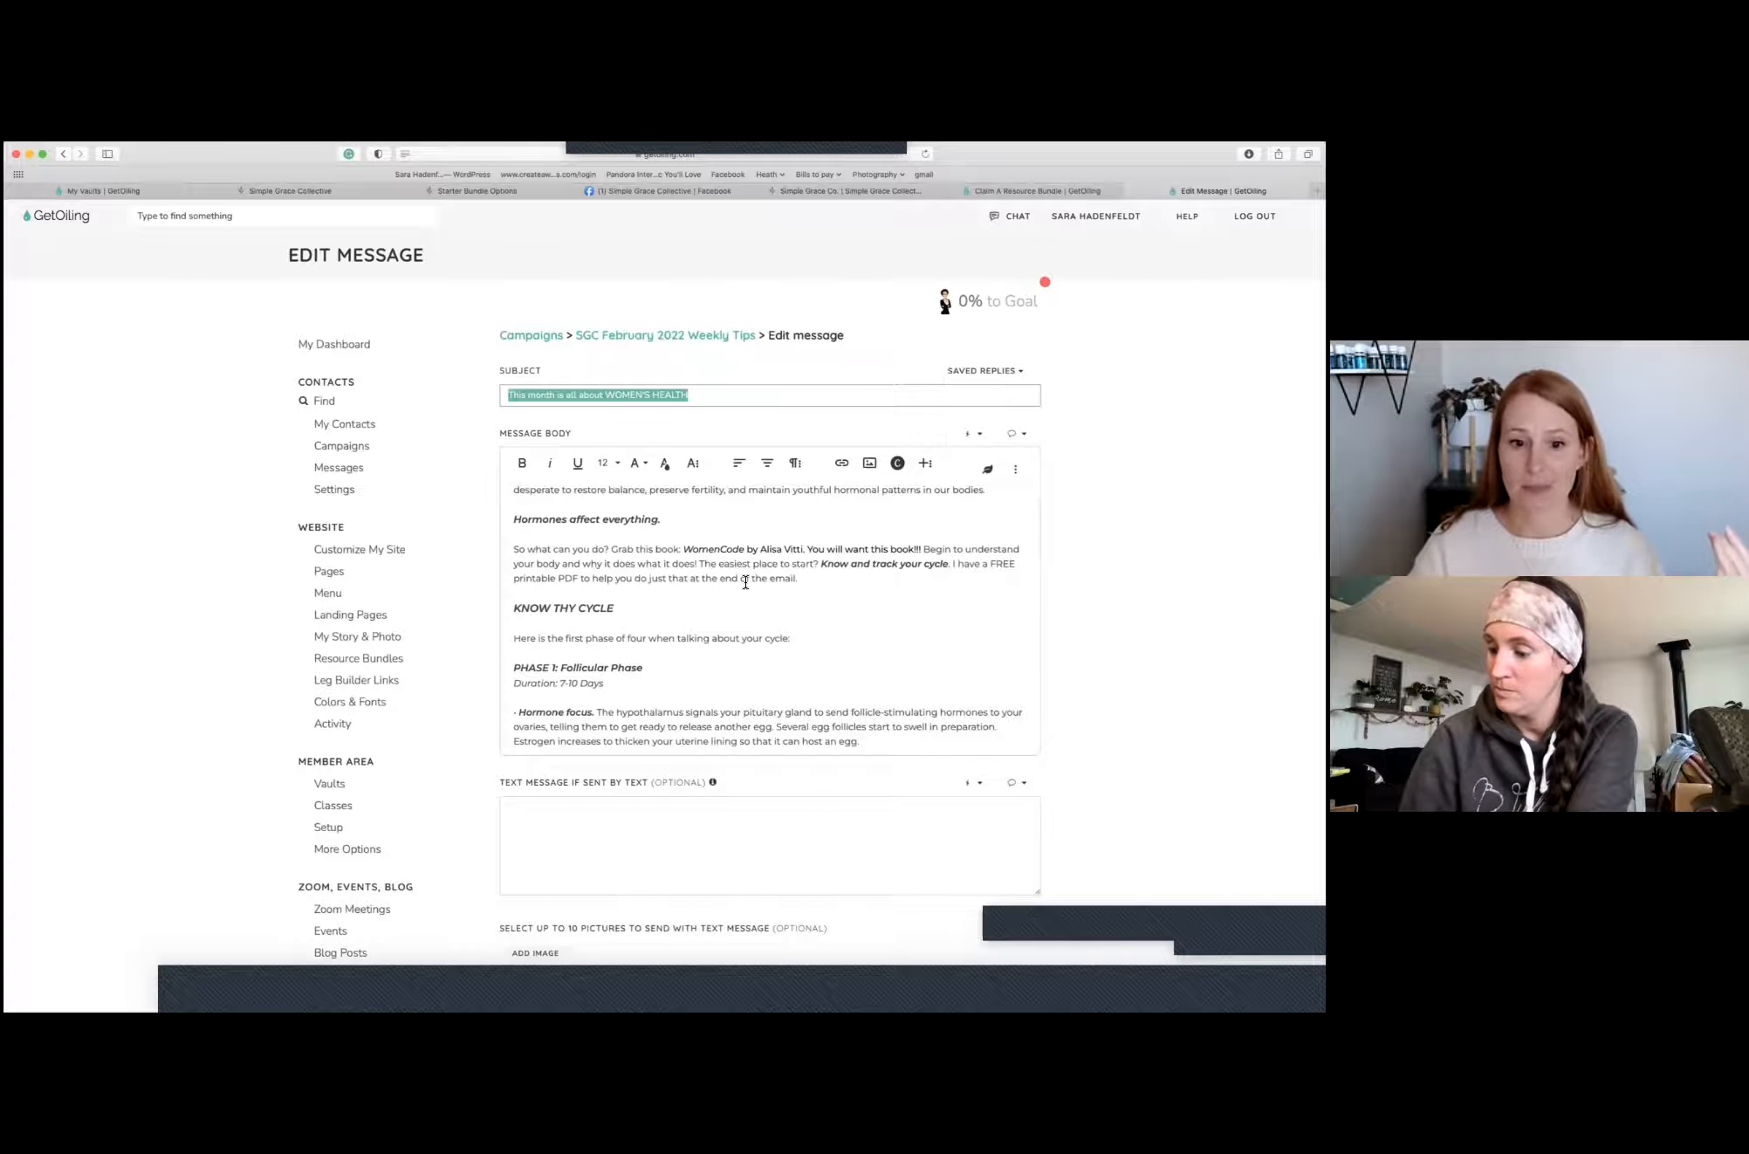
pyautogui.scroll(-3)
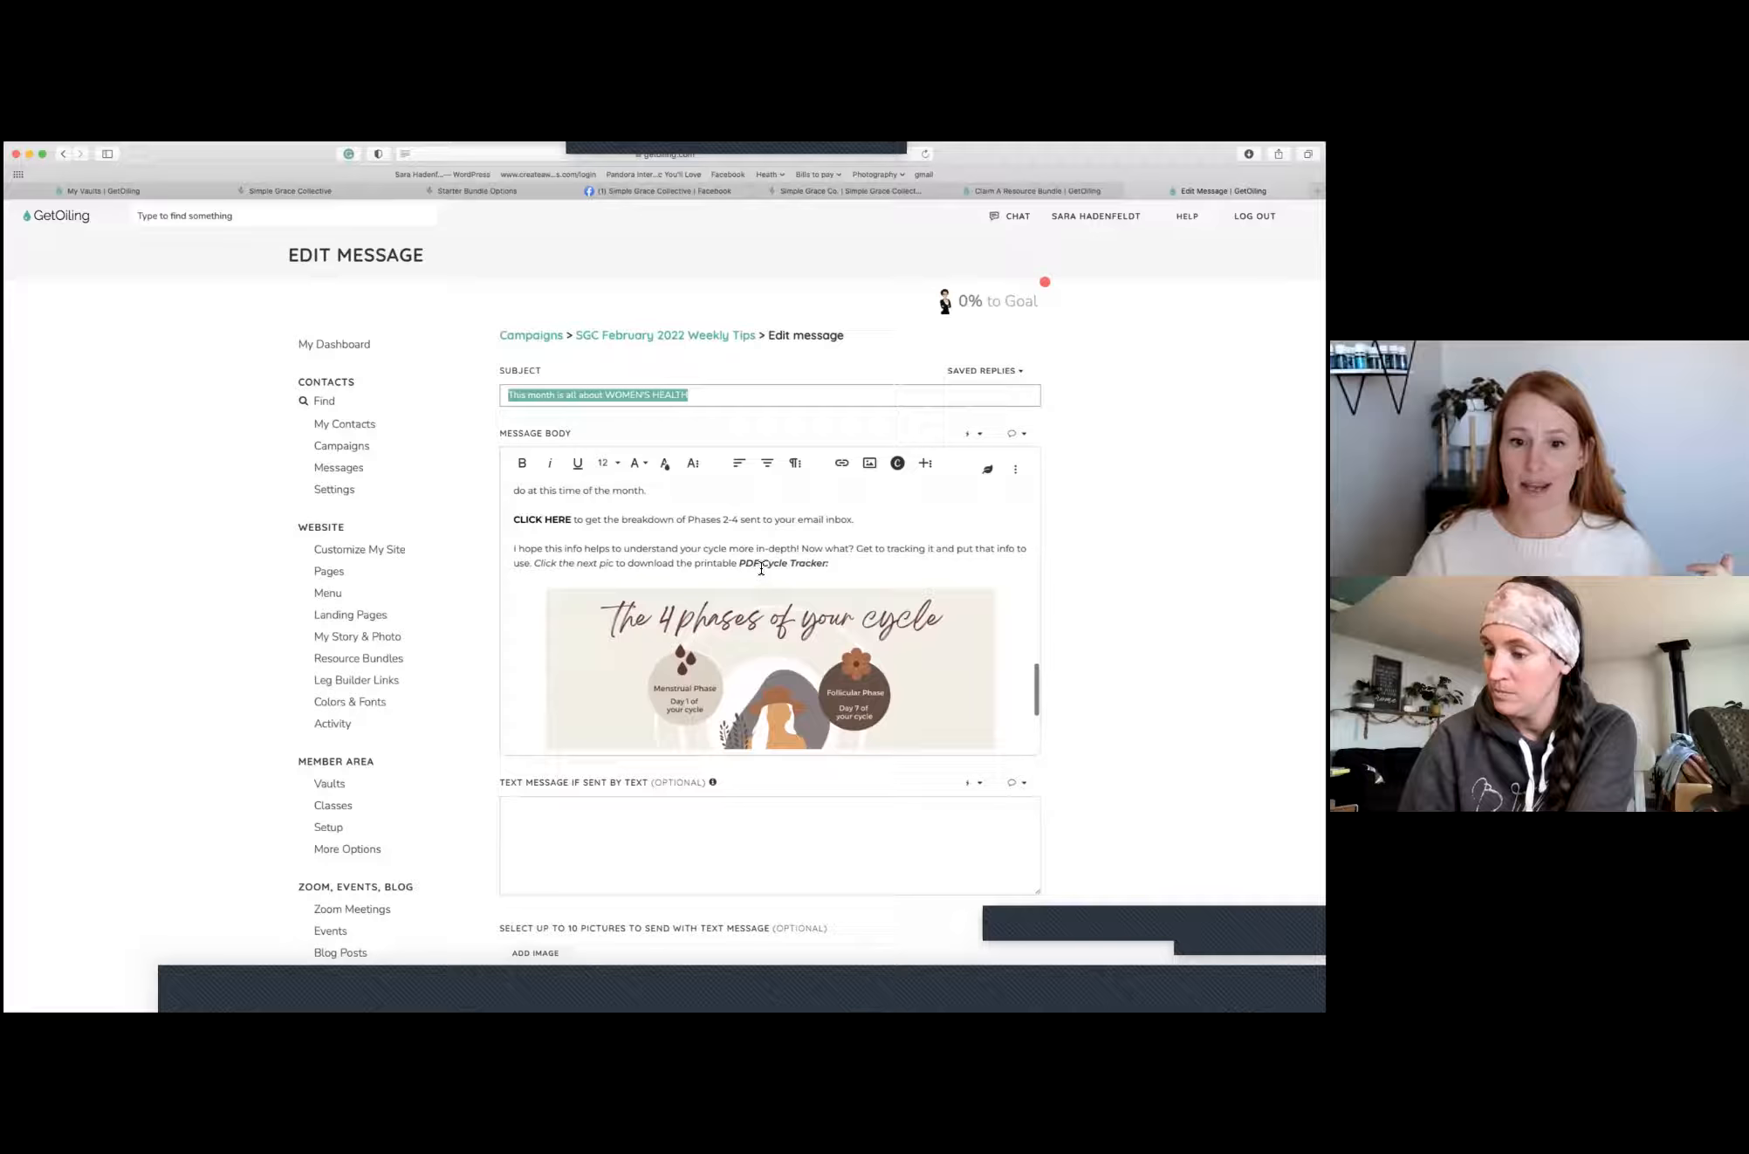
pyautogui.moveTo(715, 672)
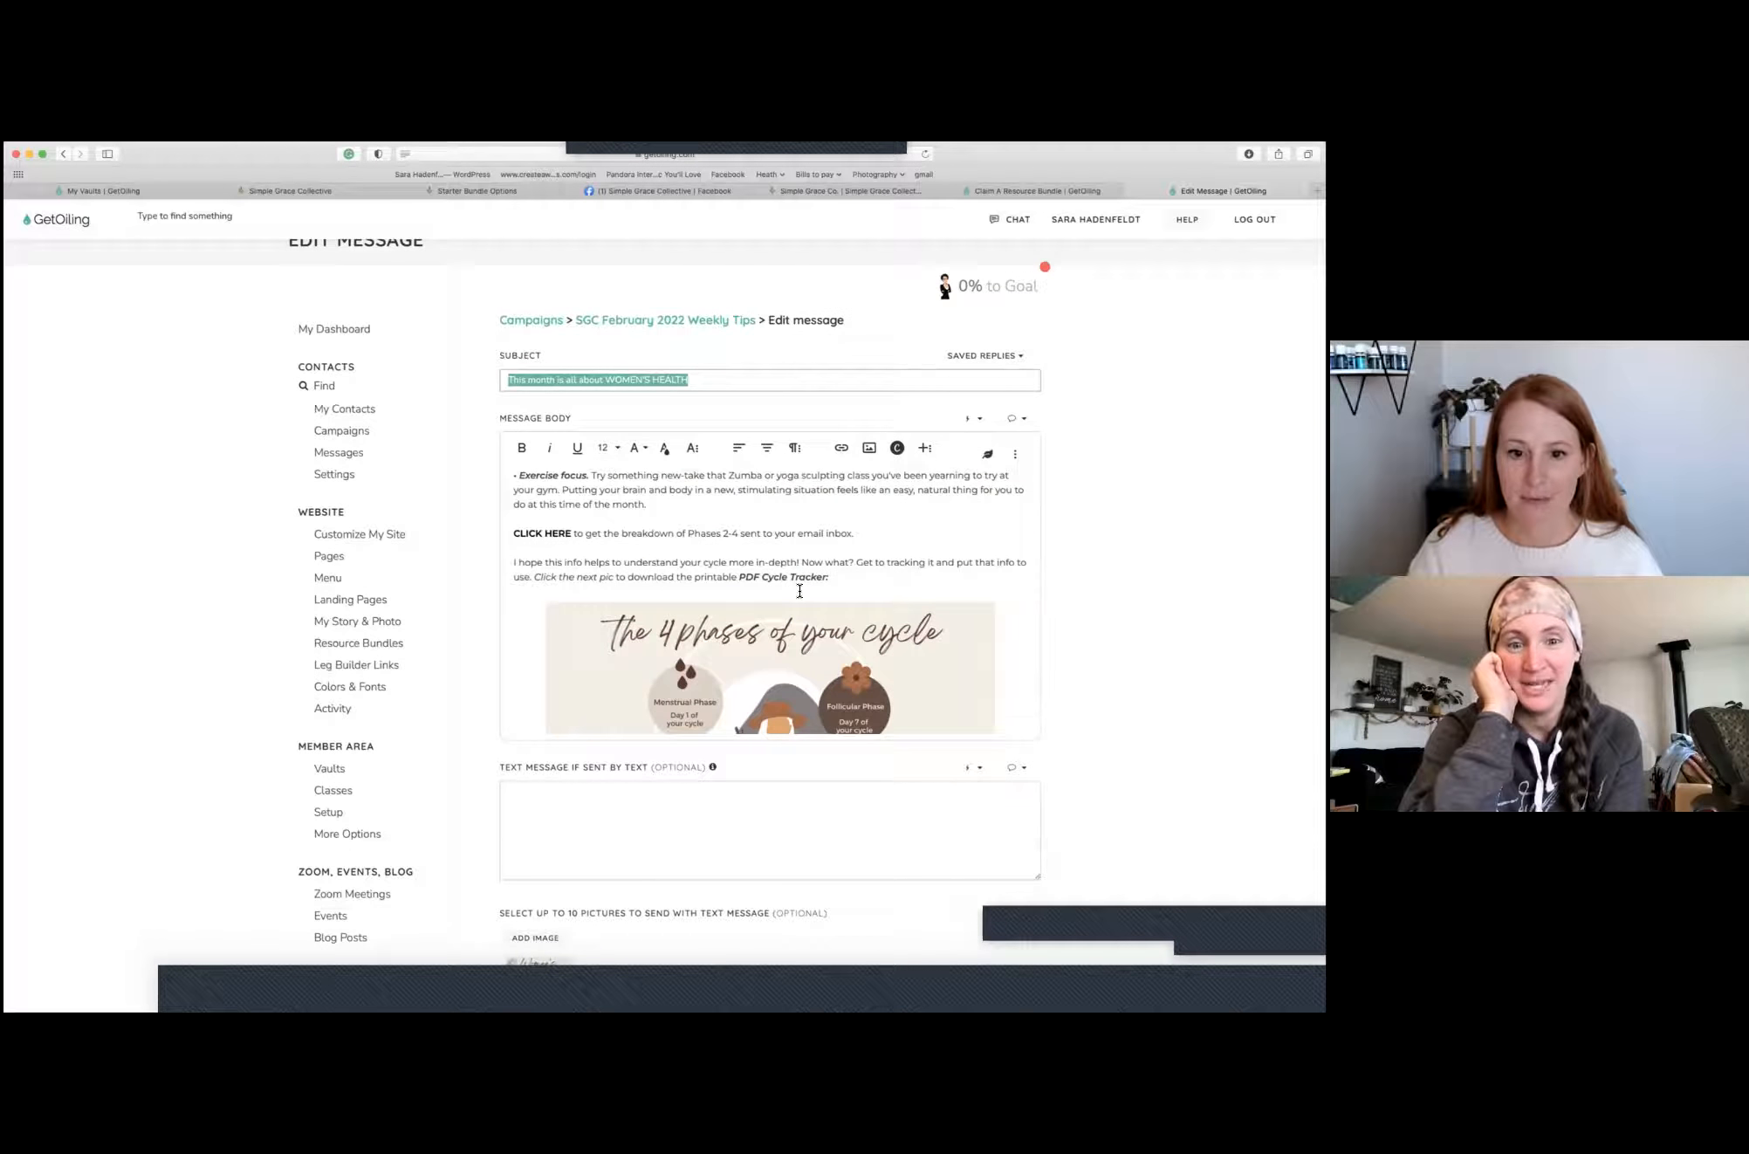
pyautogui.moveTo(566, 577)
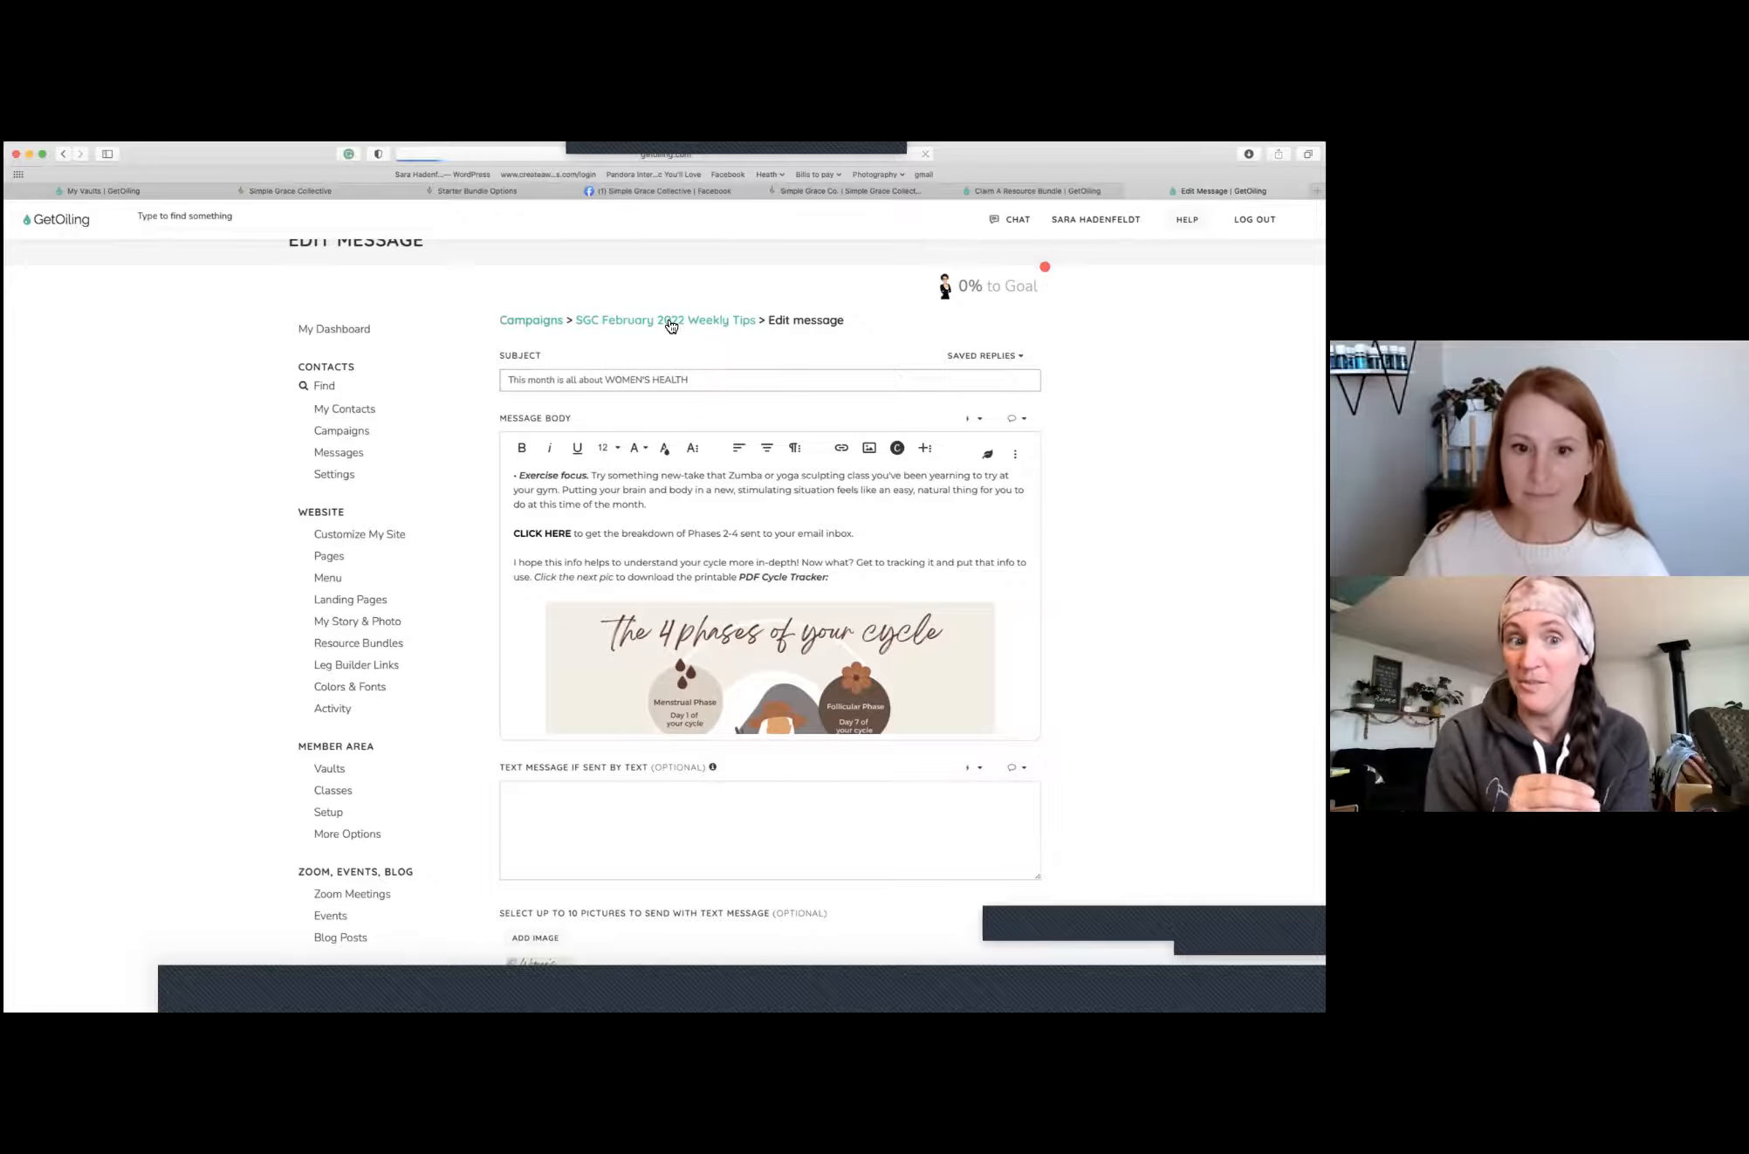
pyautogui.click(666, 320)
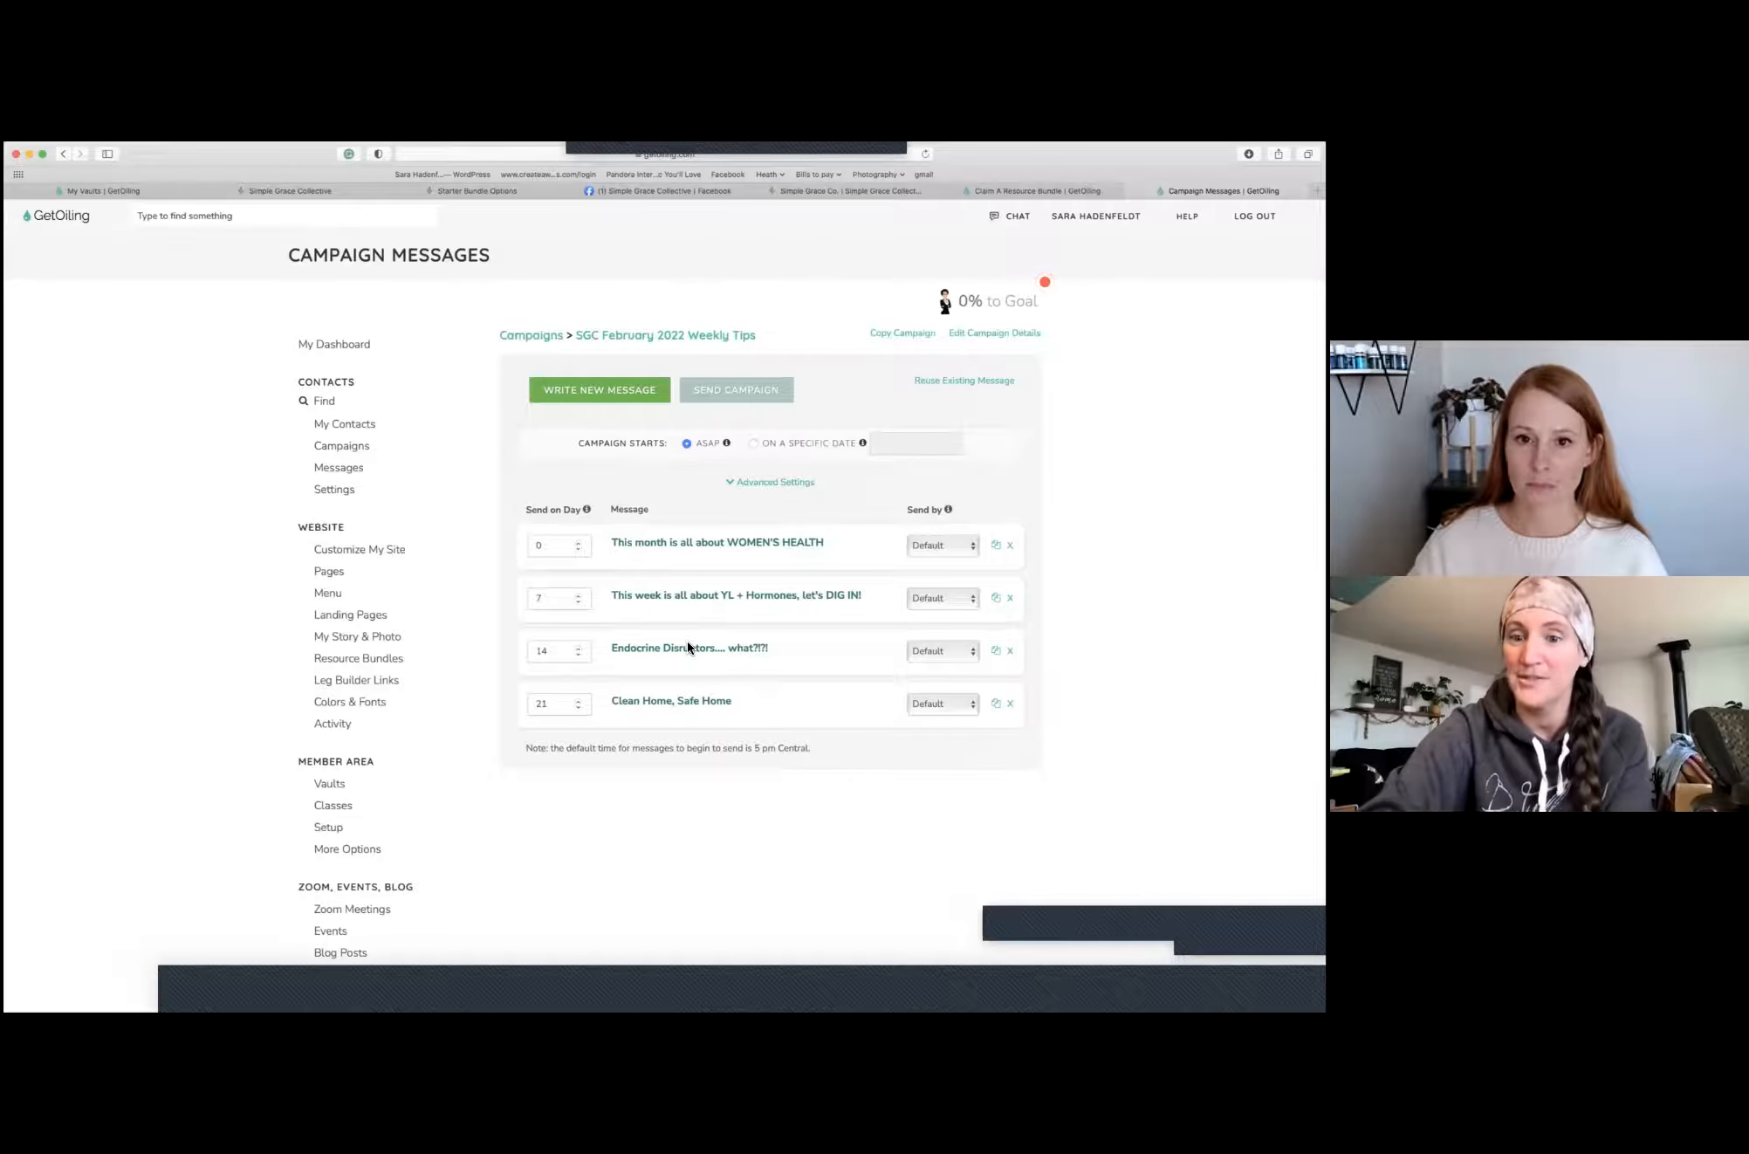
pyautogui.moveTo(692, 603)
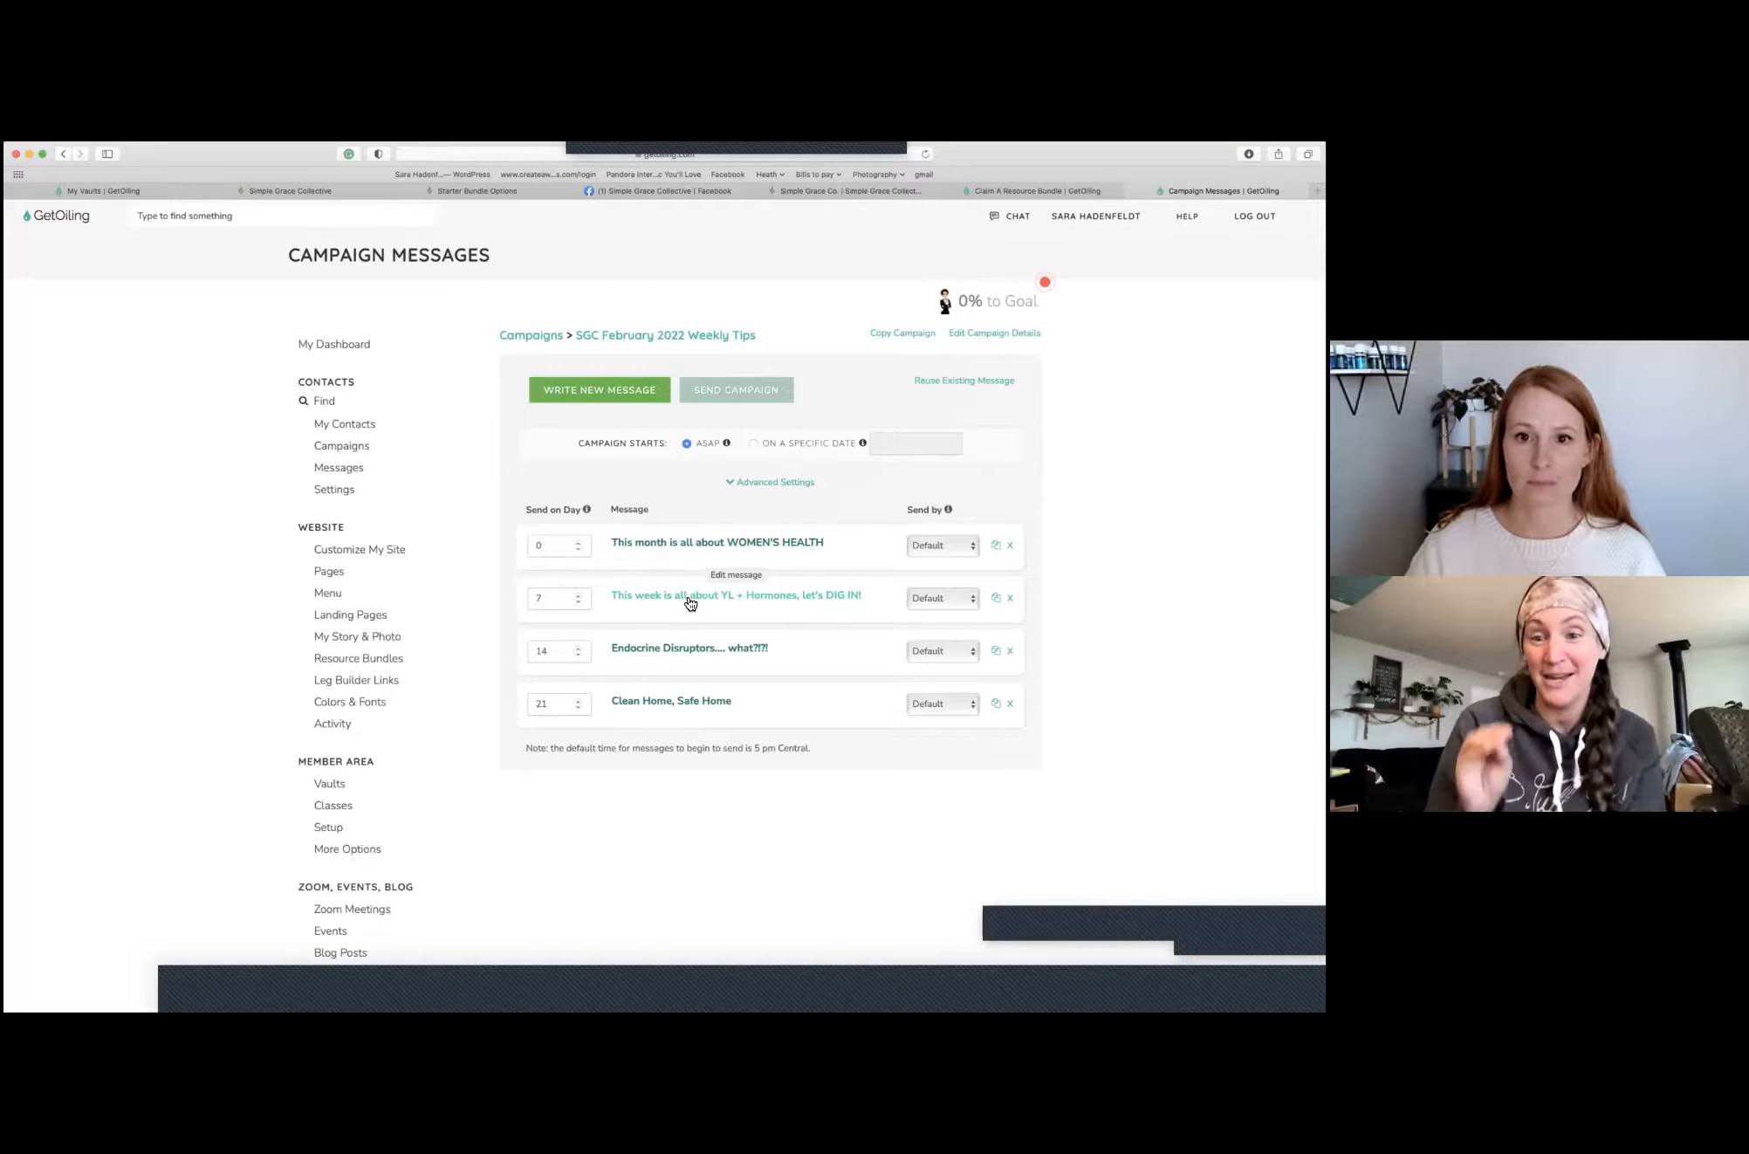
pyautogui.rightClick(690, 595)
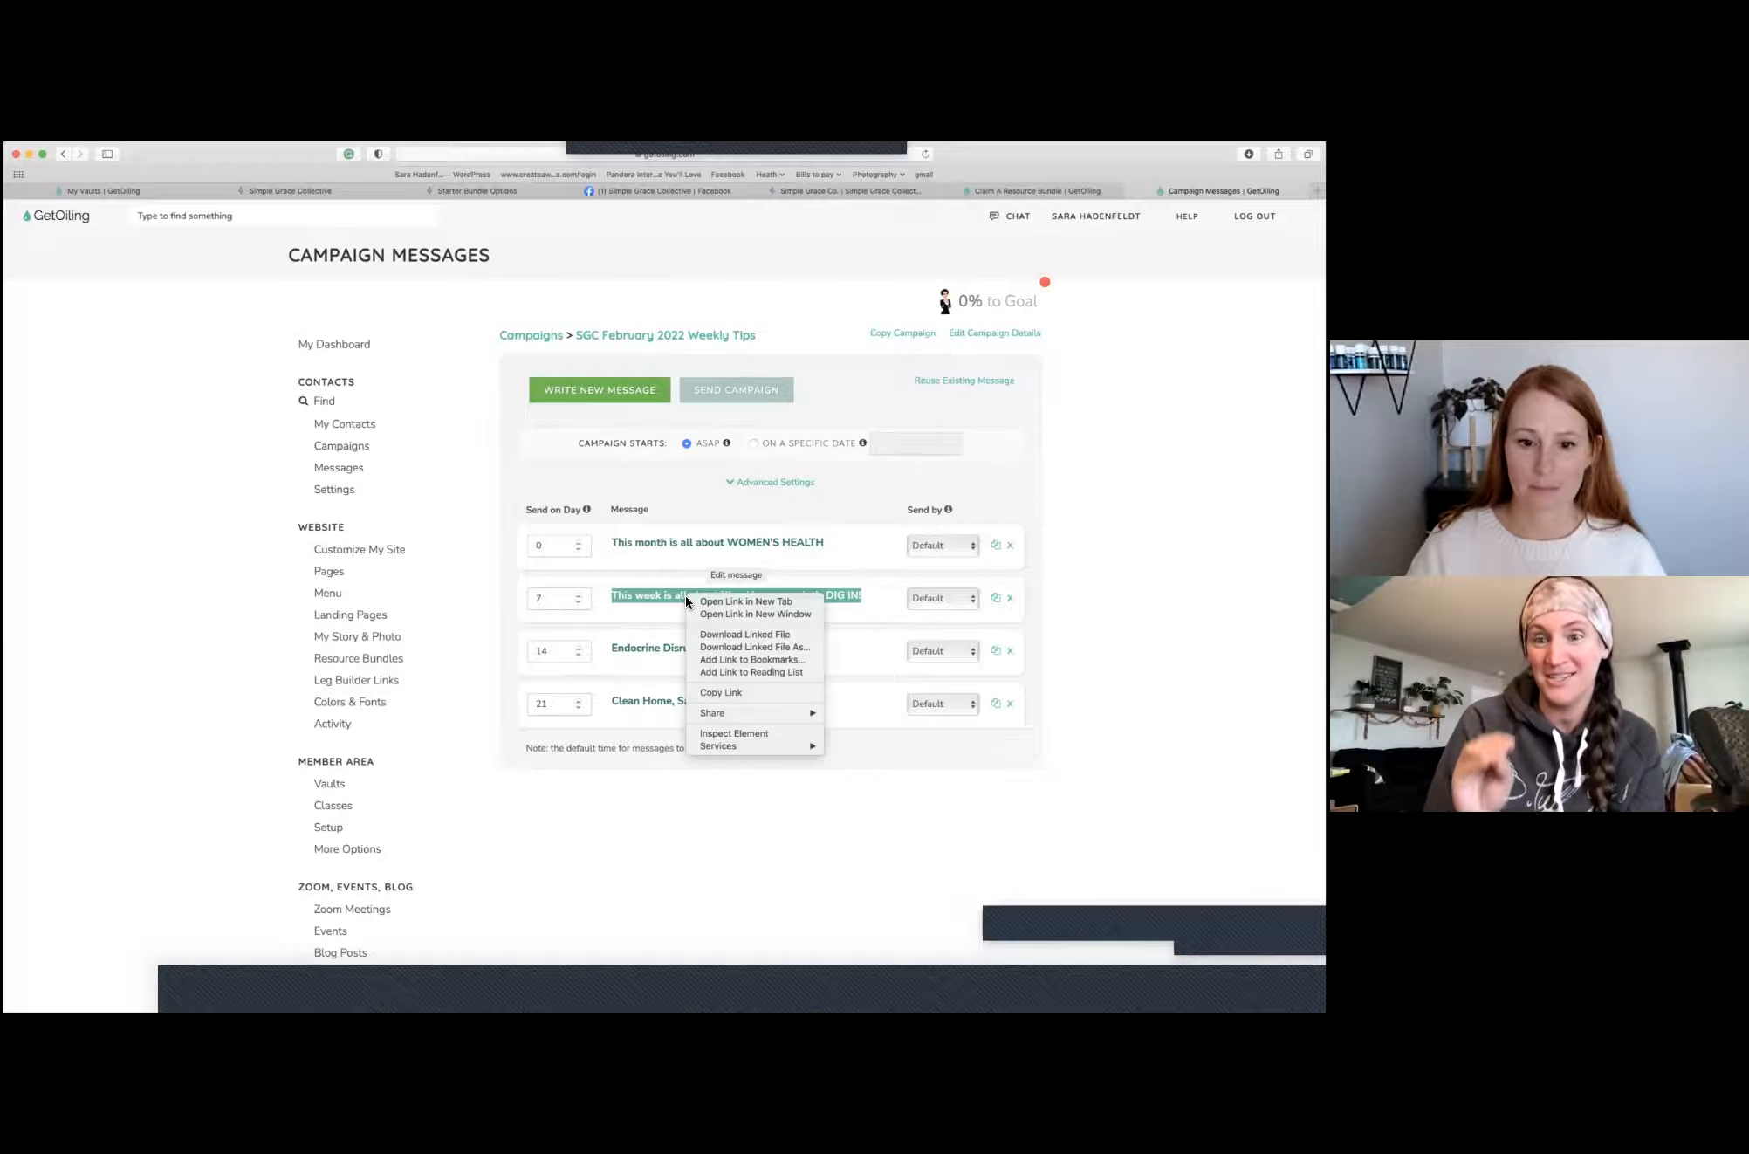
pyautogui.click(670, 602)
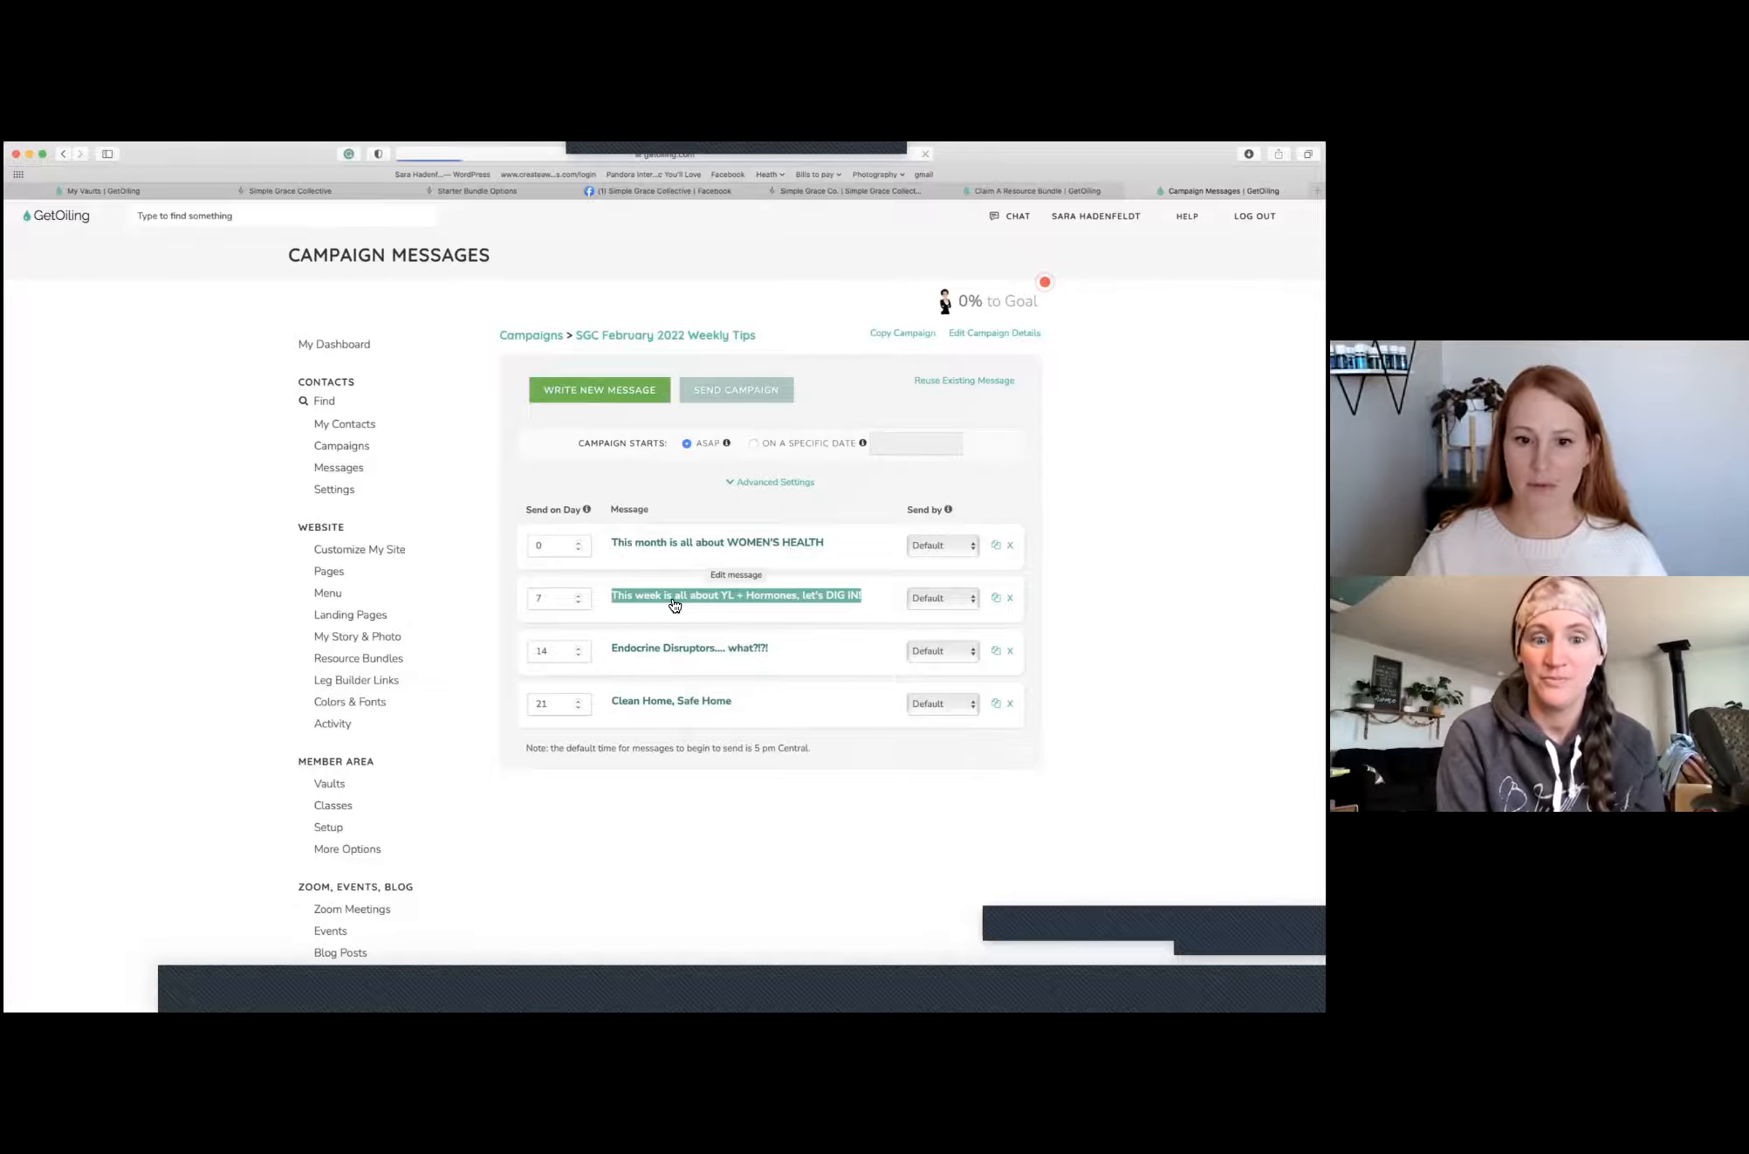
pyautogui.click(735, 575)
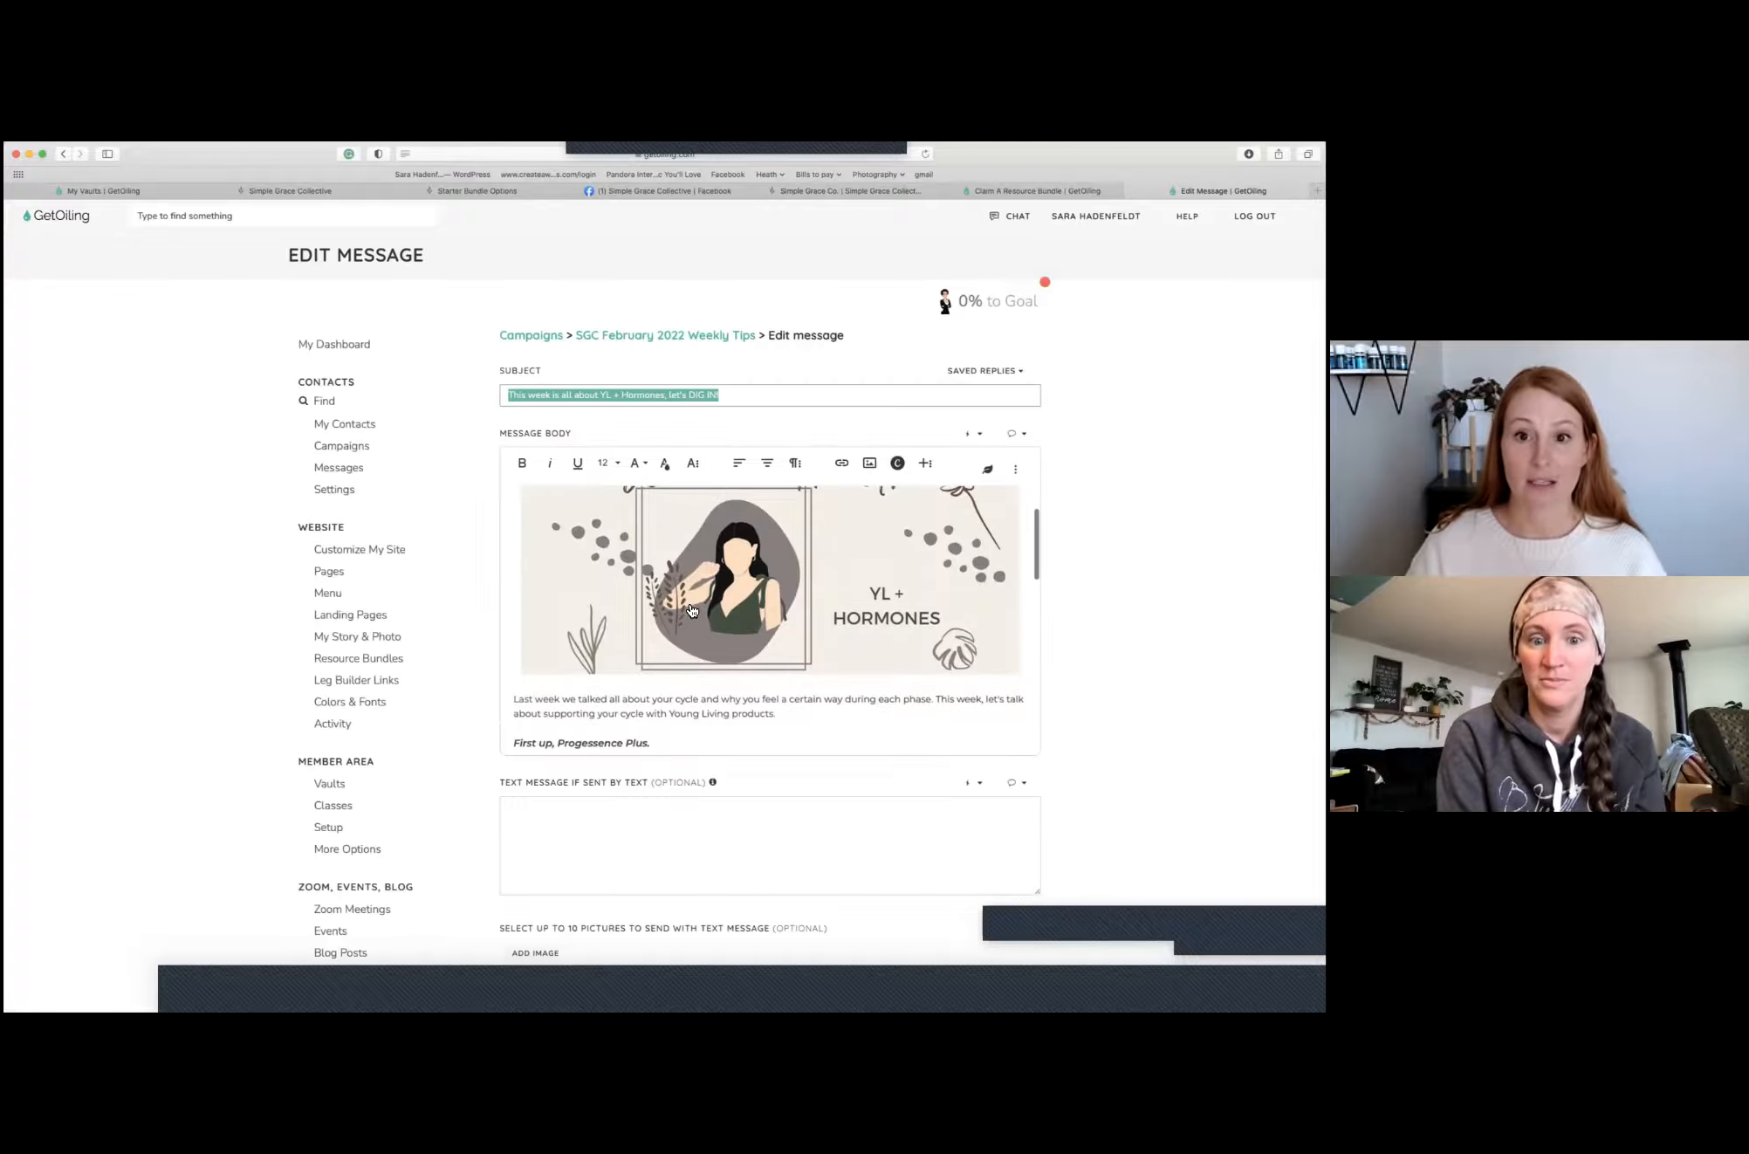
pyautogui.scroll(-3)
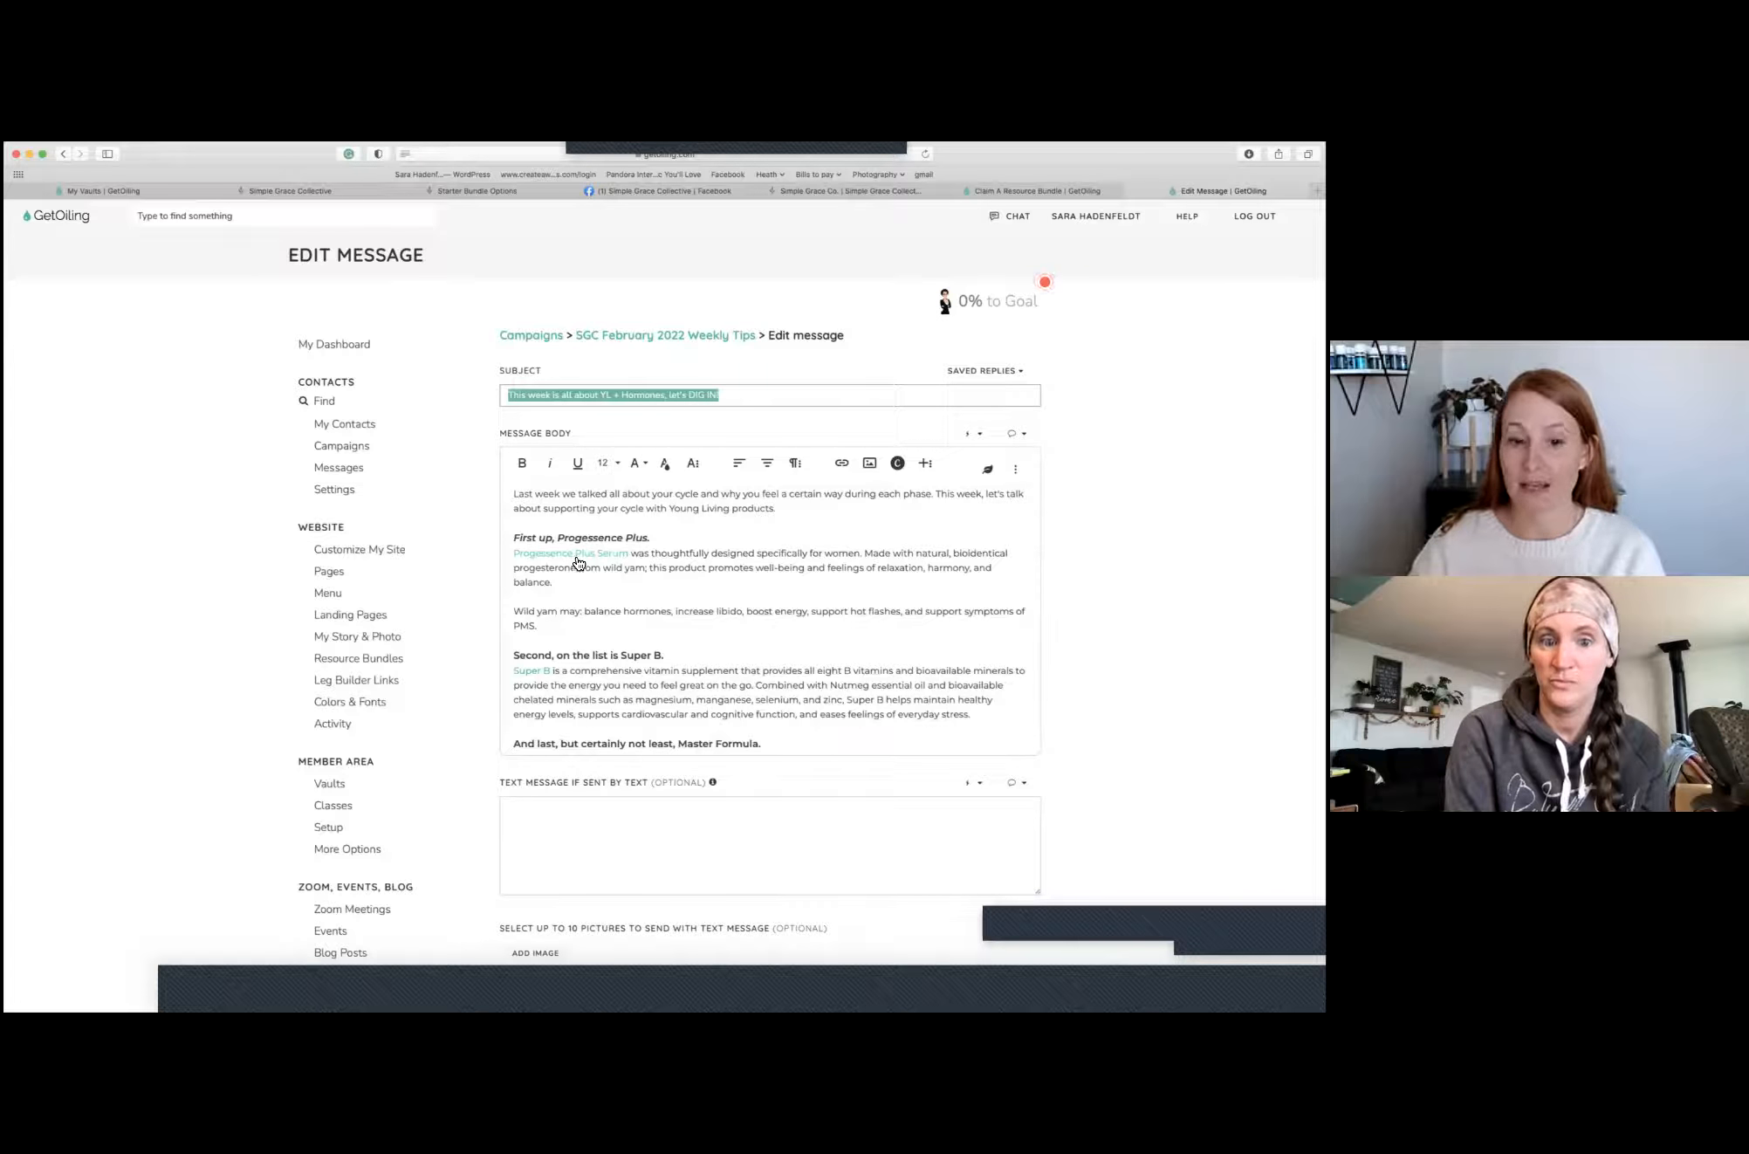
pyautogui.click(569, 553)
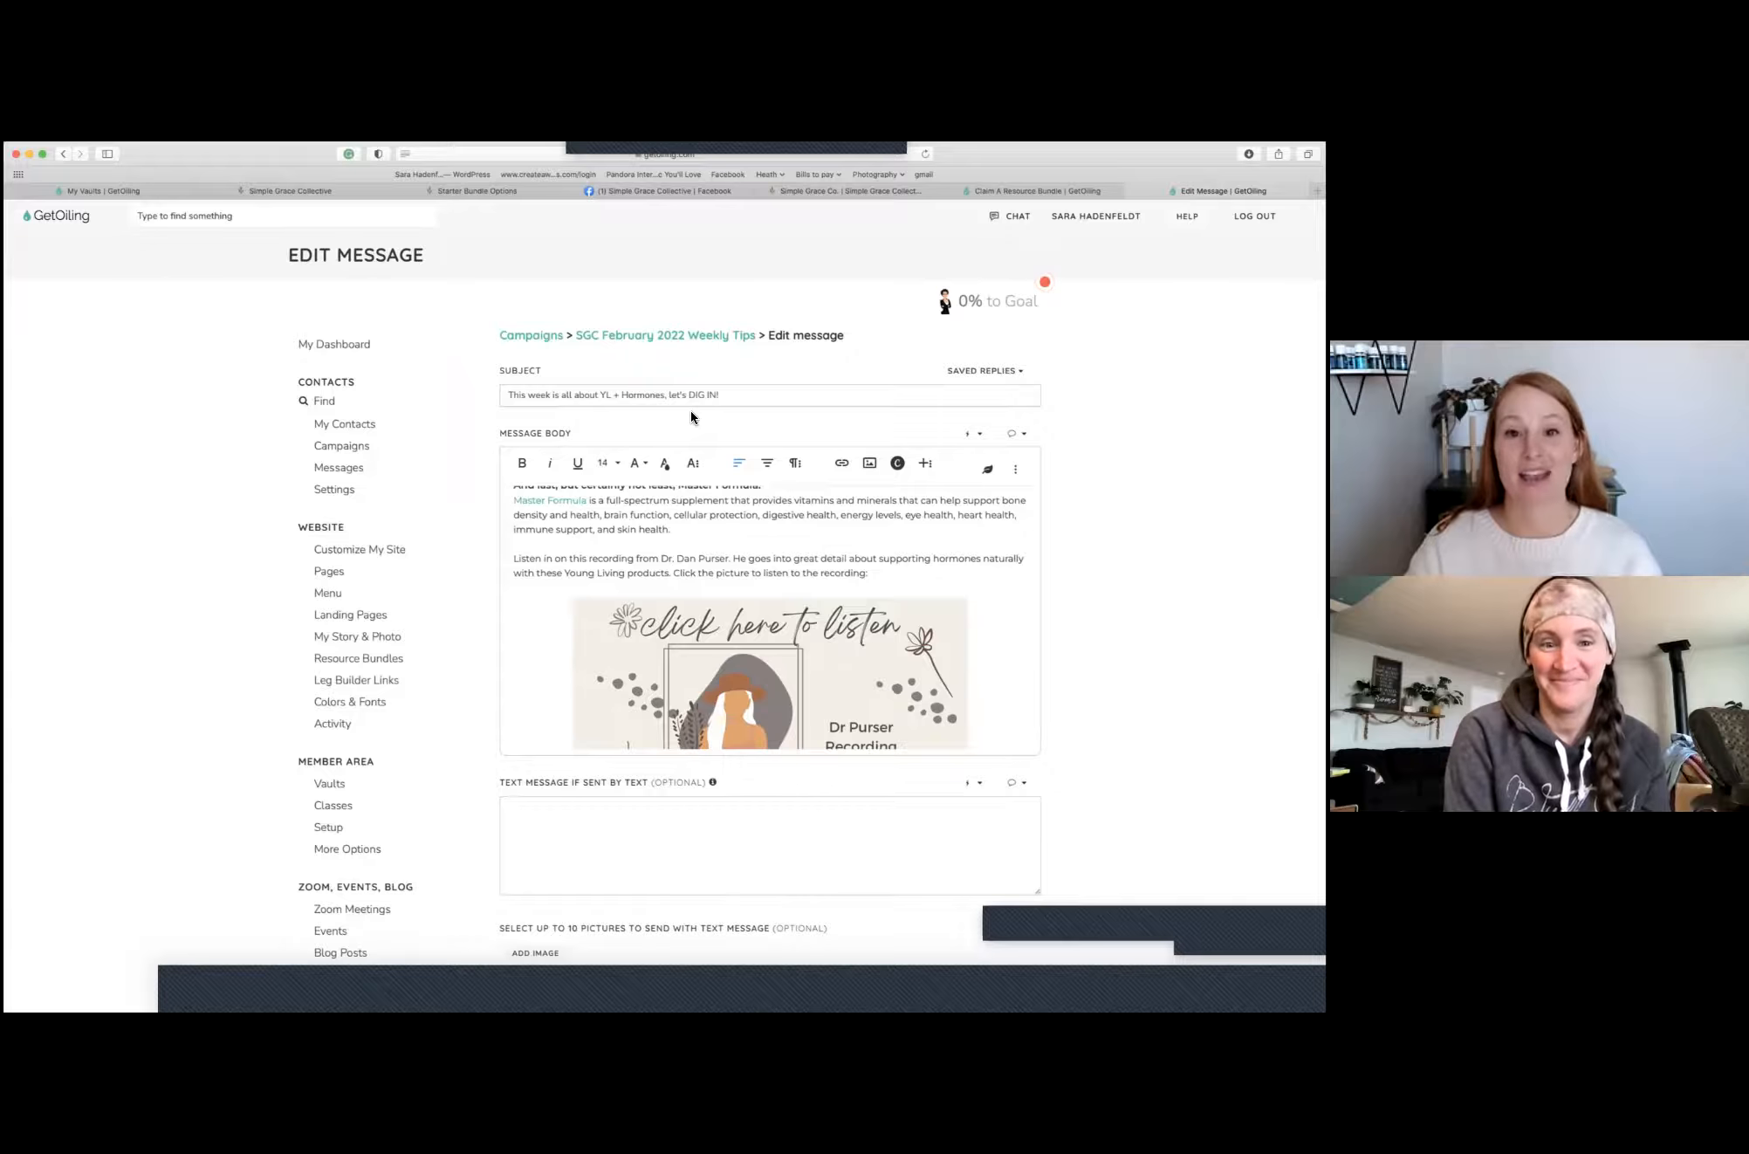
pyautogui.moveTo(683, 344)
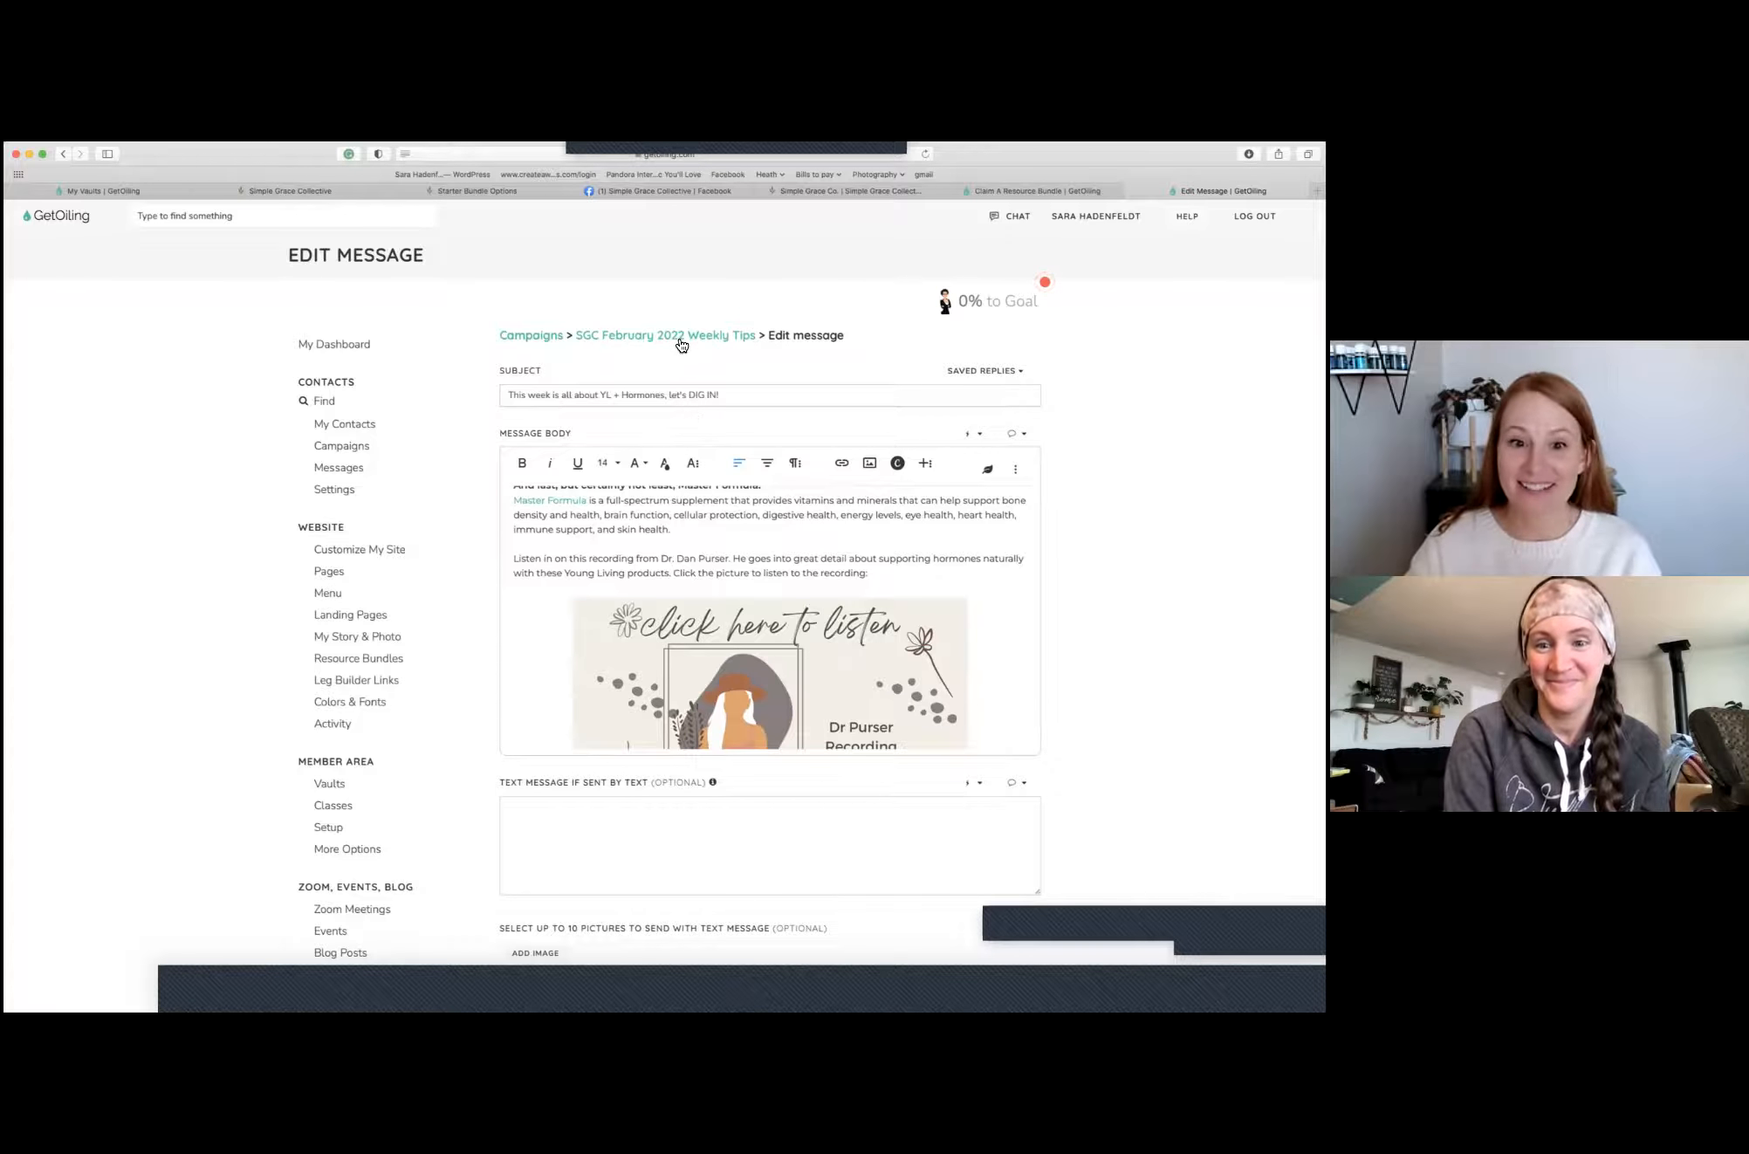
pyautogui.click(664, 335)
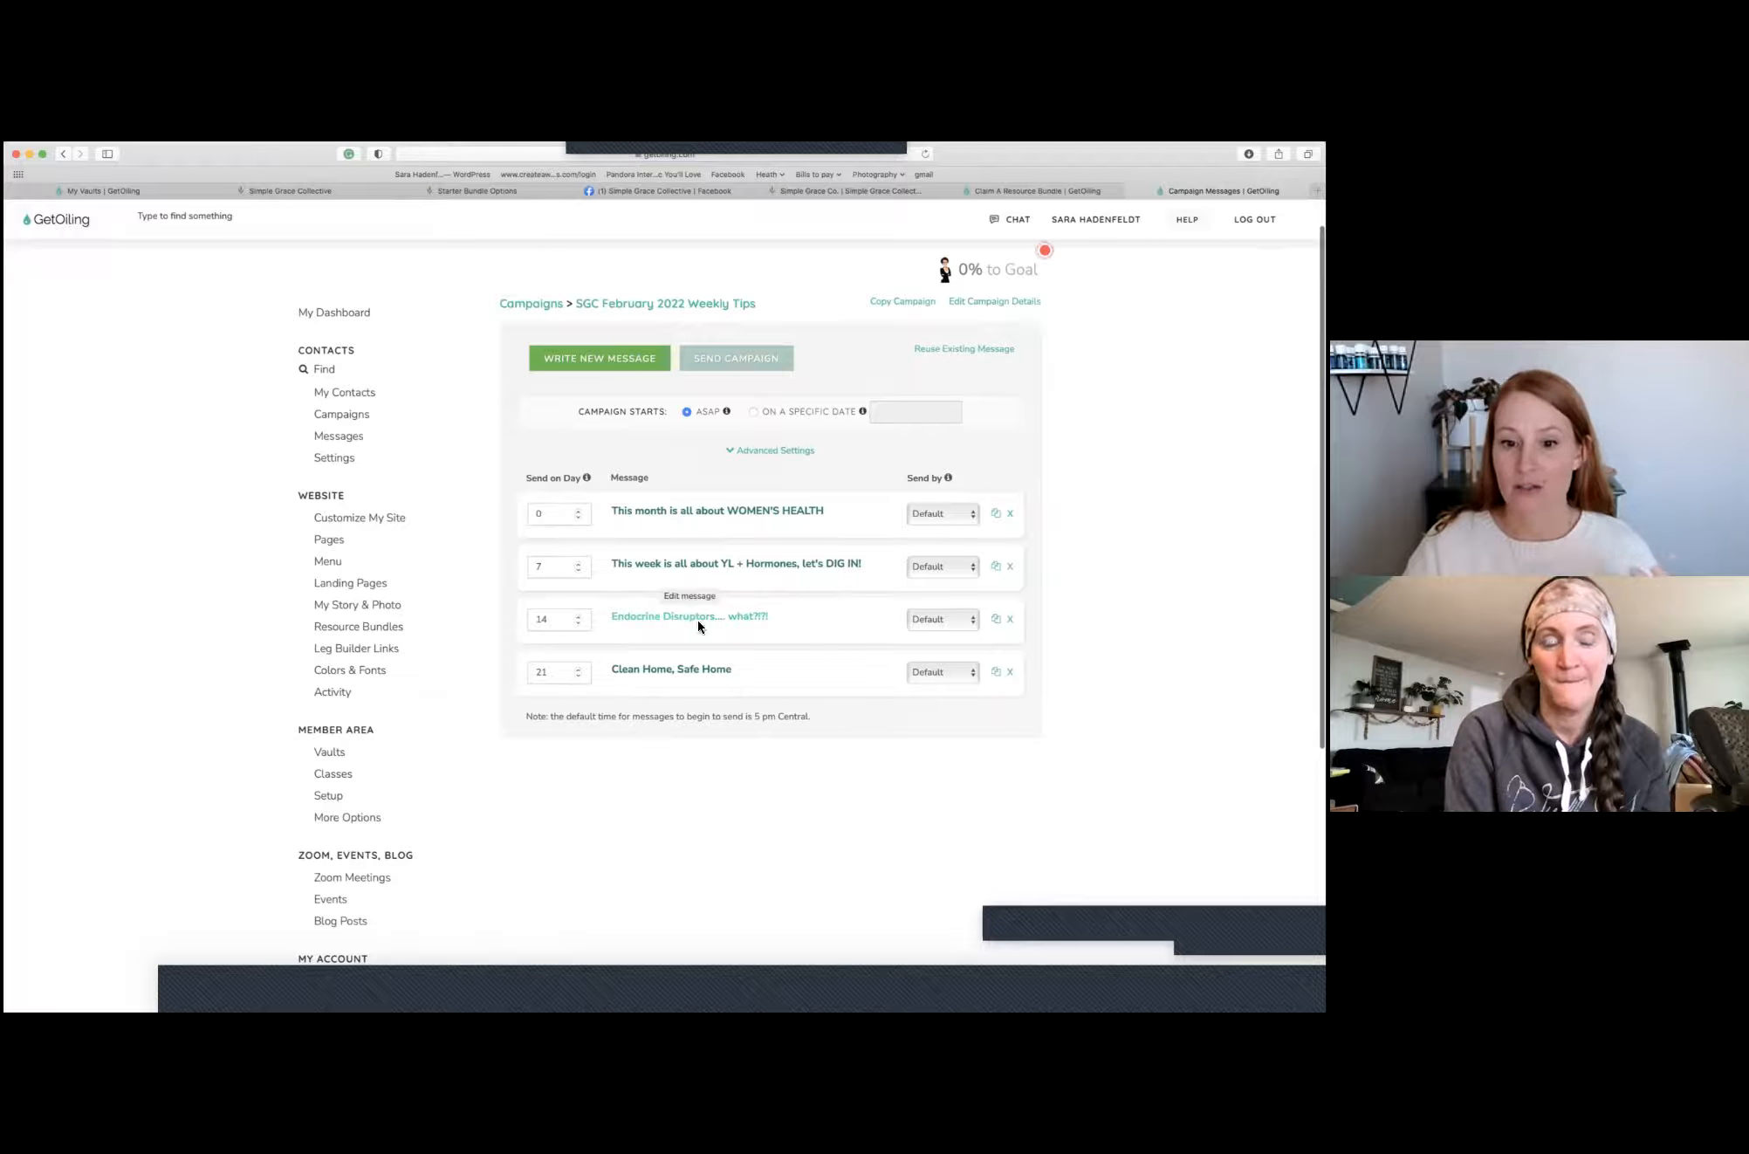
pyautogui.click(688, 616)
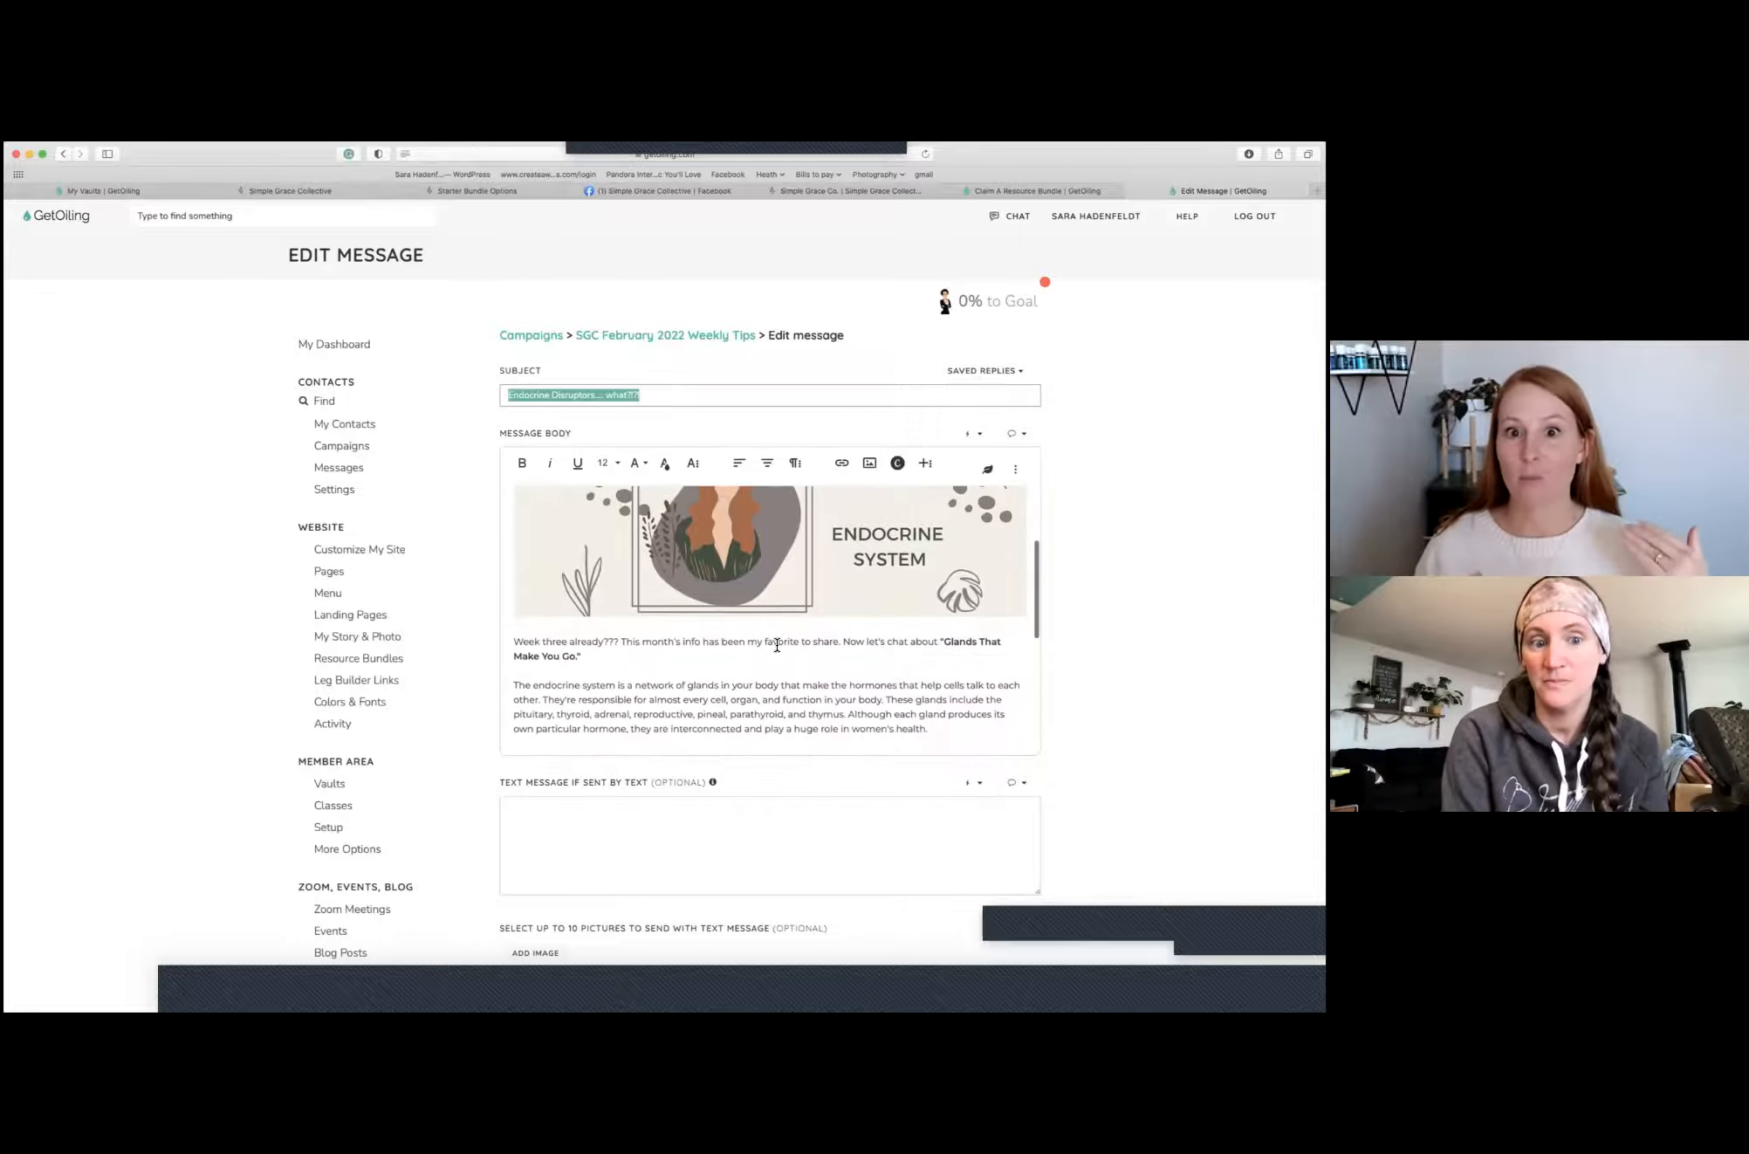
pyautogui.write('One of the best ways to keep each glad healthy is to avoid endocrine disruptors.')
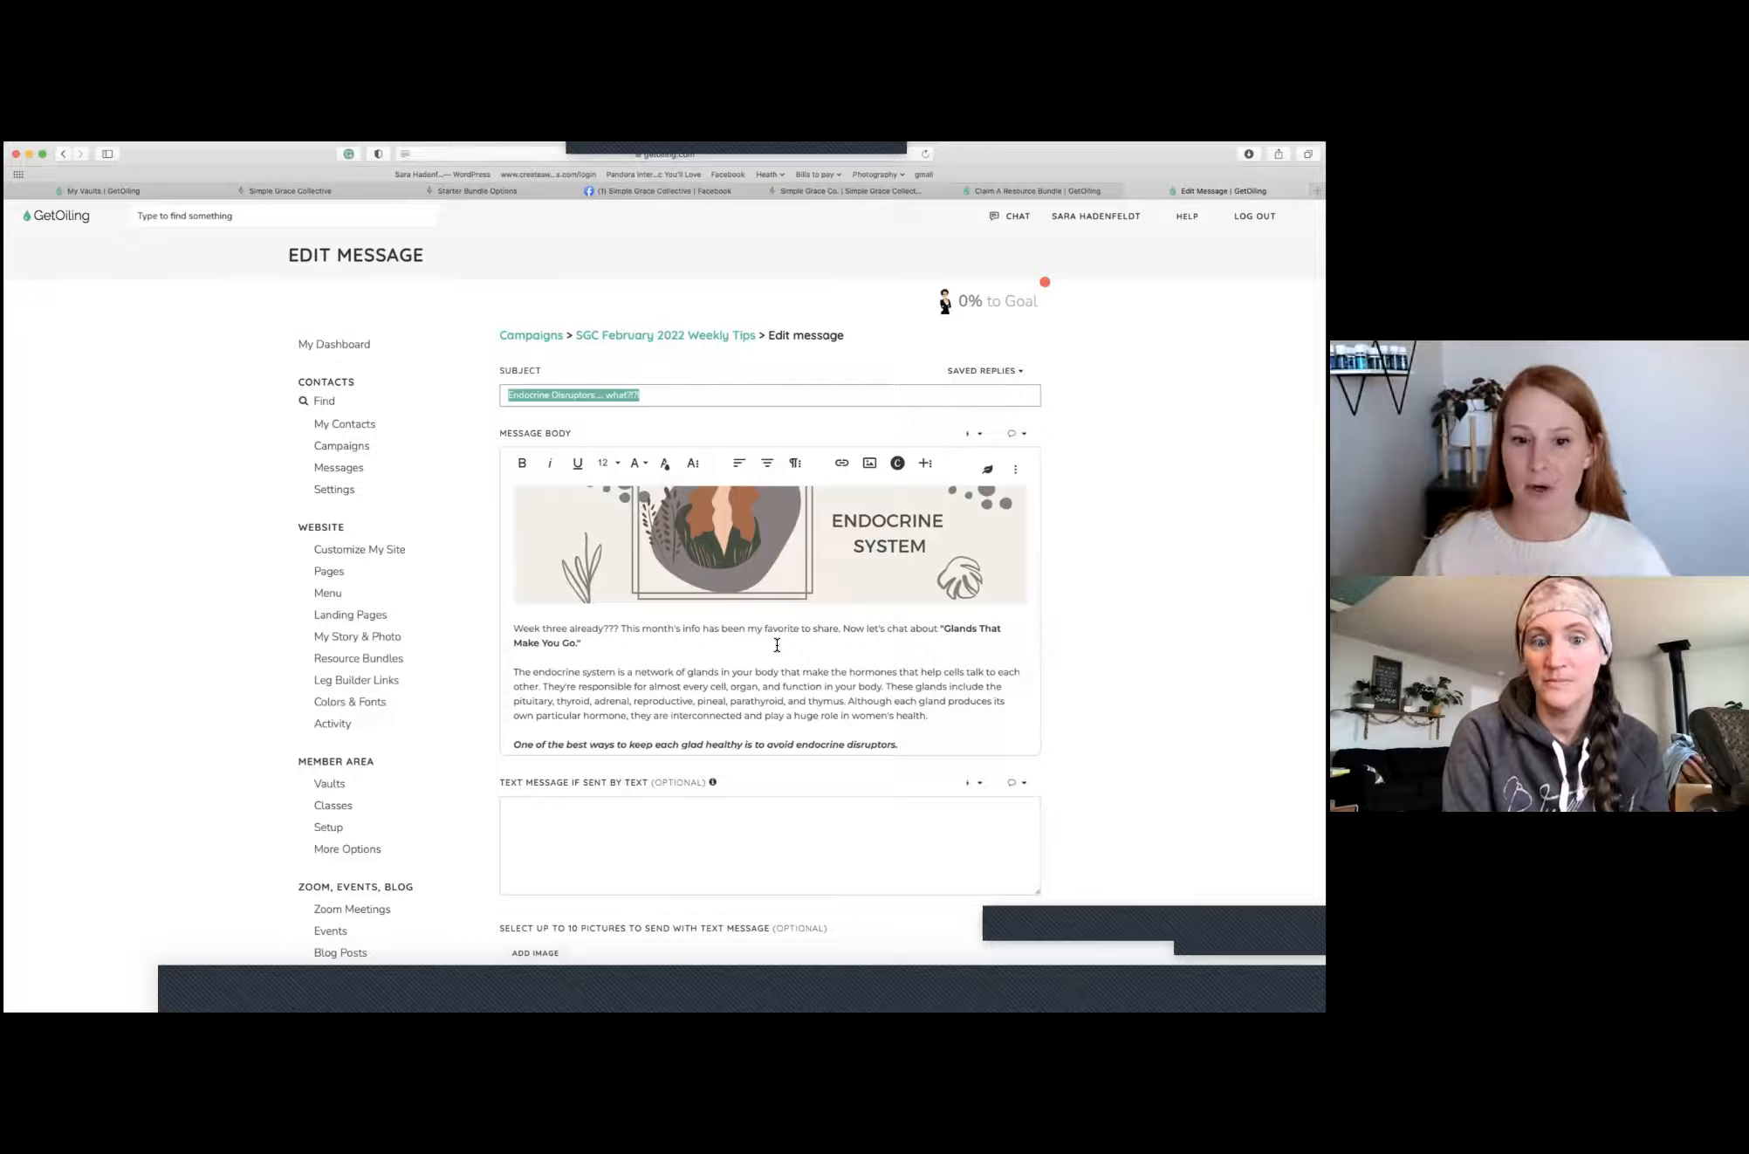
pyautogui.scroll(-3)
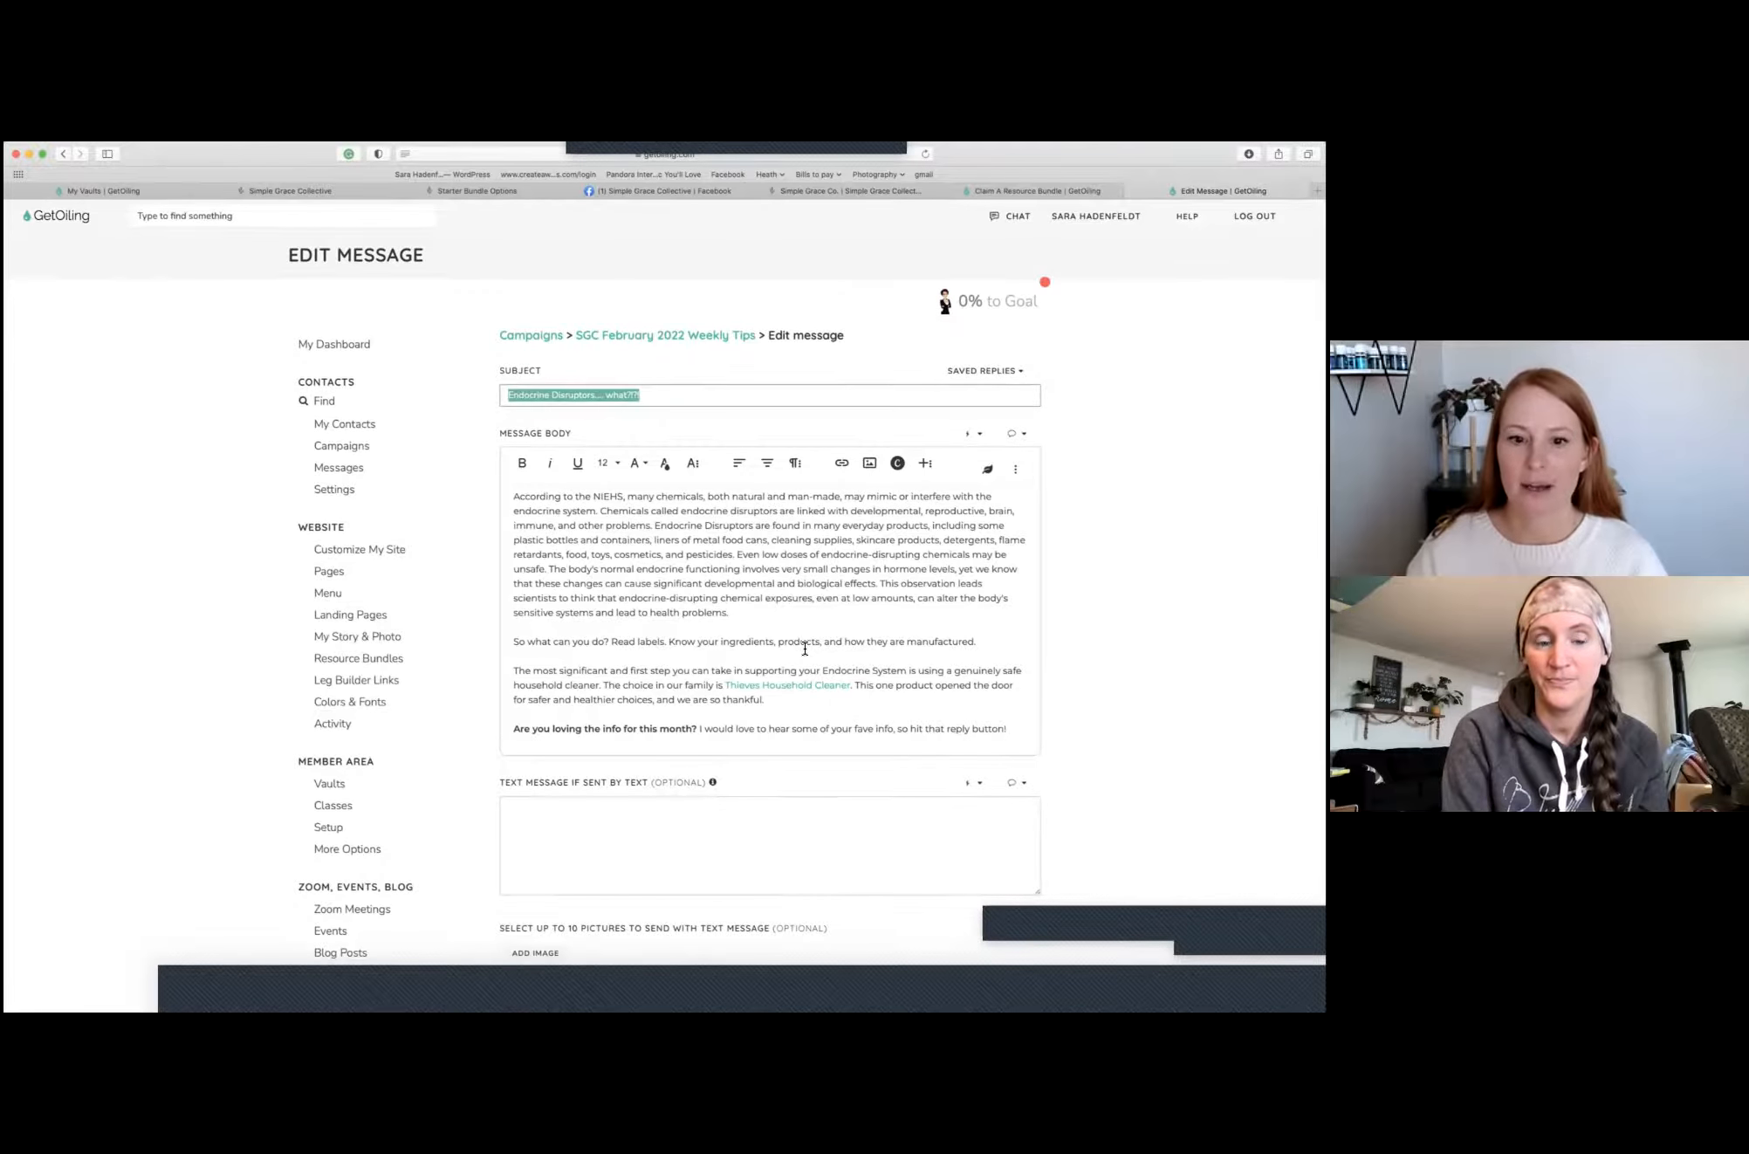
pyautogui.scroll(-3)
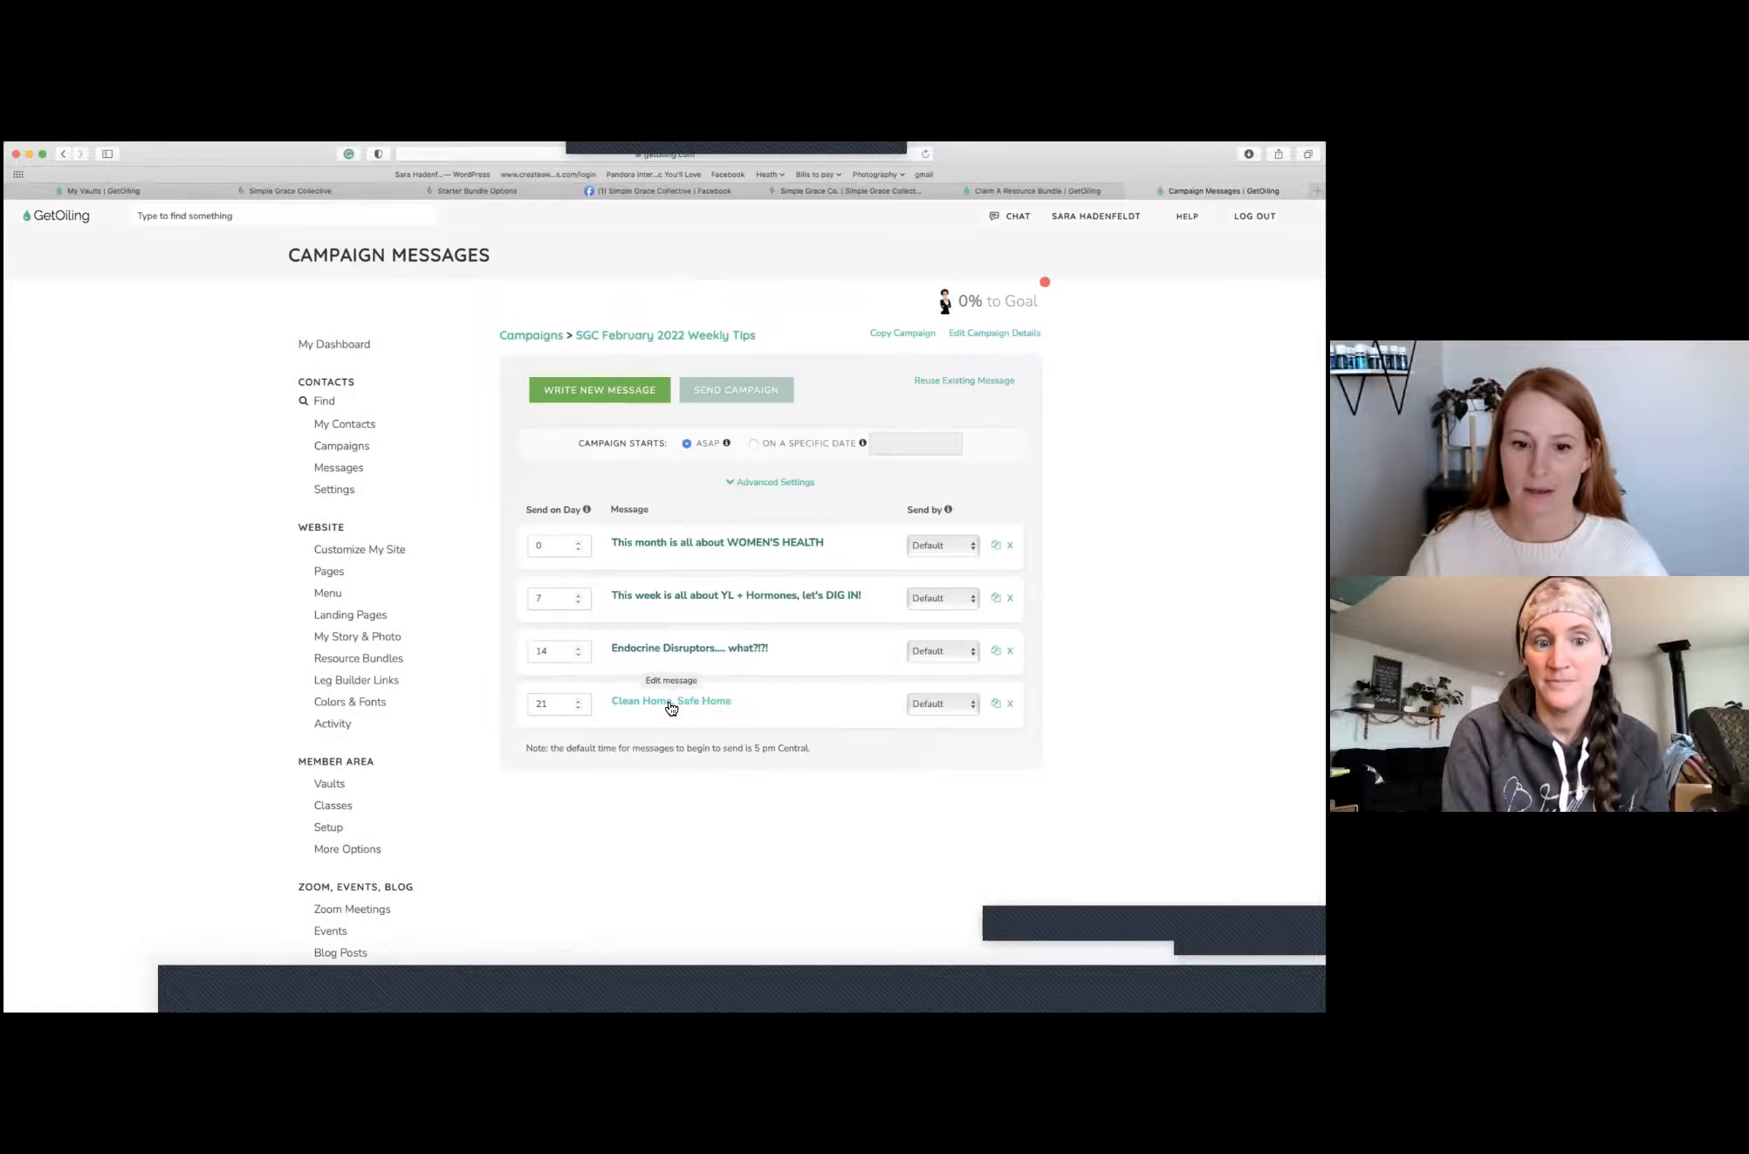
# Open the week-four Clean Home, Safe Home email and scroll down to its guide image
pyautogui.click(670, 700)
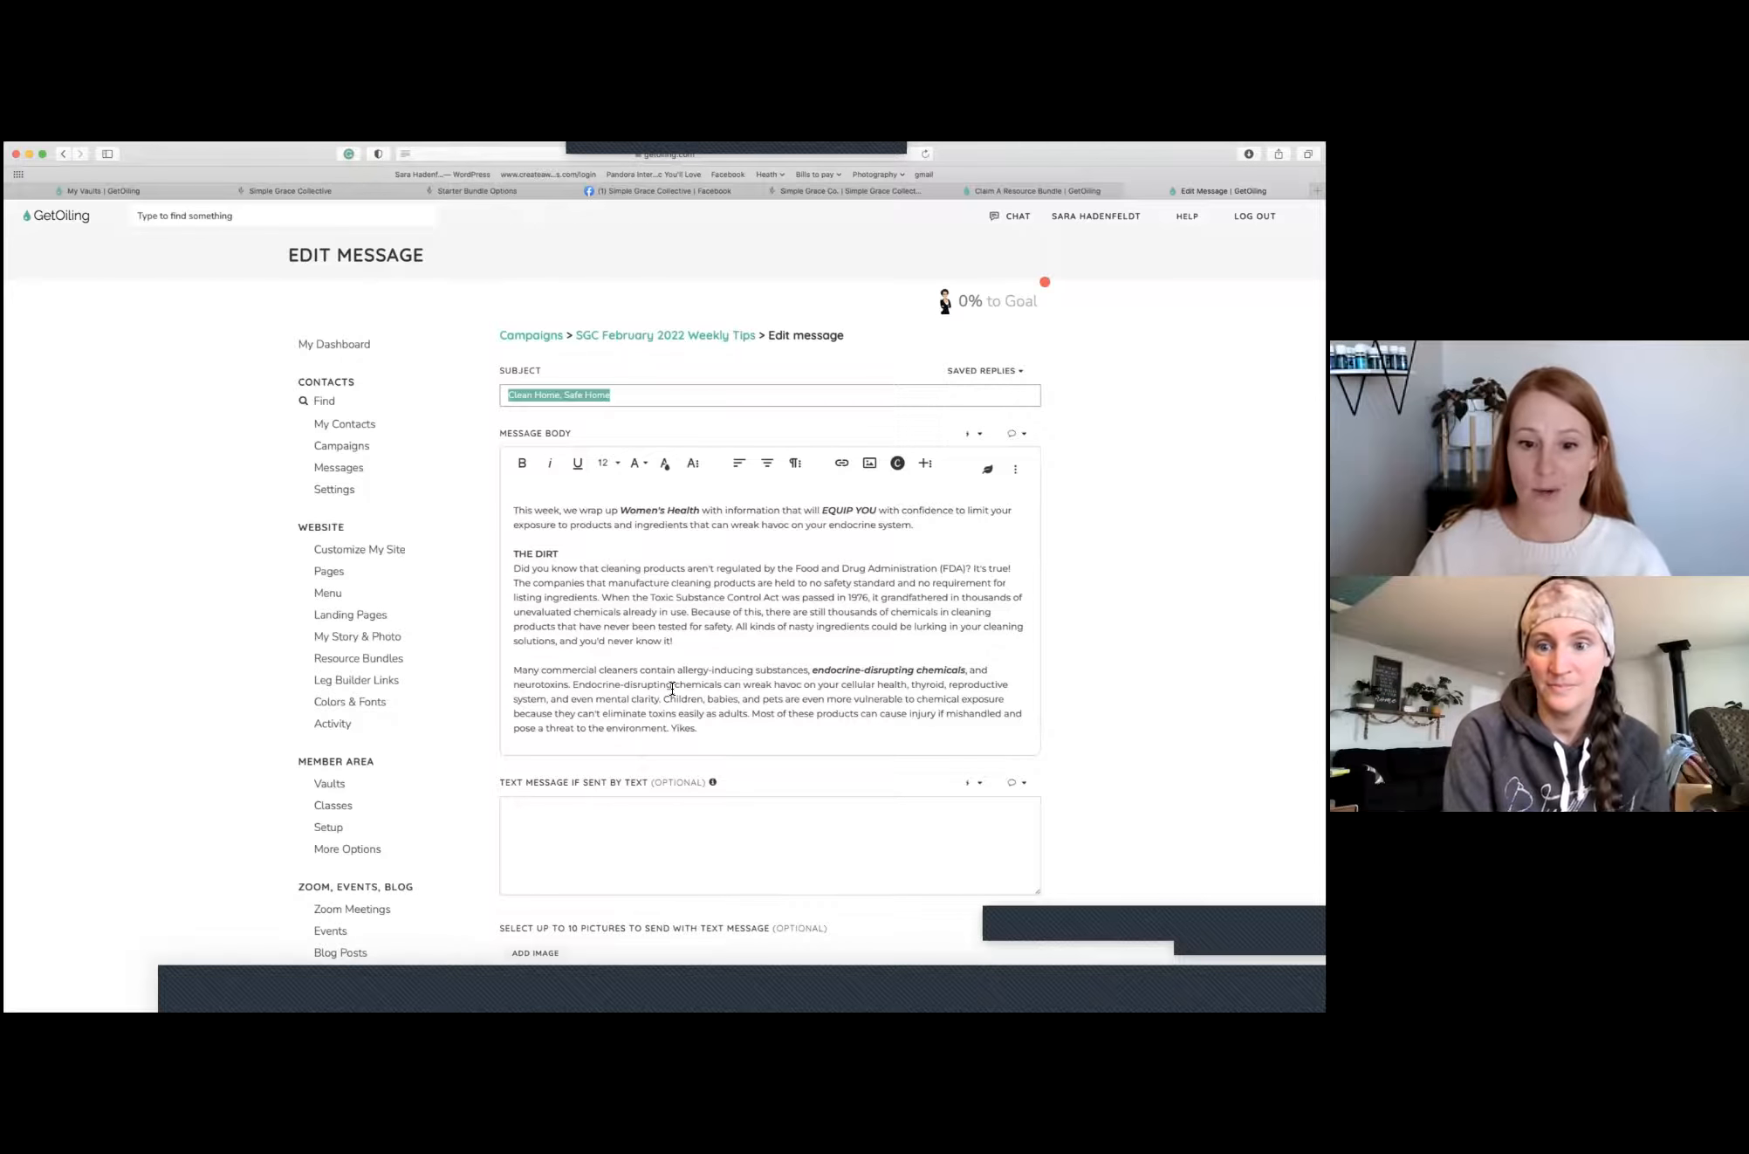
pyautogui.scroll(-3)
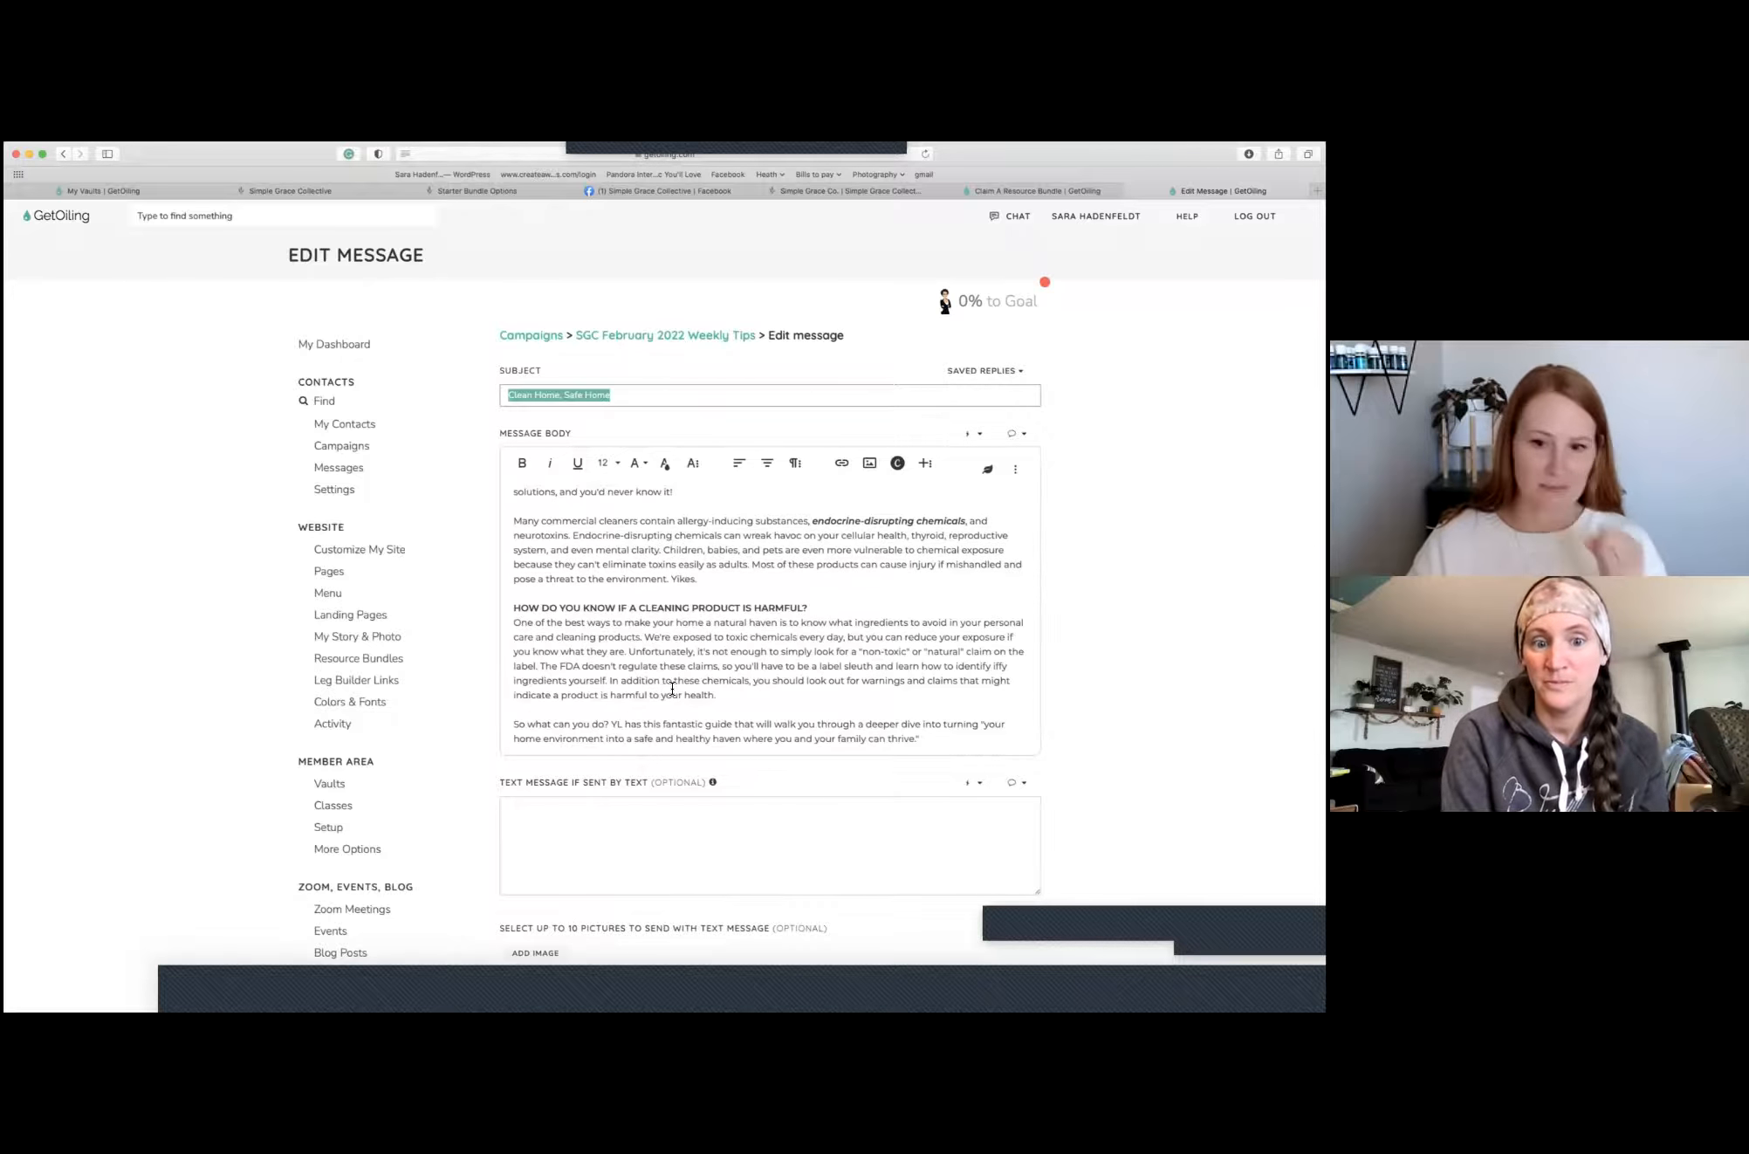
pyautogui.scroll(-3)
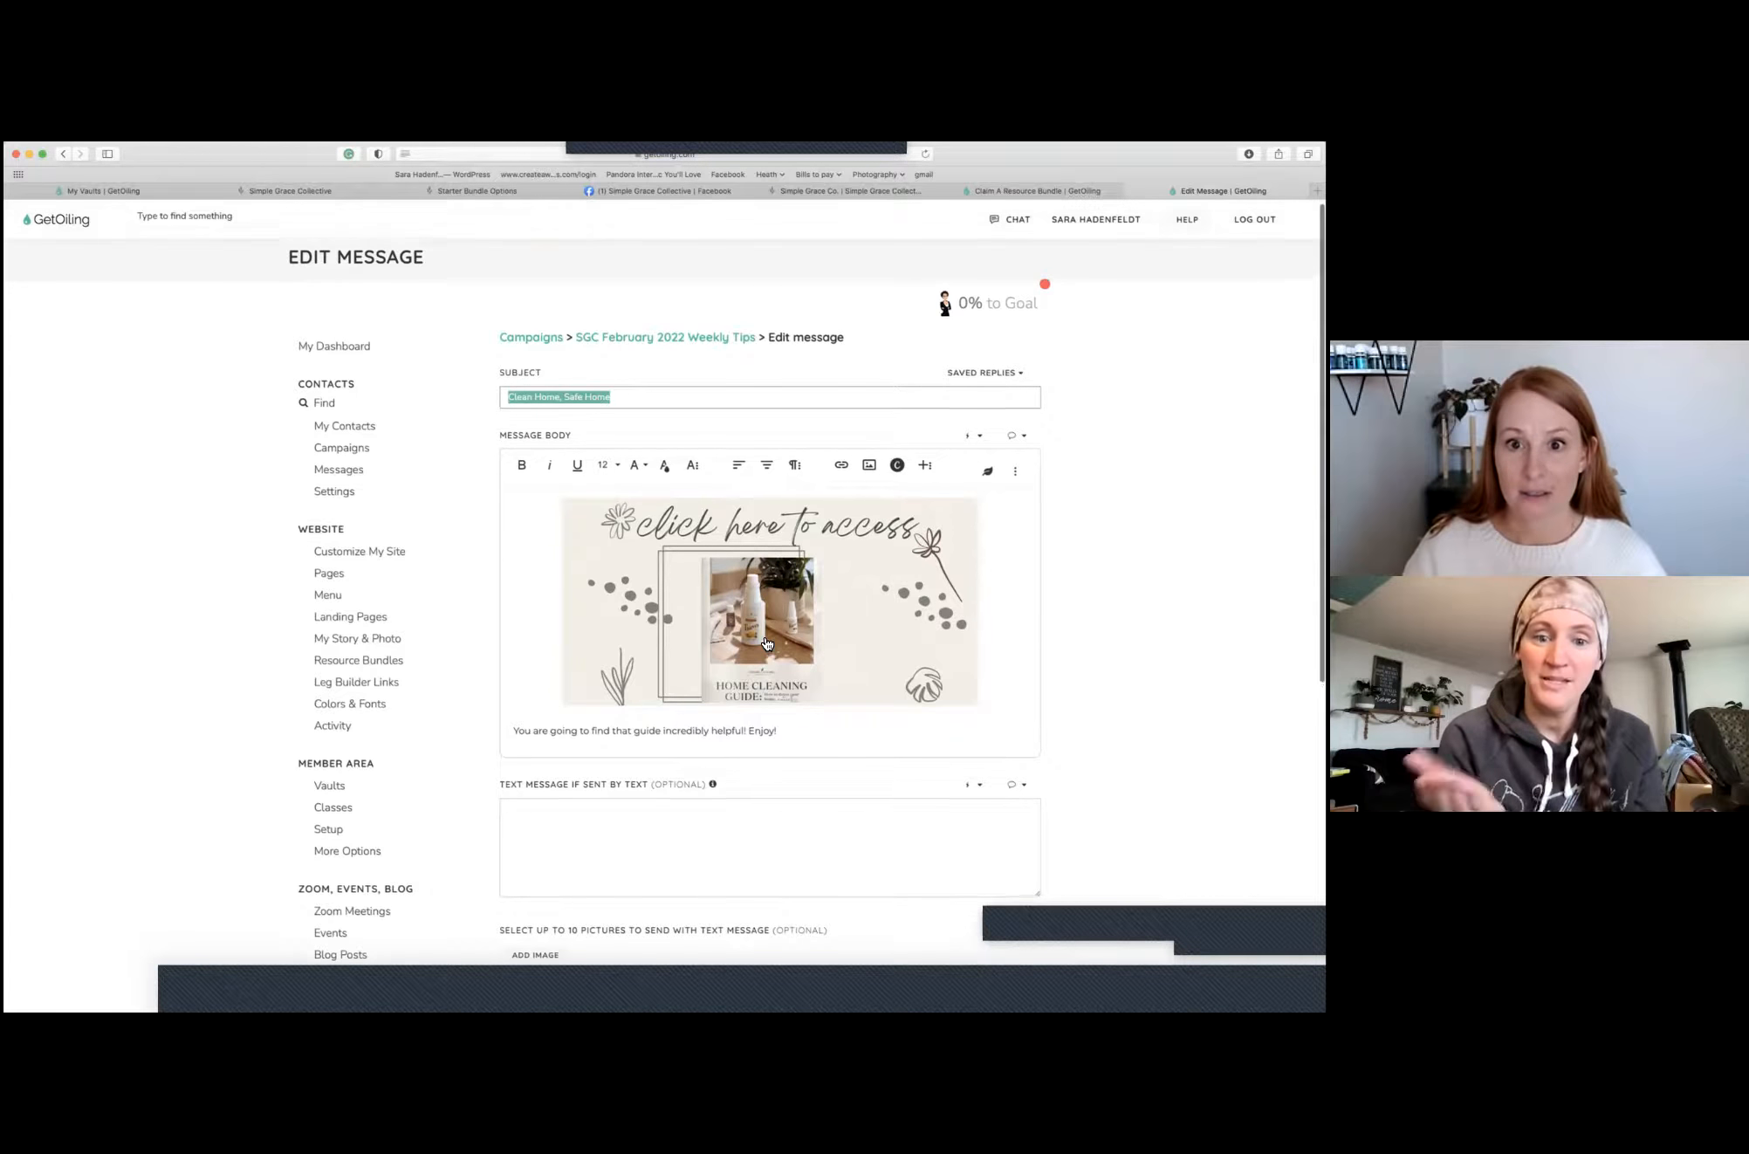
pyautogui.scroll(-3)
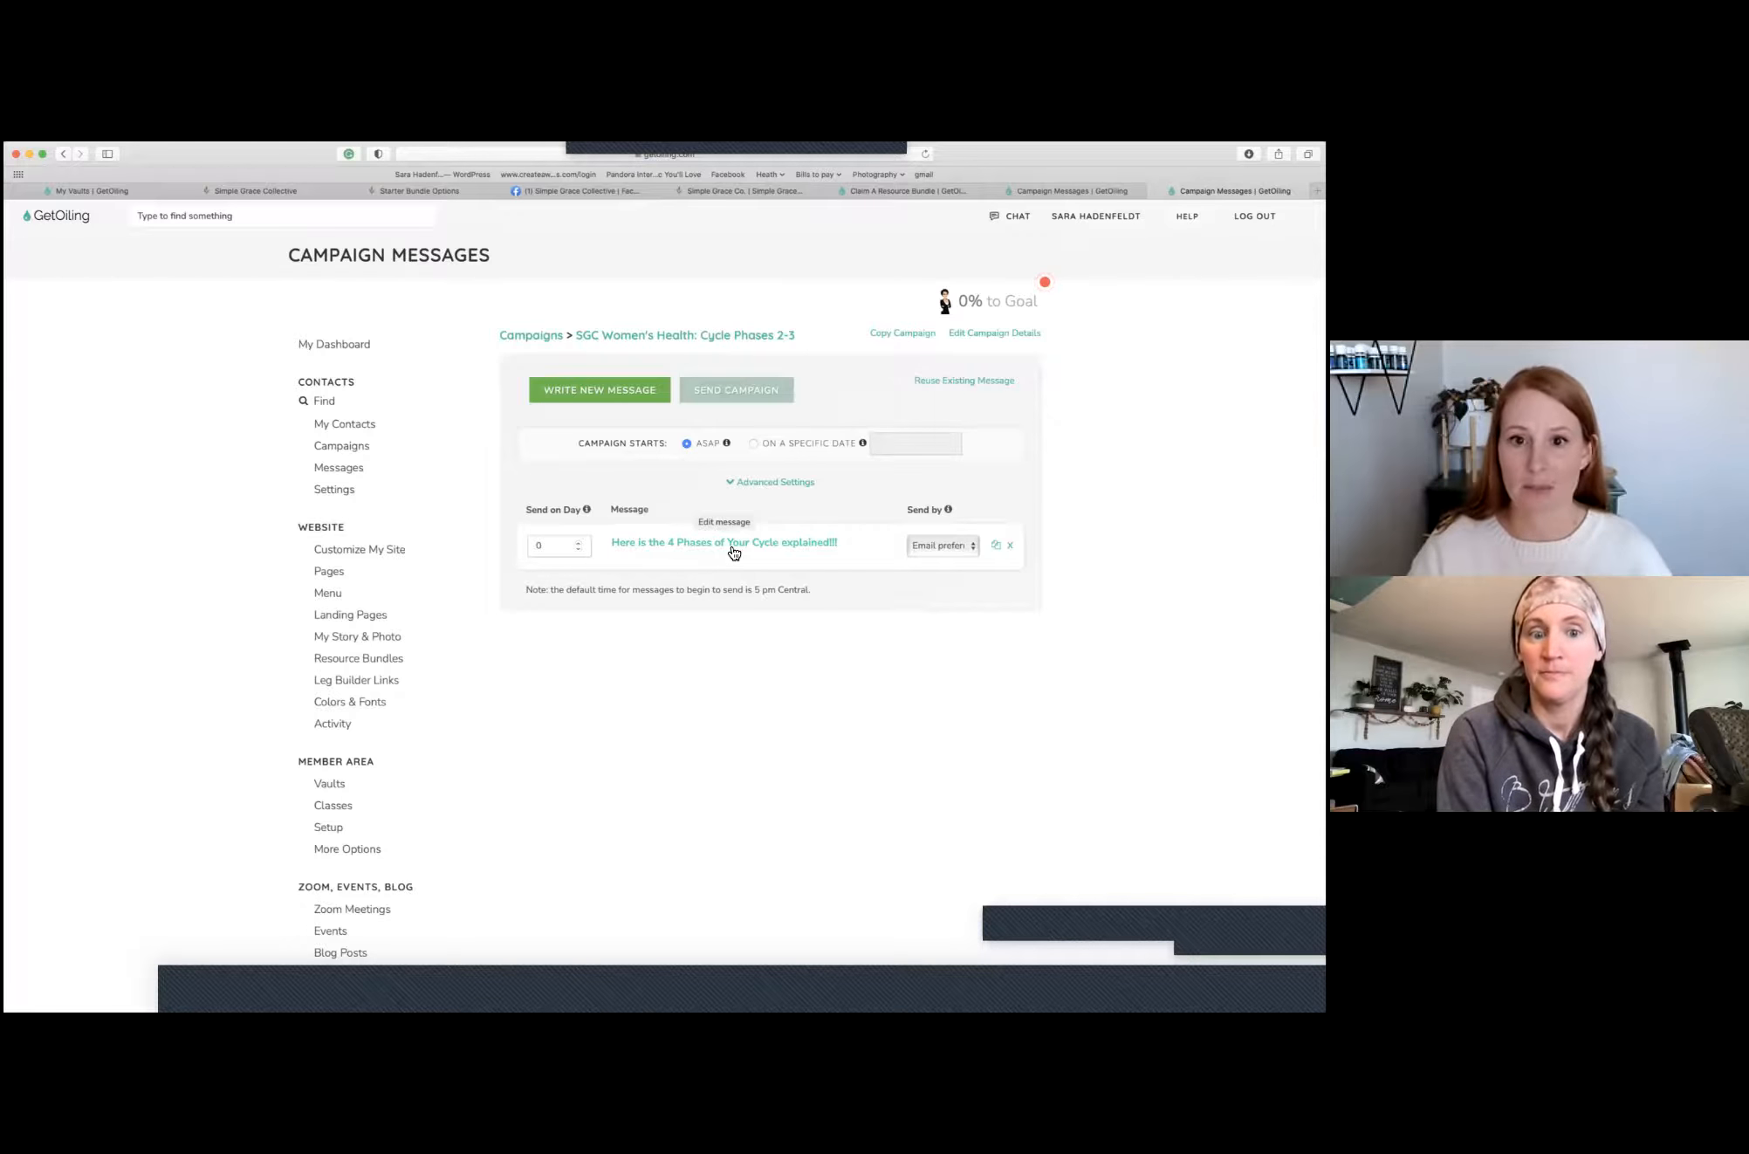
# Open 'Here is the 4 Phases of Your Cycle explained!!!' and scroll through all four phases
pyautogui.click(722, 542)
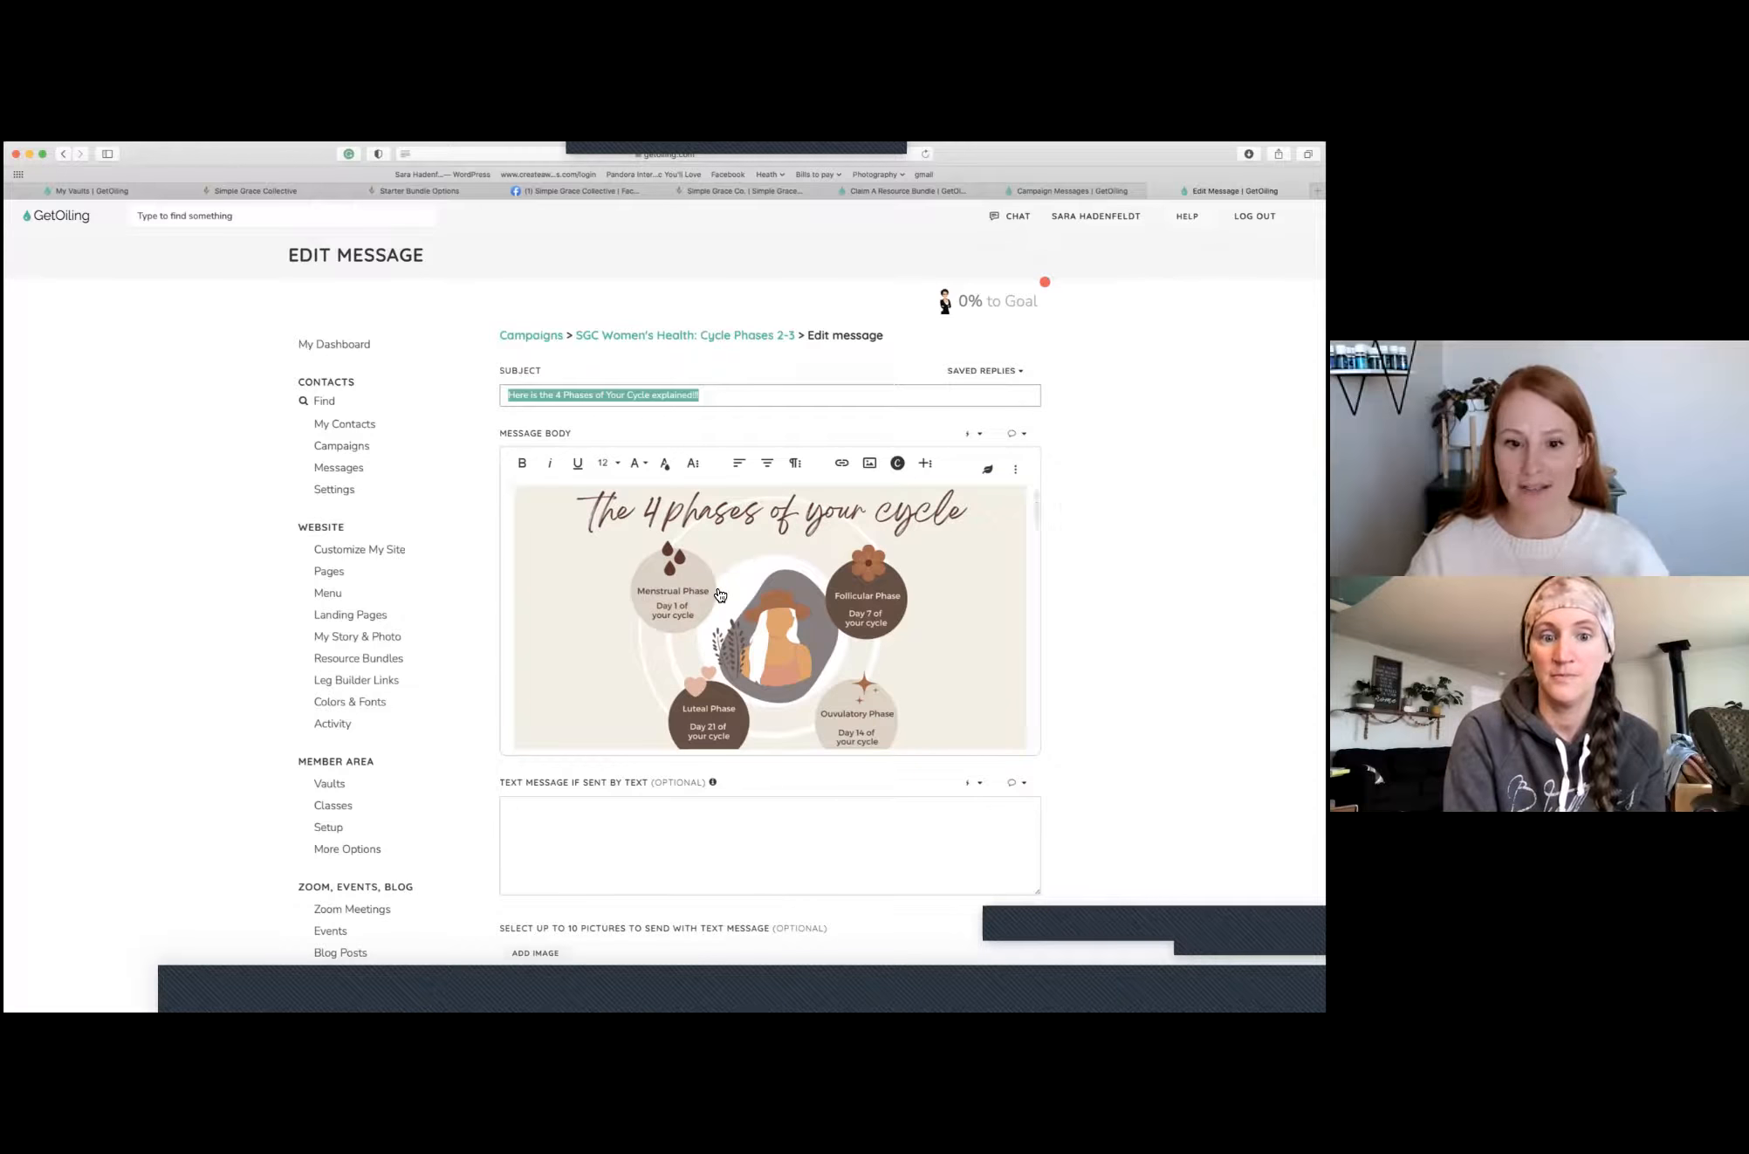
pyautogui.scroll(-3)
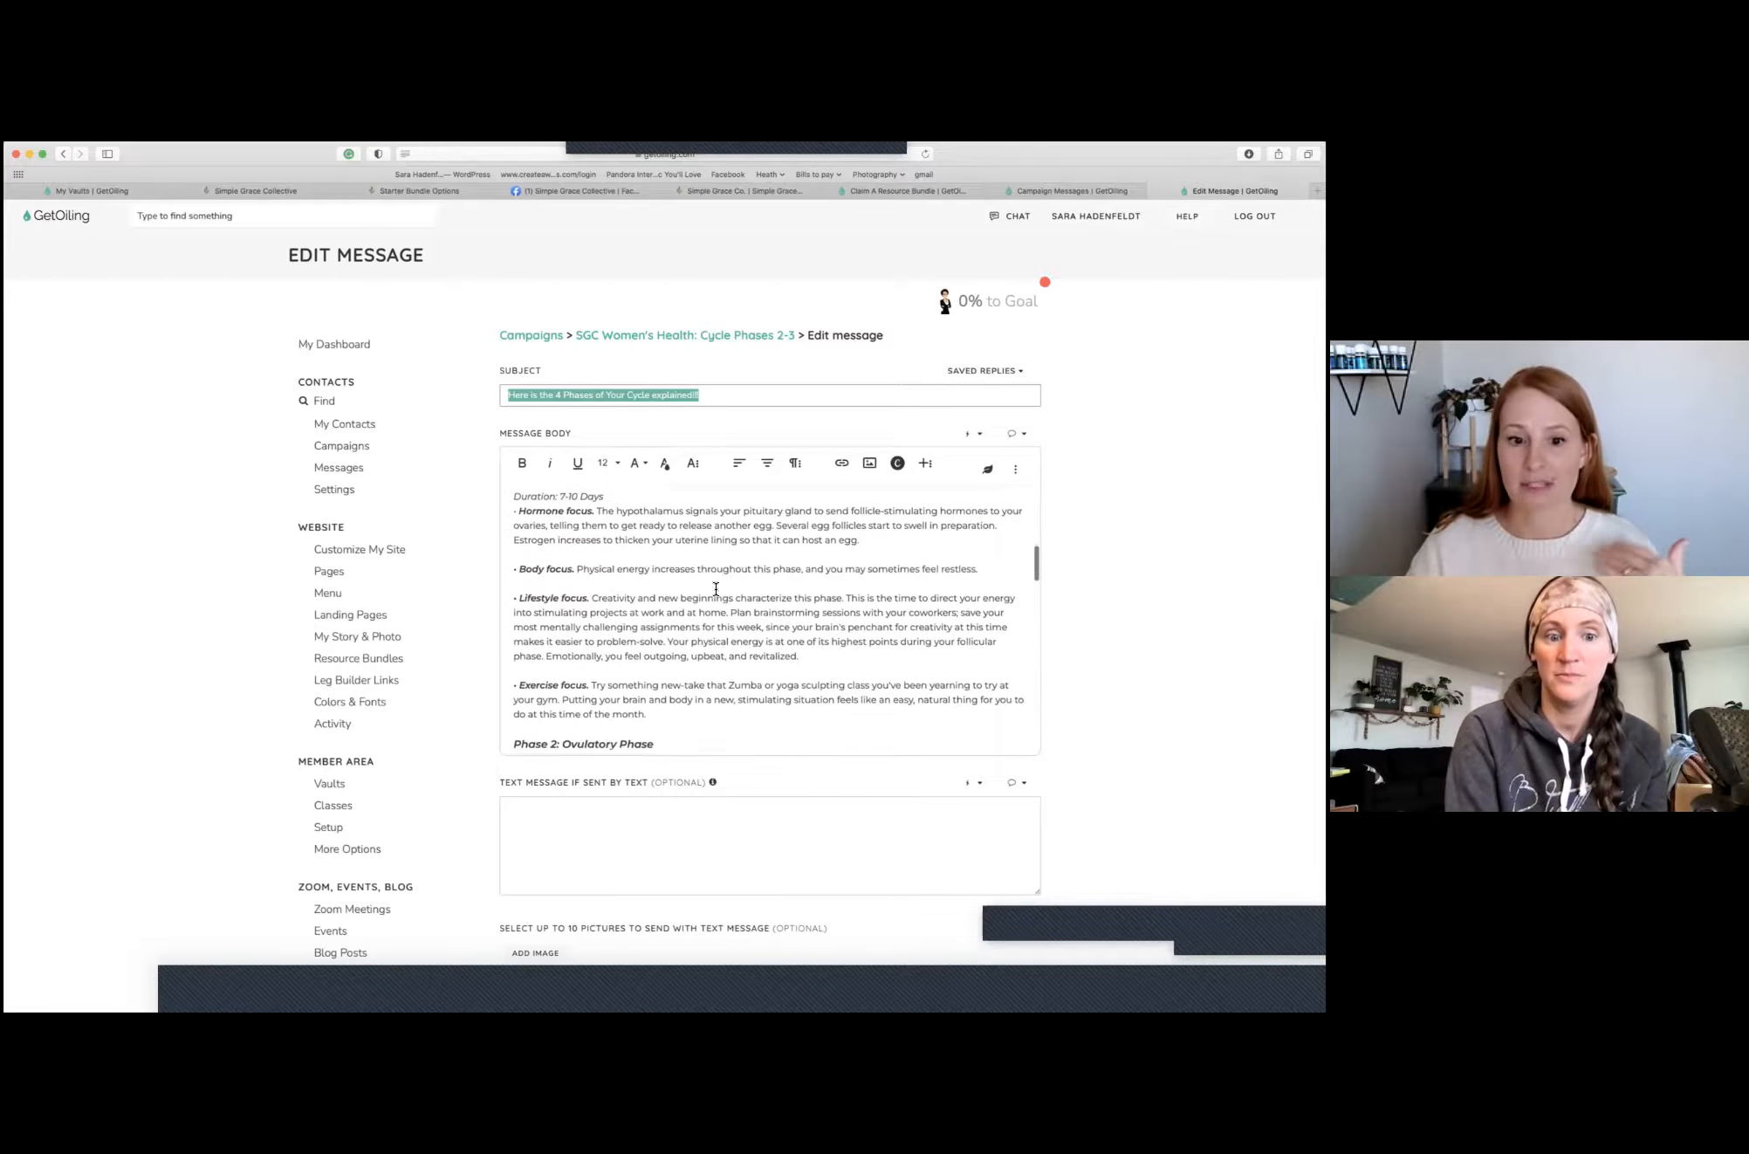
pyautogui.scroll(-3)
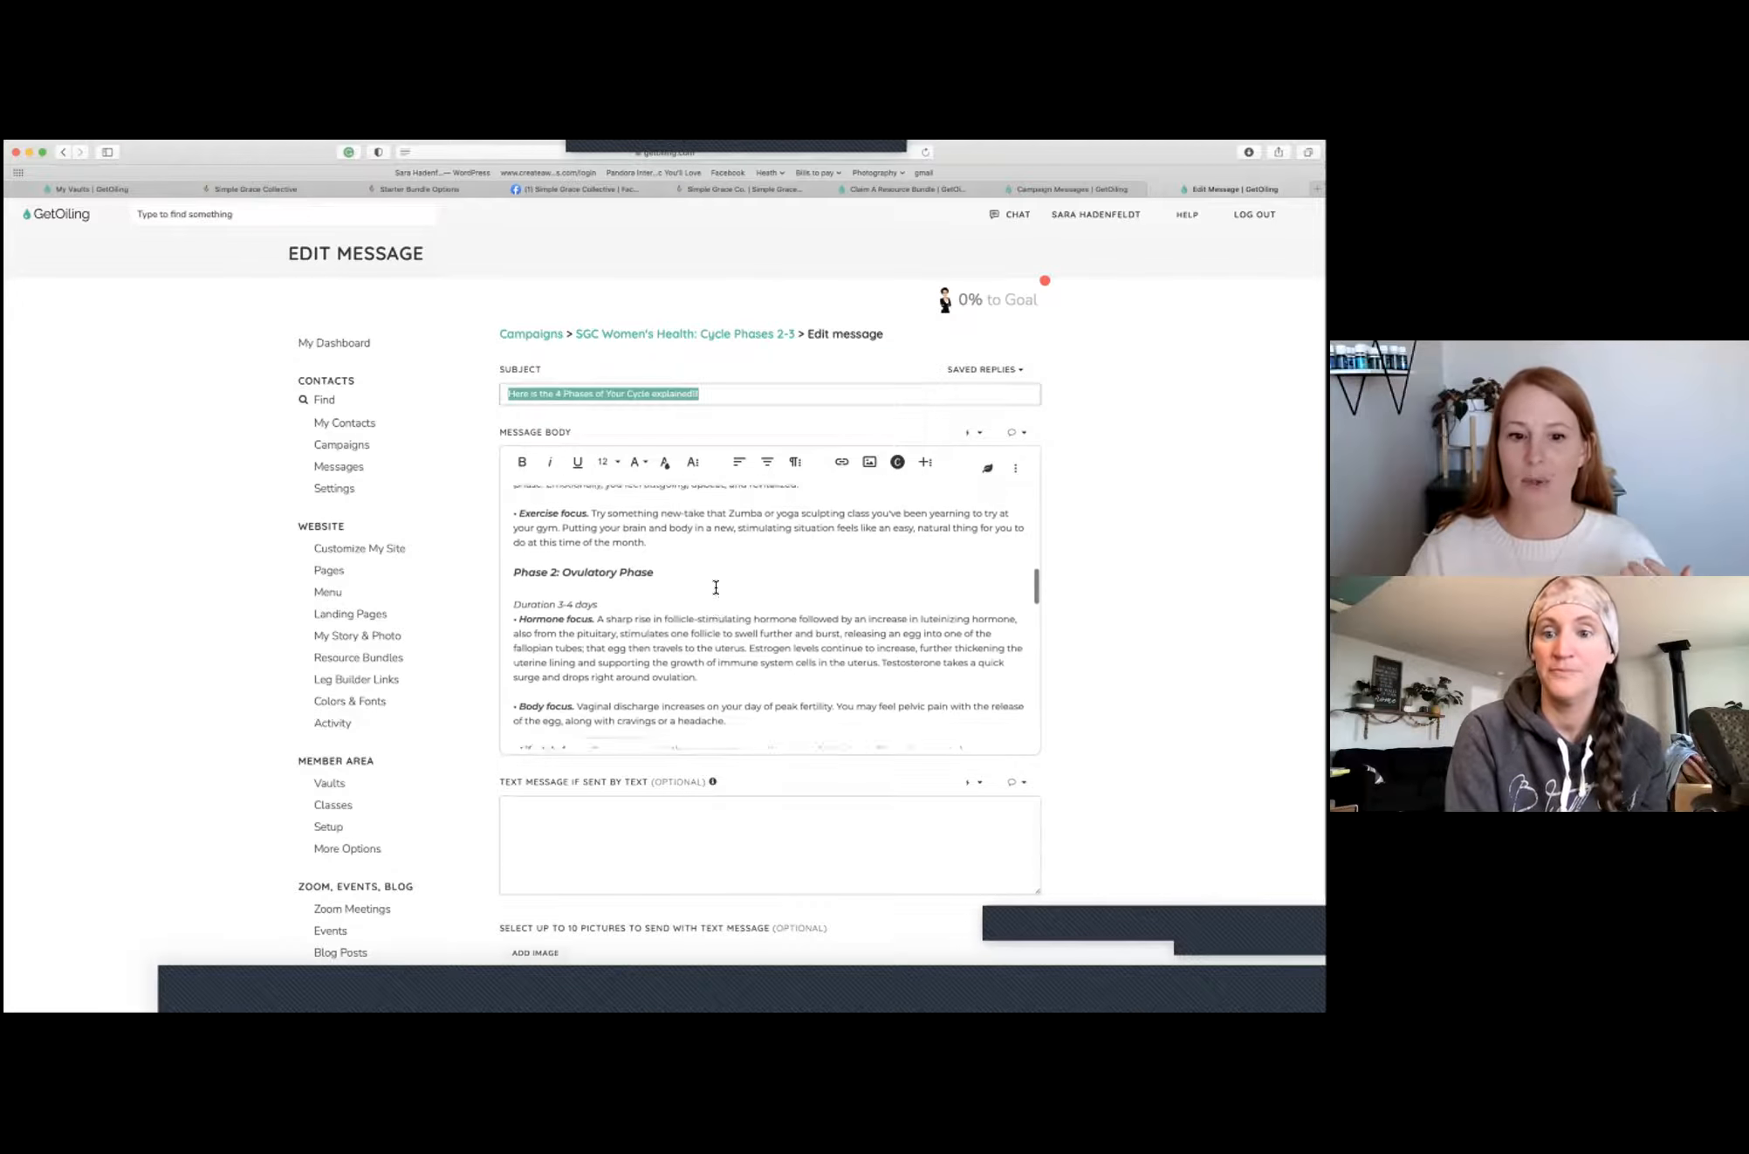
pyautogui.scroll(-3)
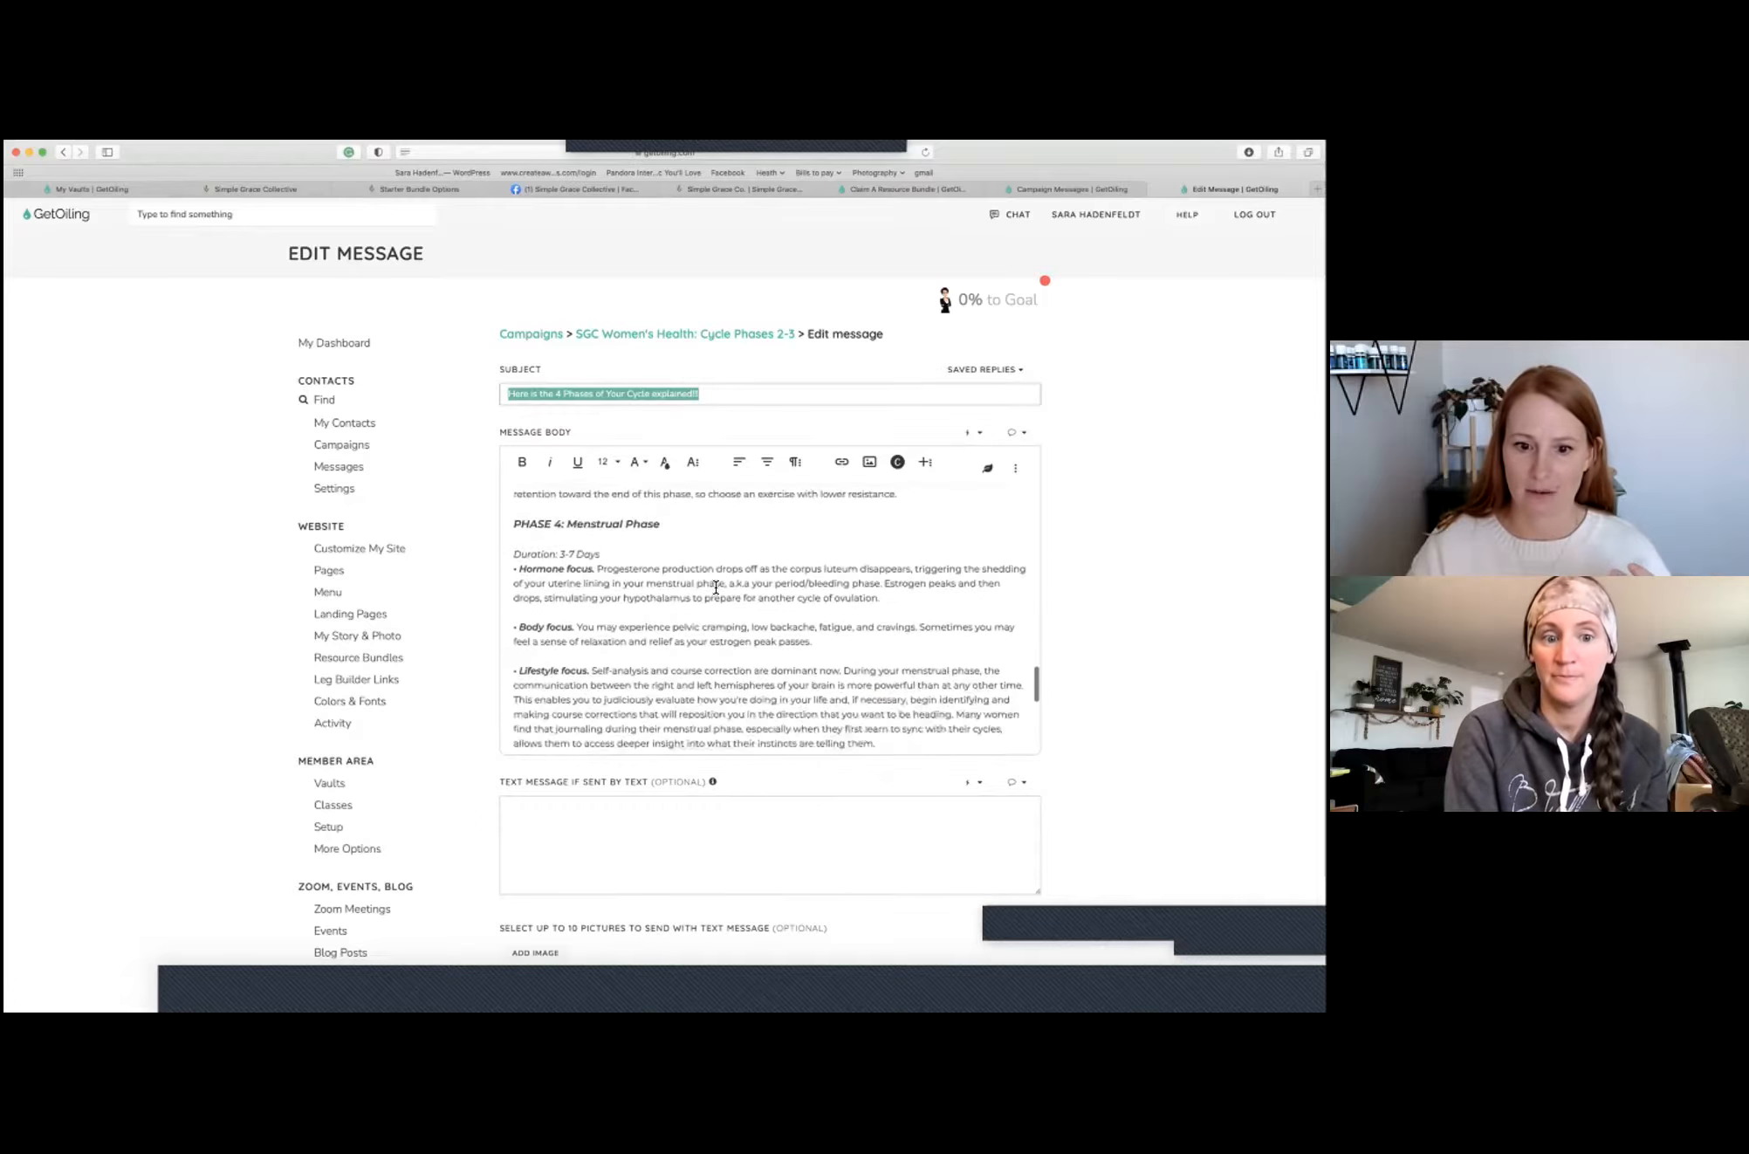
pyautogui.scroll(-3)
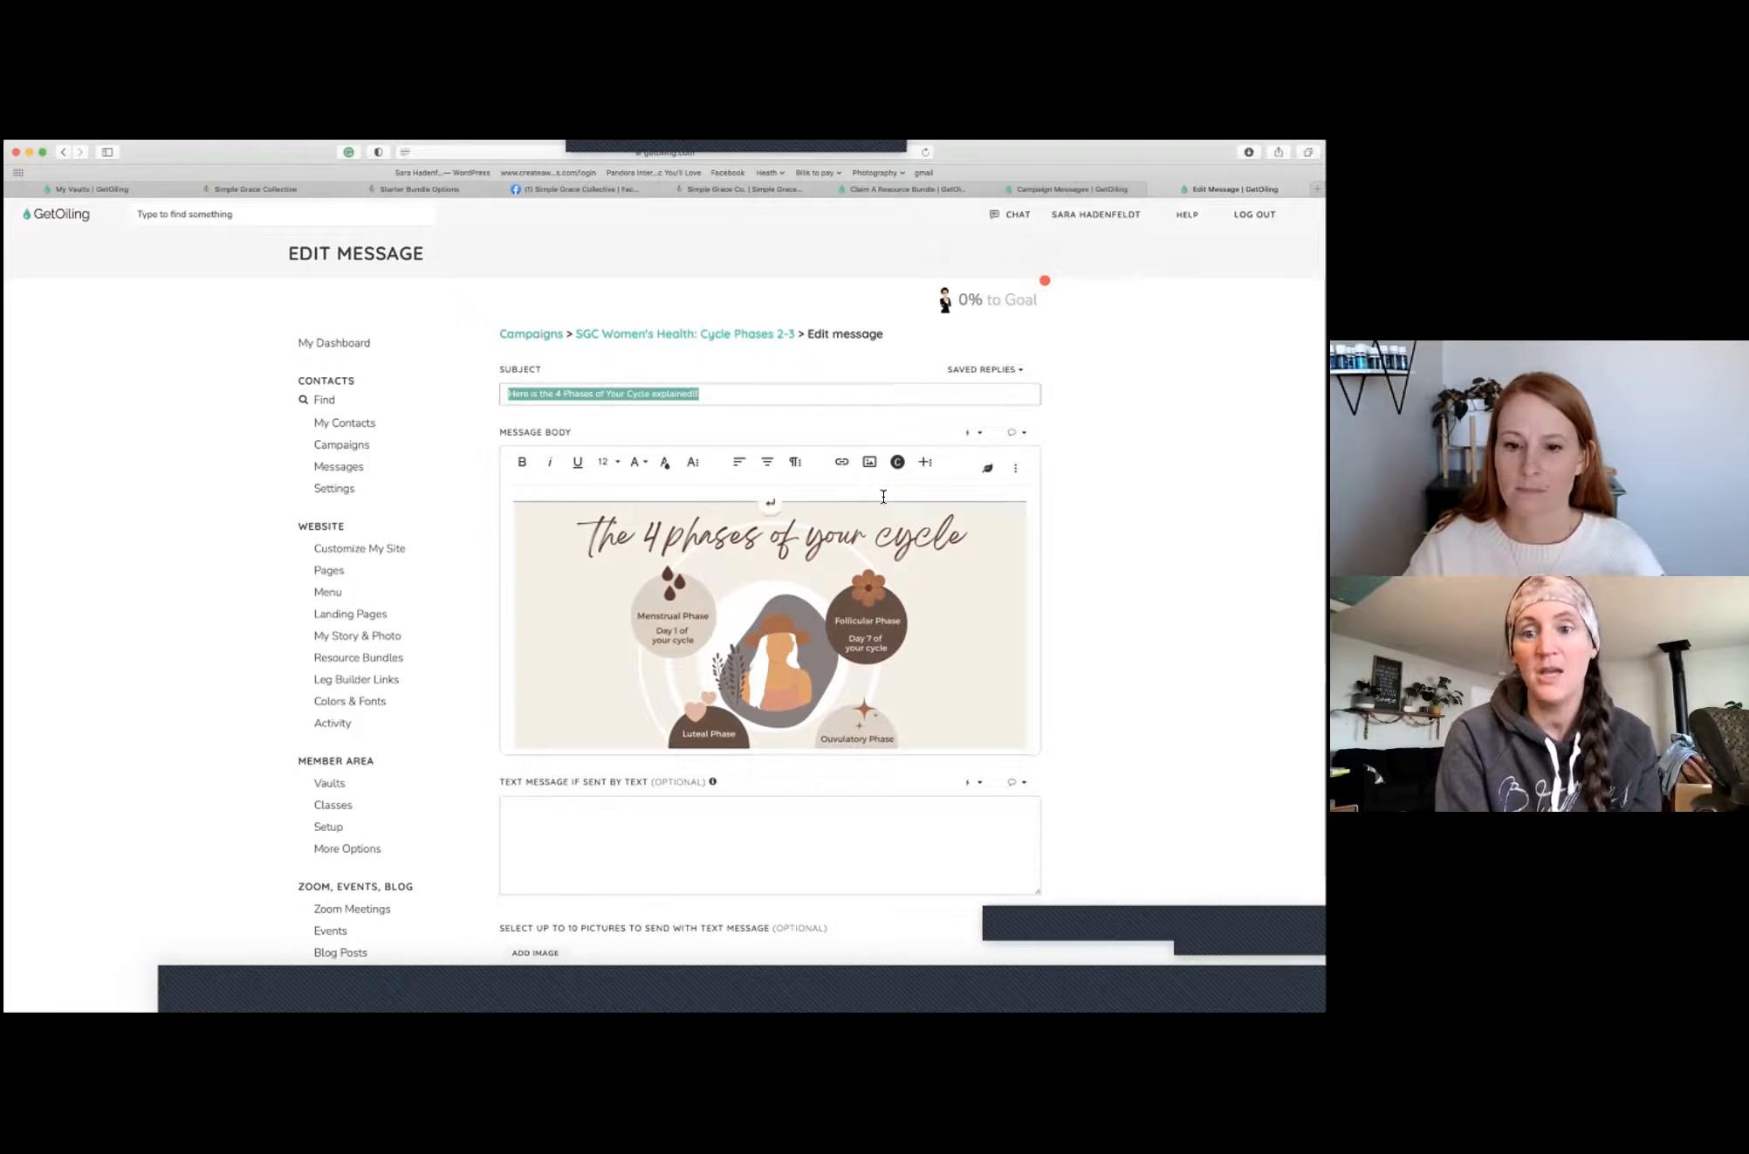
pyautogui.scroll(-3)
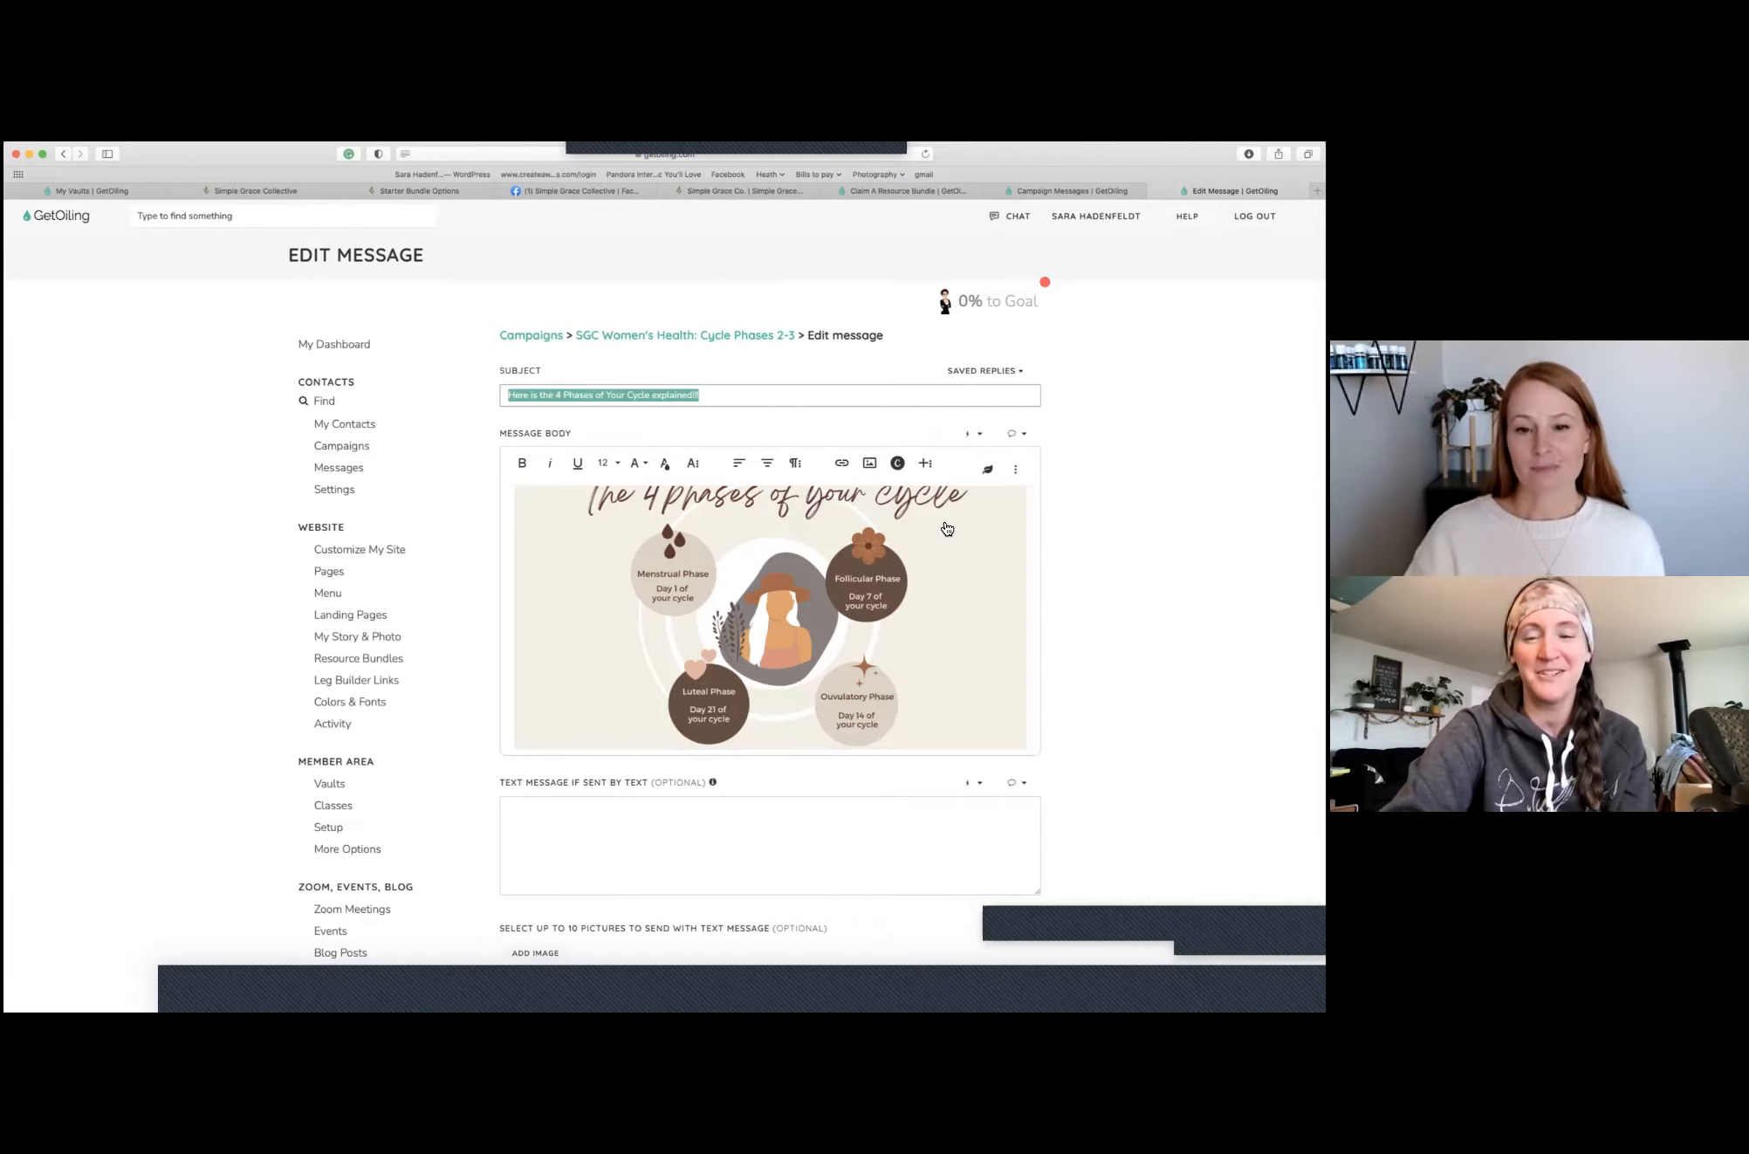
pyautogui.moveTo(947, 511)
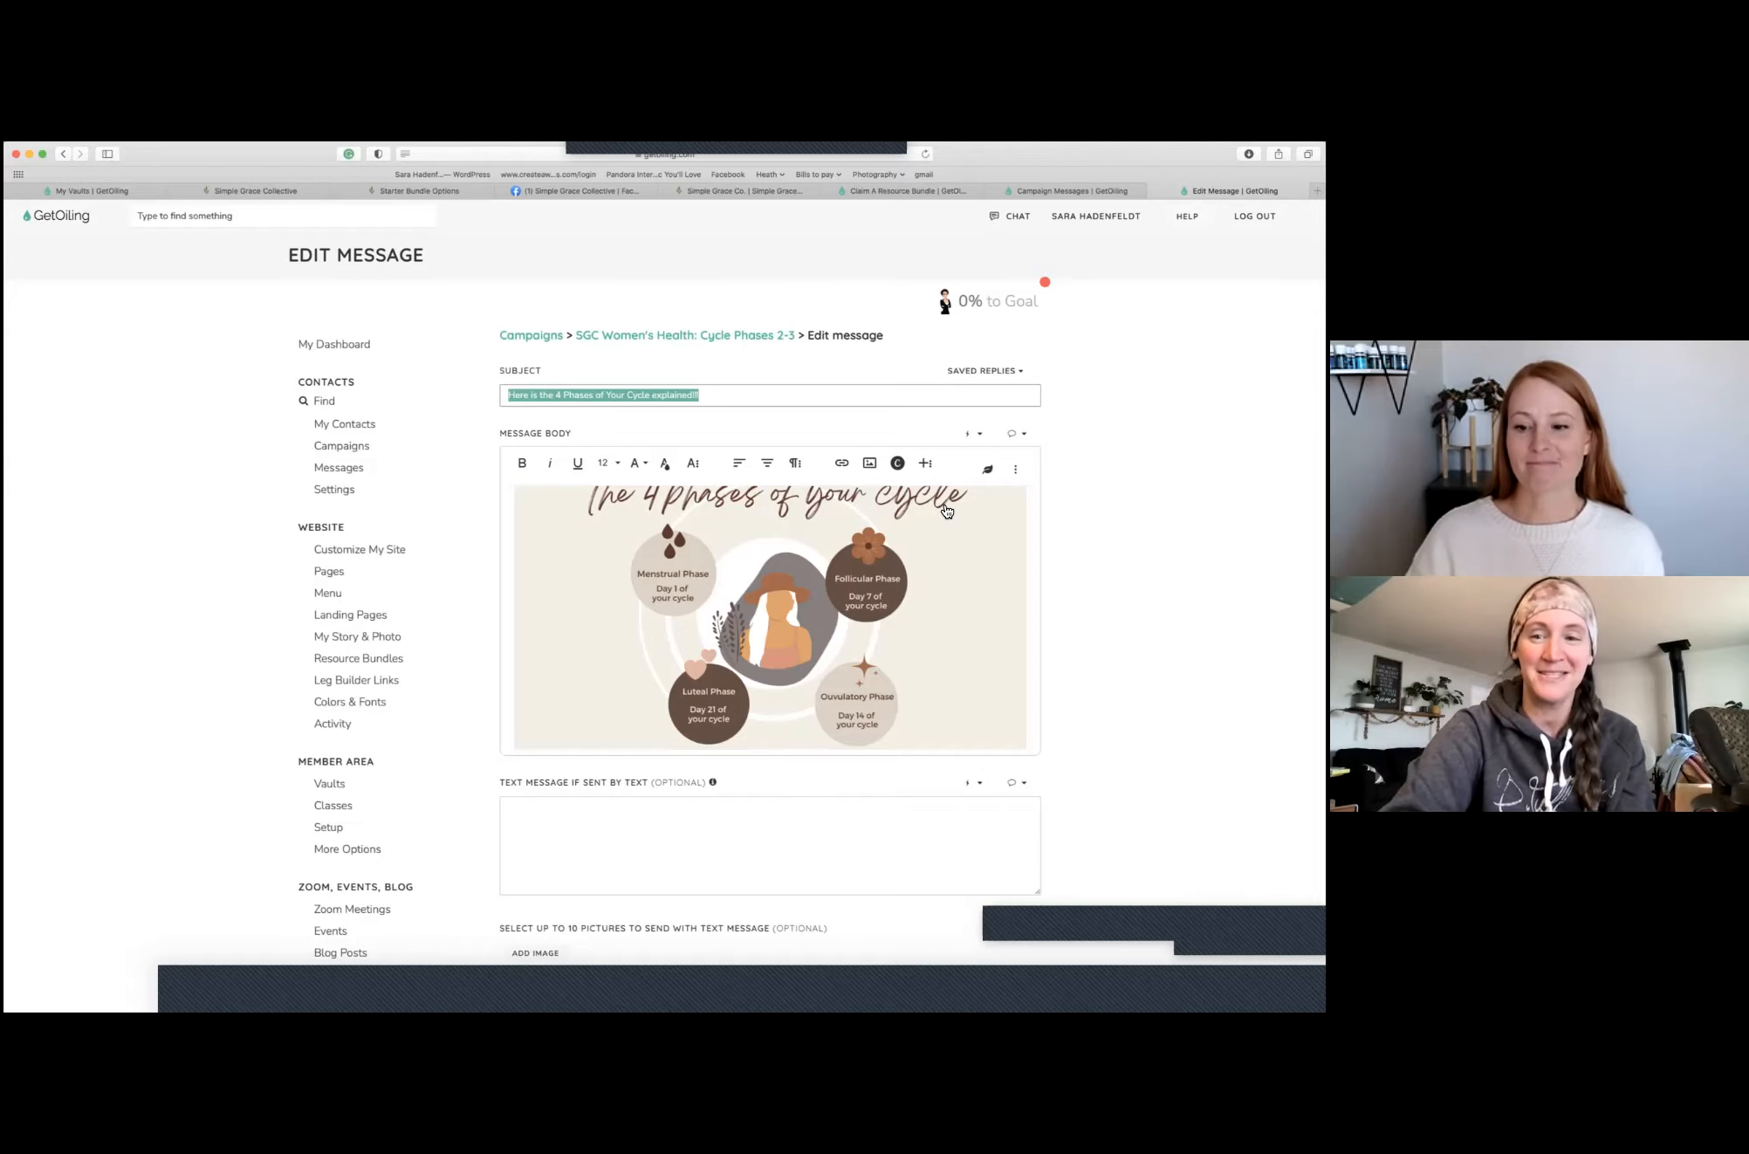